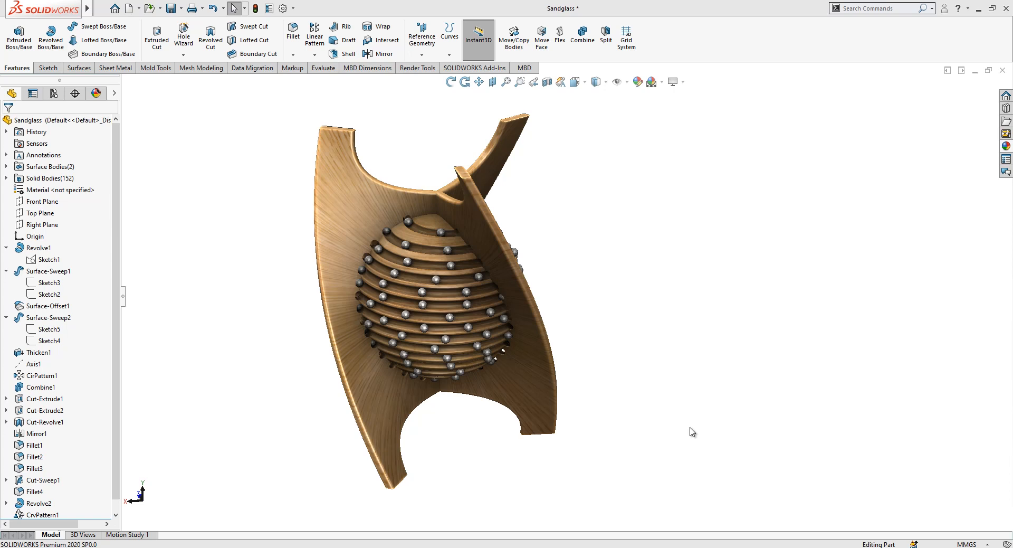
pyautogui.moveTo(108, 8)
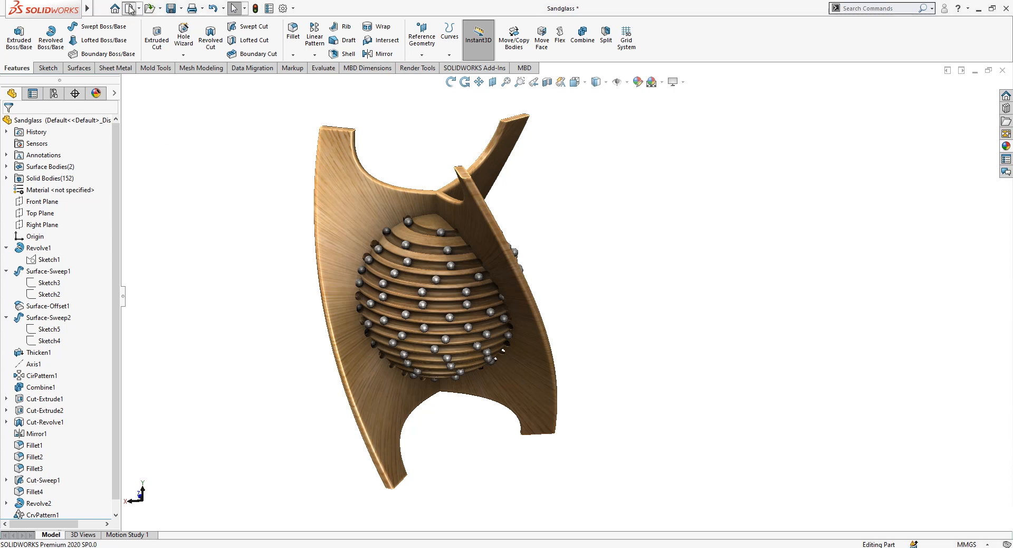
# Create a new part document and close the Sandglass model, answering its save prompt.
pyautogui.click(106, 10)
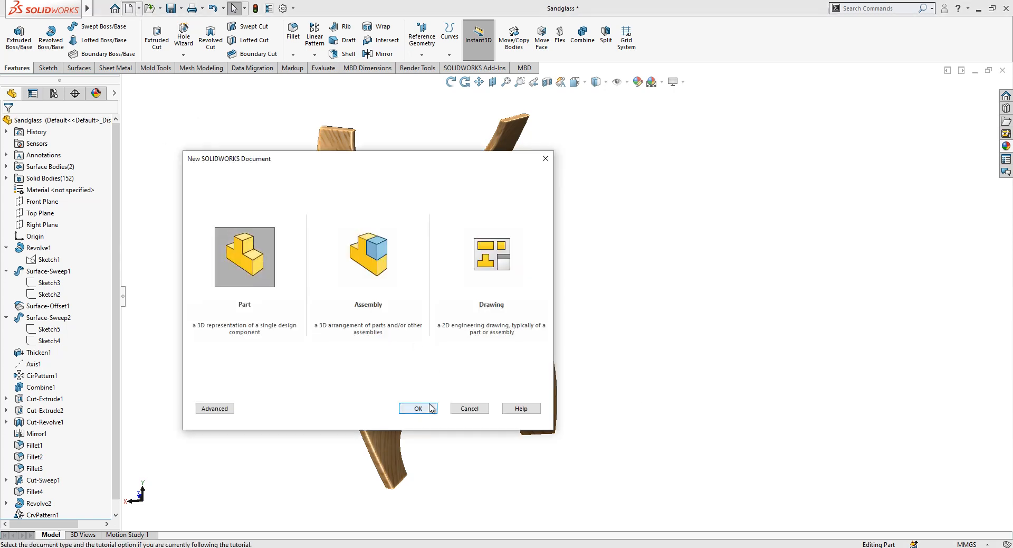
pyautogui.click(418, 408)
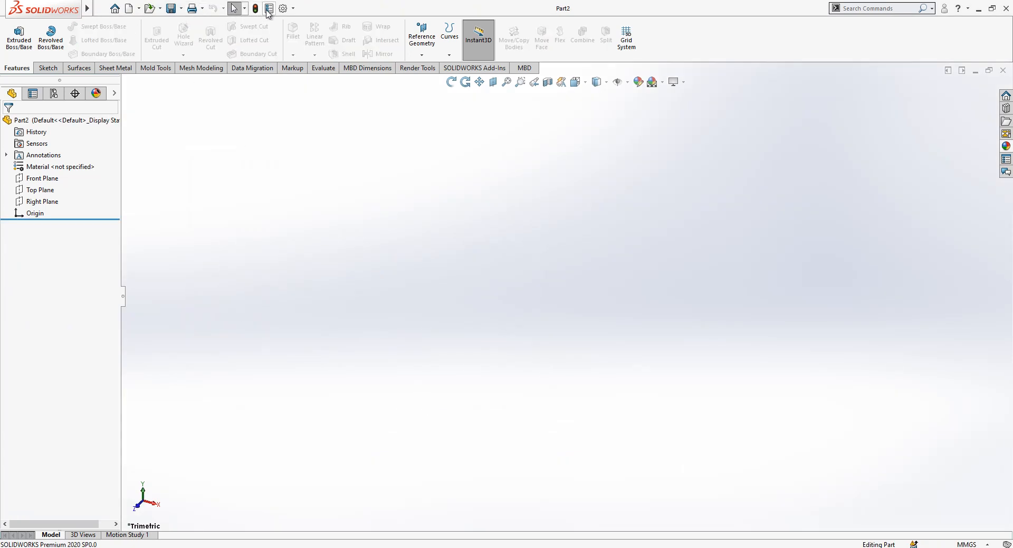
pyautogui.click(269, 9)
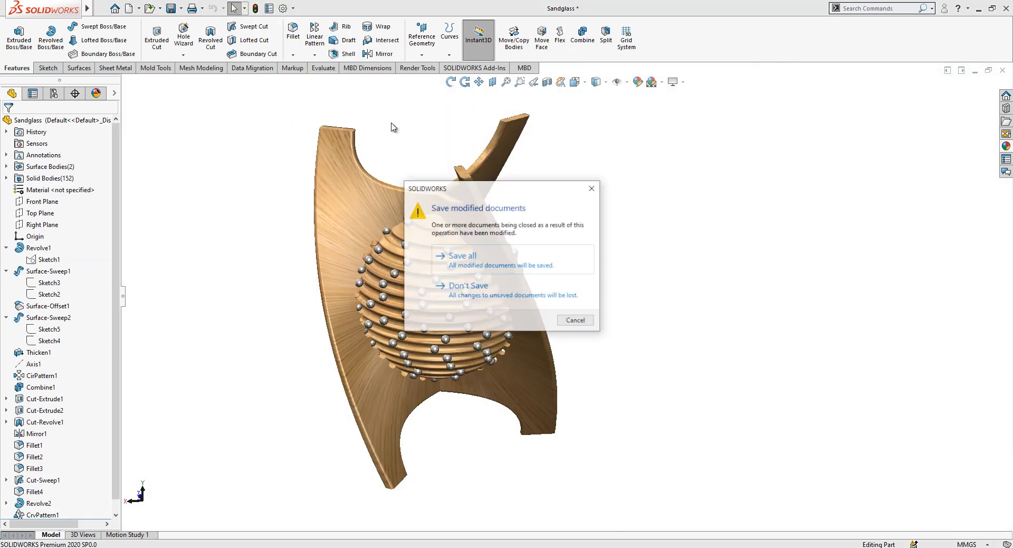
pyautogui.click(575, 319)
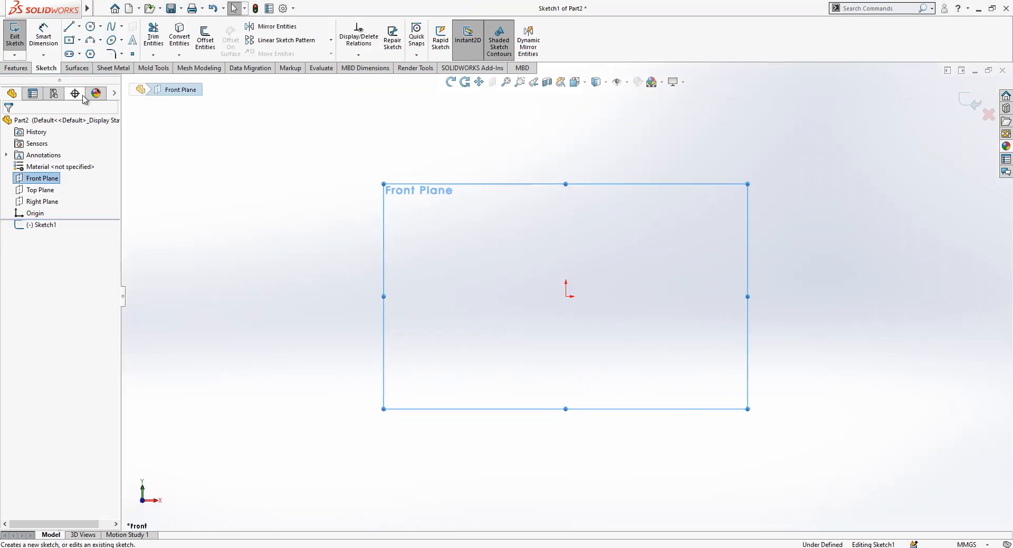
# Revolve a dimensioned half-circle Front Plane sketch about its straight edge into a sphere.
pyautogui.click(90, 27)
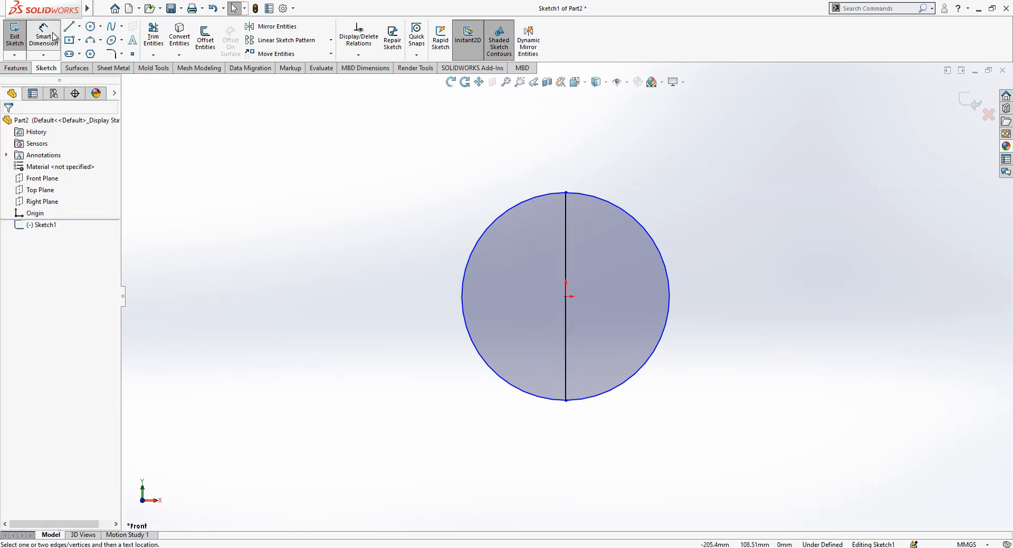
pyautogui.click(659, 206)
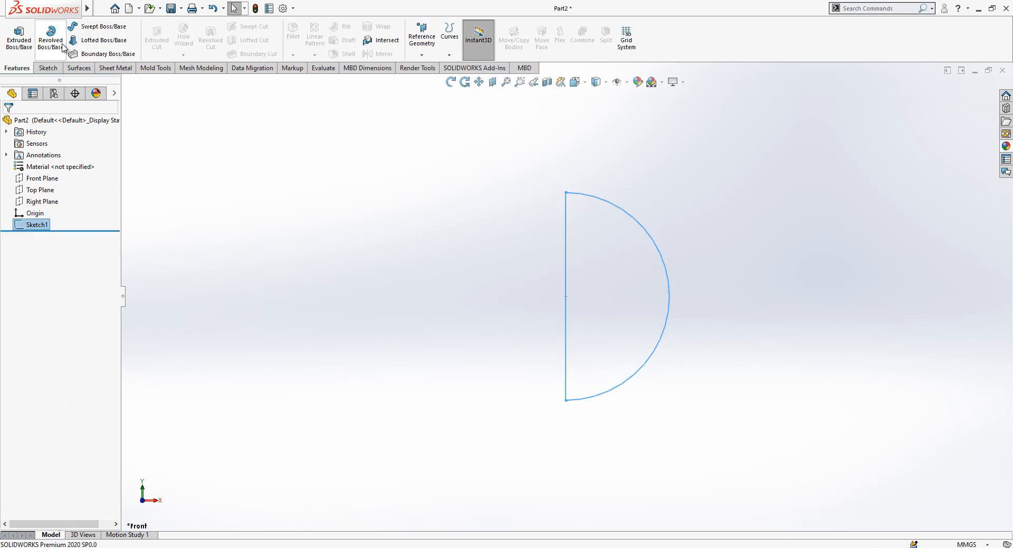
pyautogui.click(50, 37)
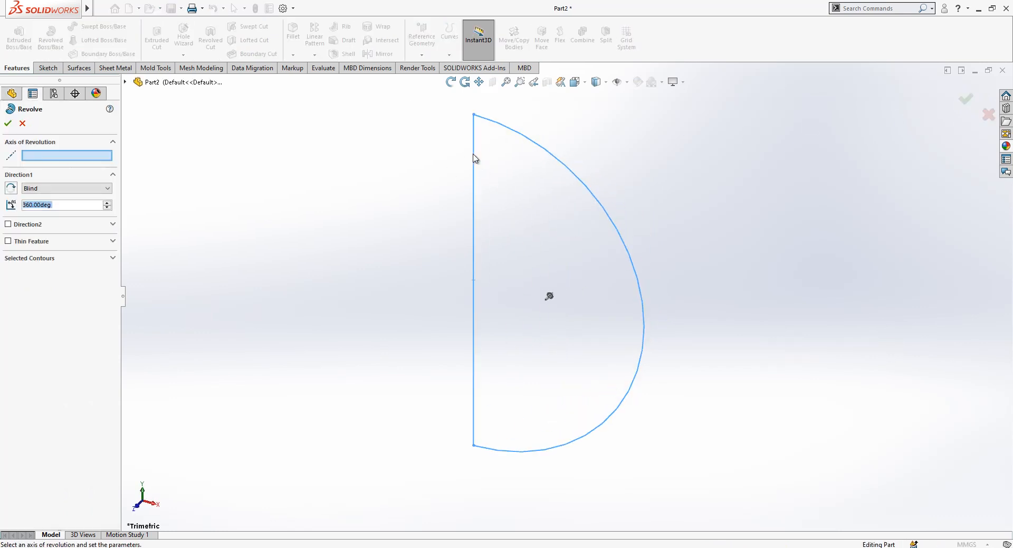
pyautogui.click(7, 123)
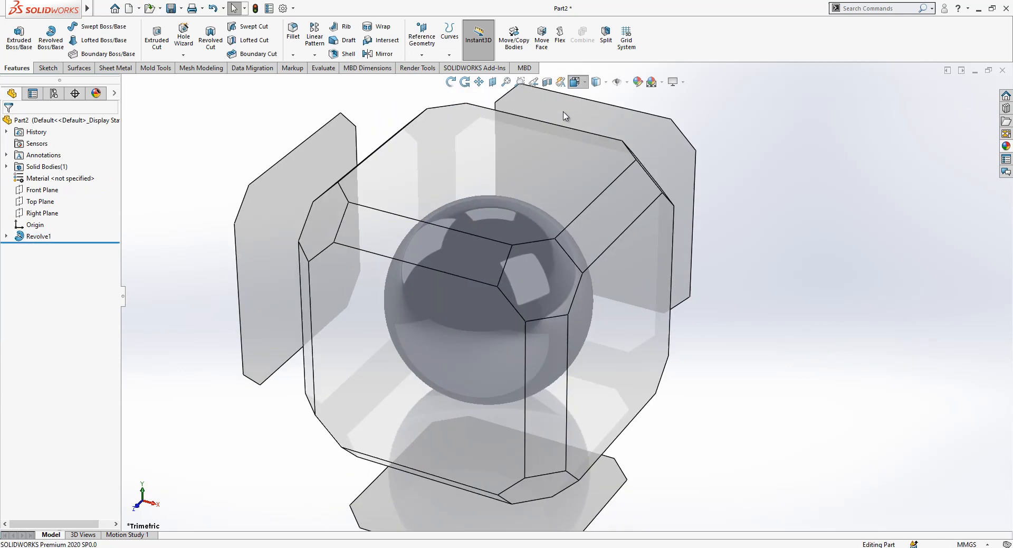
pyautogui.click(40, 190)
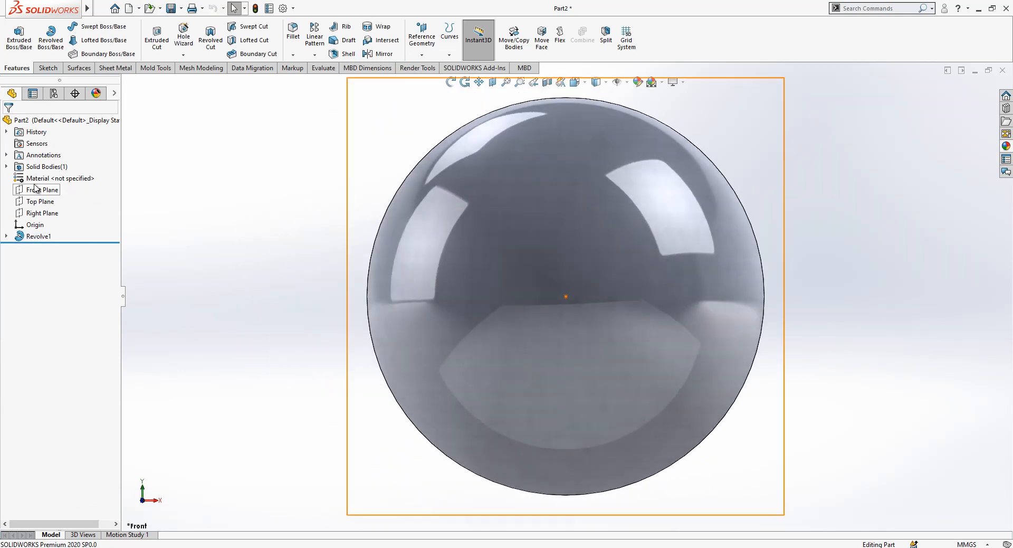
# Sketch a vertical centre line on the Front Plane, then a horizontal line from the sphere's bottom.
pyautogui.click(38, 190)
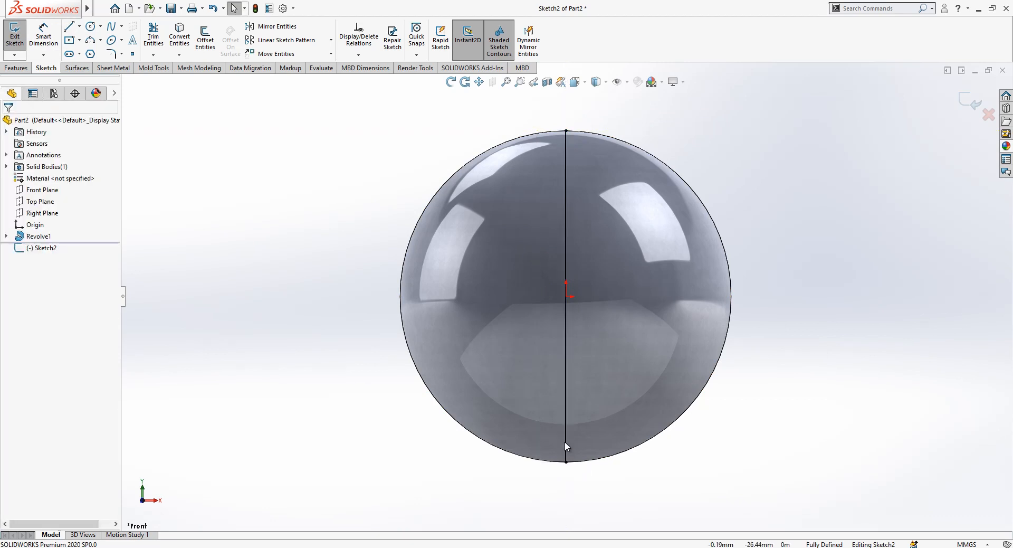
pyautogui.moveTo(948, 90)
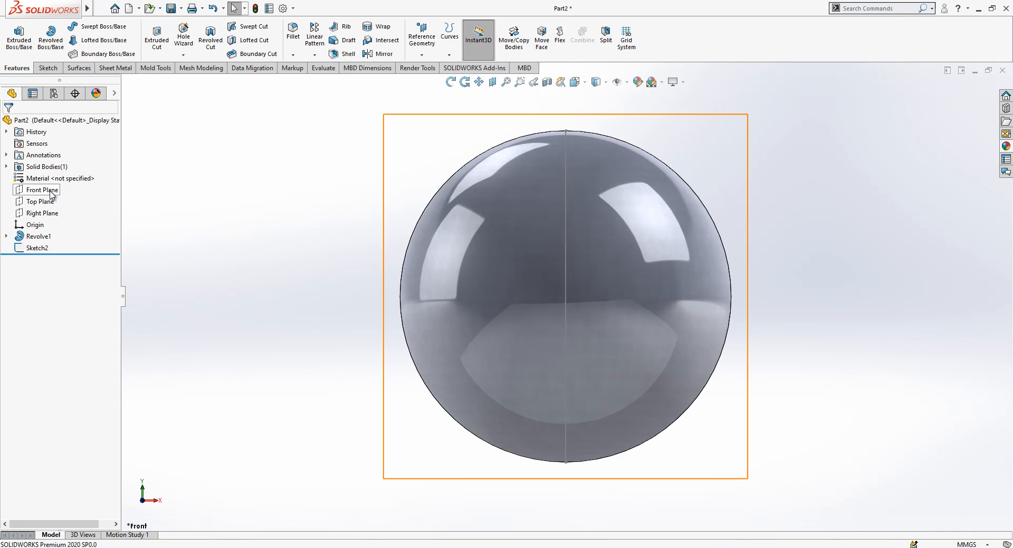
pyautogui.click(37, 190)
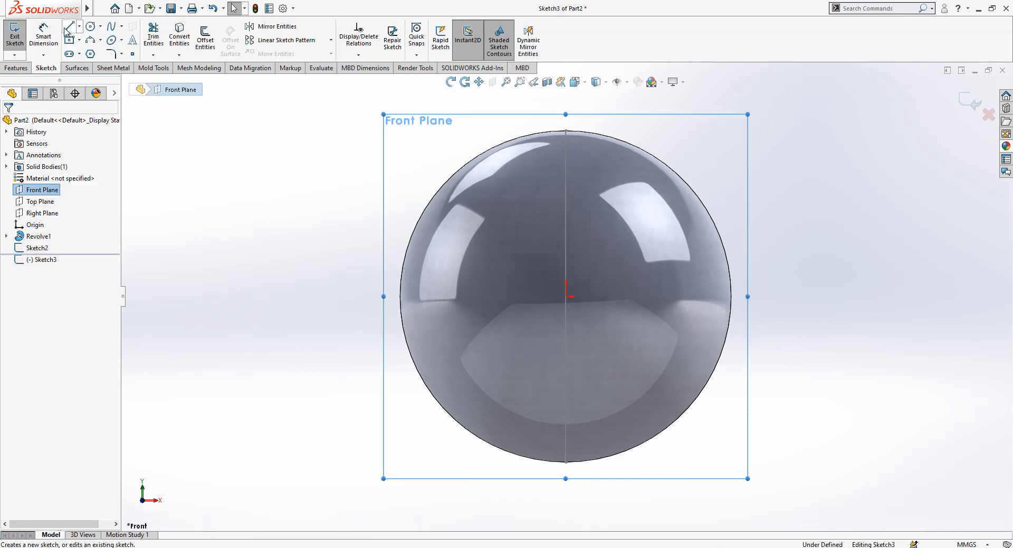
pyautogui.moveTo(404, 456); pyautogui.dragTo(562, 465)
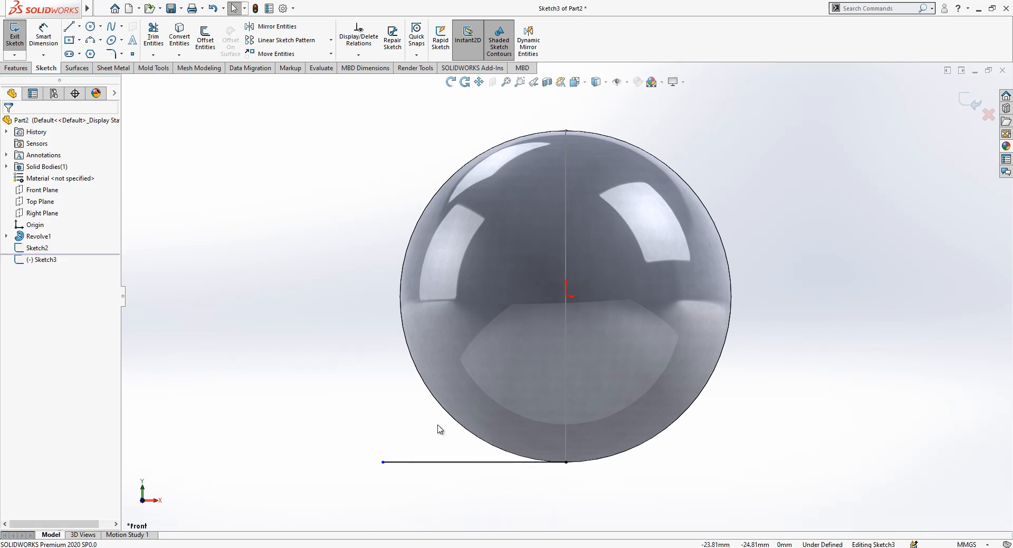
pyautogui.moveTo(980, 105)
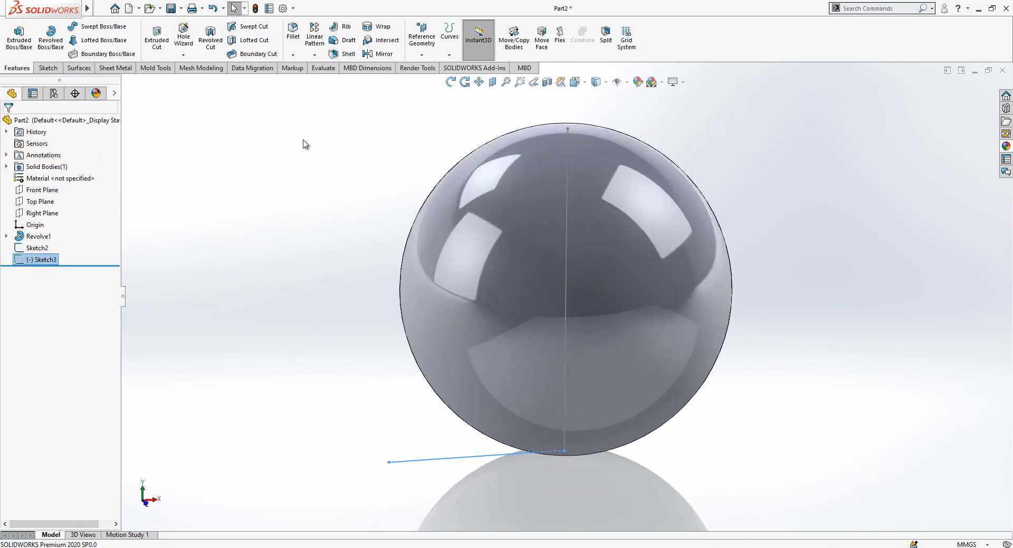
# Sweep Sketch3 along Sketch2 as a surface with a reversed 14-revolution twist.
pyautogui.click(78, 67)
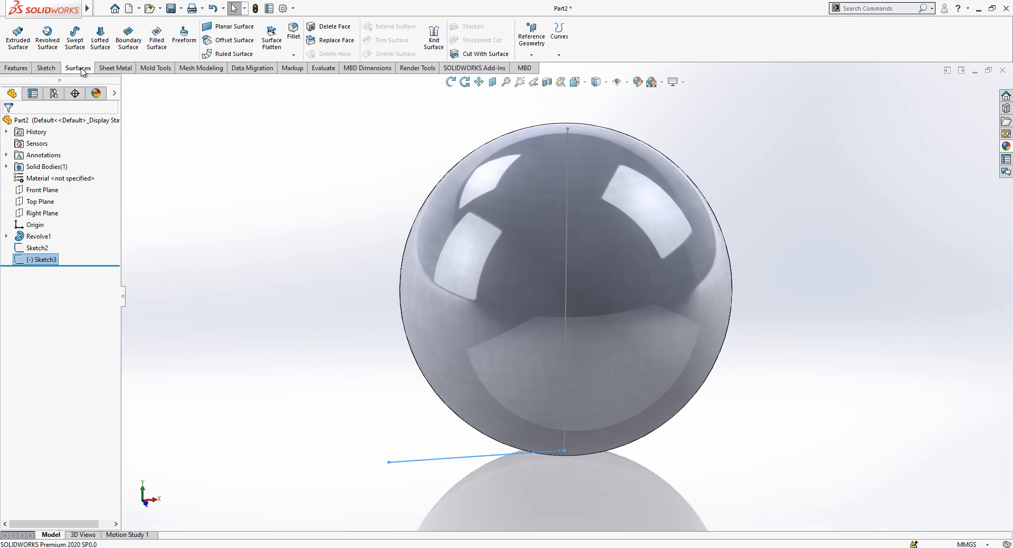
pyautogui.moveTo(73, 37)
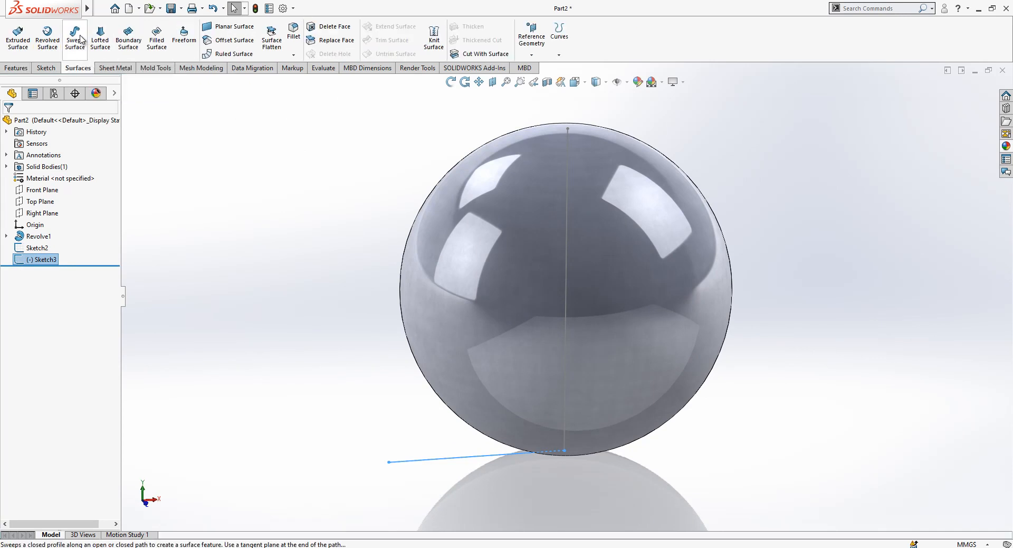
pyautogui.click(74, 39)
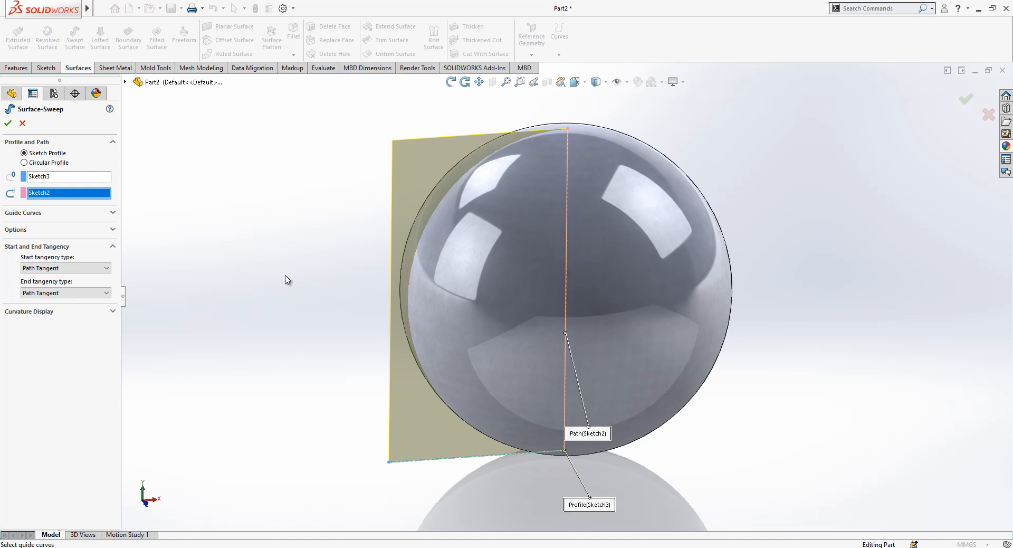
pyautogui.click(58, 177)
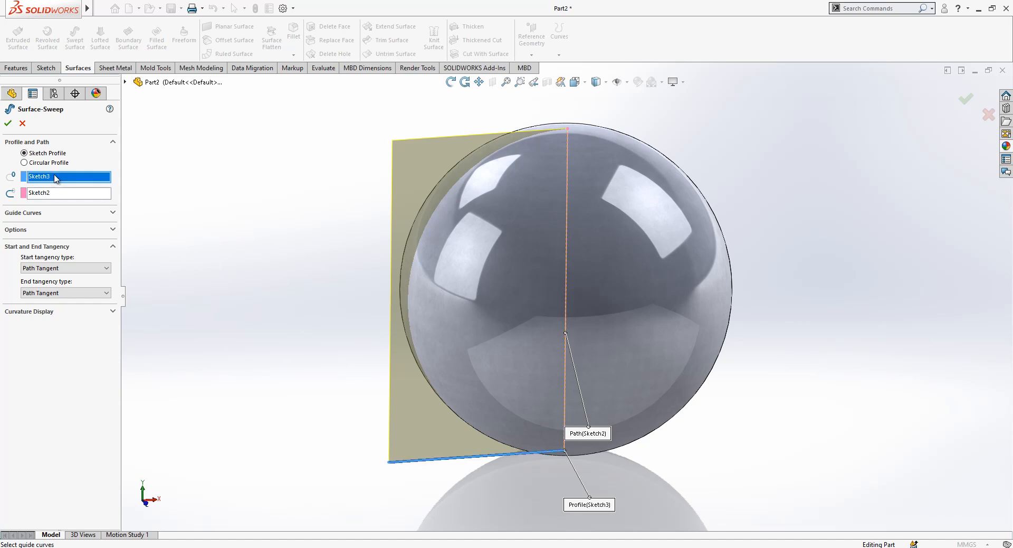
pyautogui.click(53, 193)
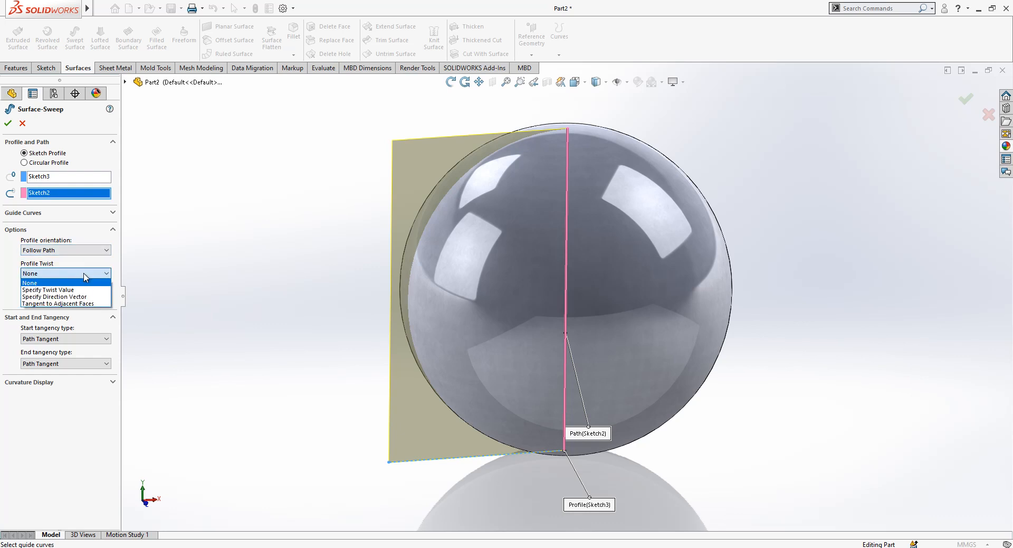
pyautogui.moveTo(63, 290)
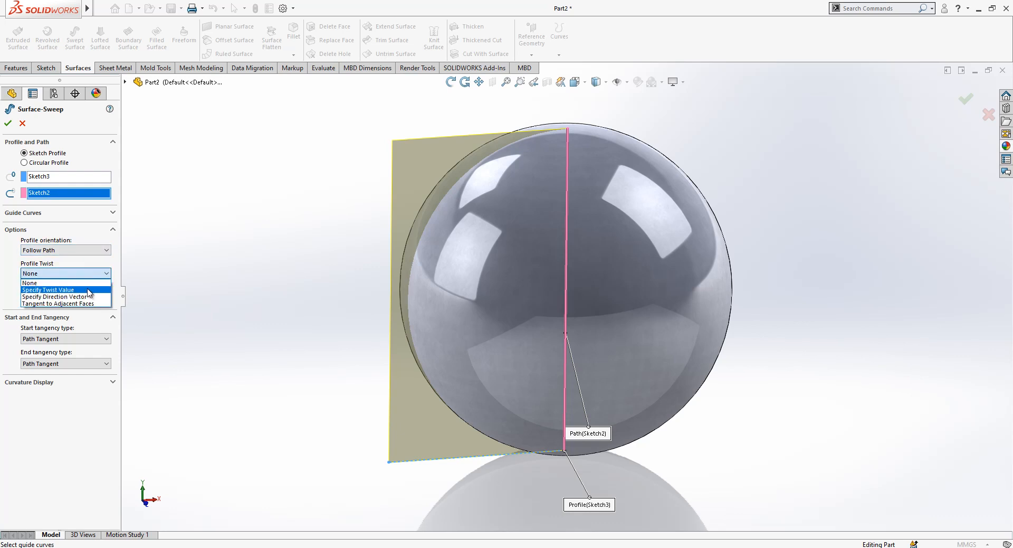
pyautogui.click(48, 289)
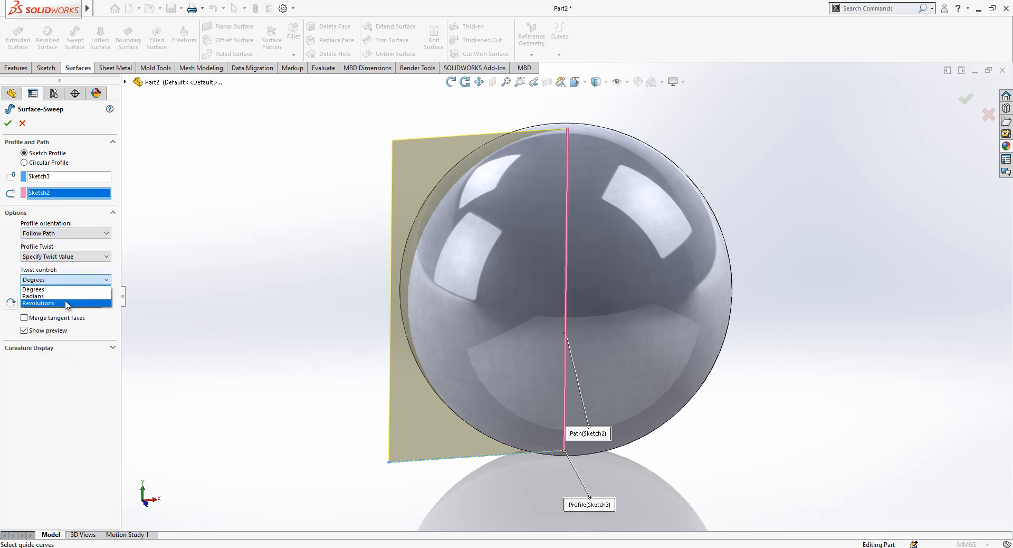
pyautogui.click(38, 303)
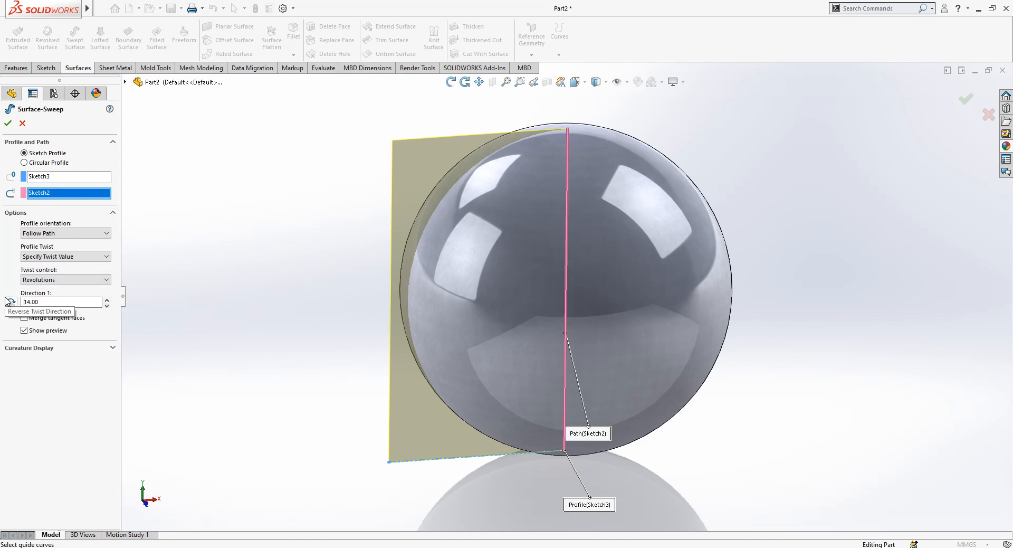
pyautogui.click(9, 302)
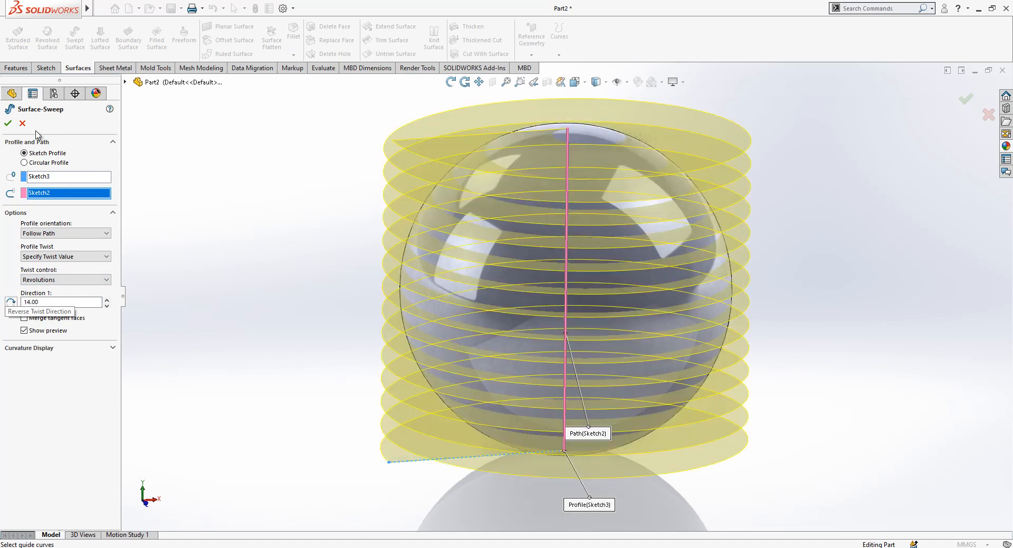
pyautogui.click(8, 124)
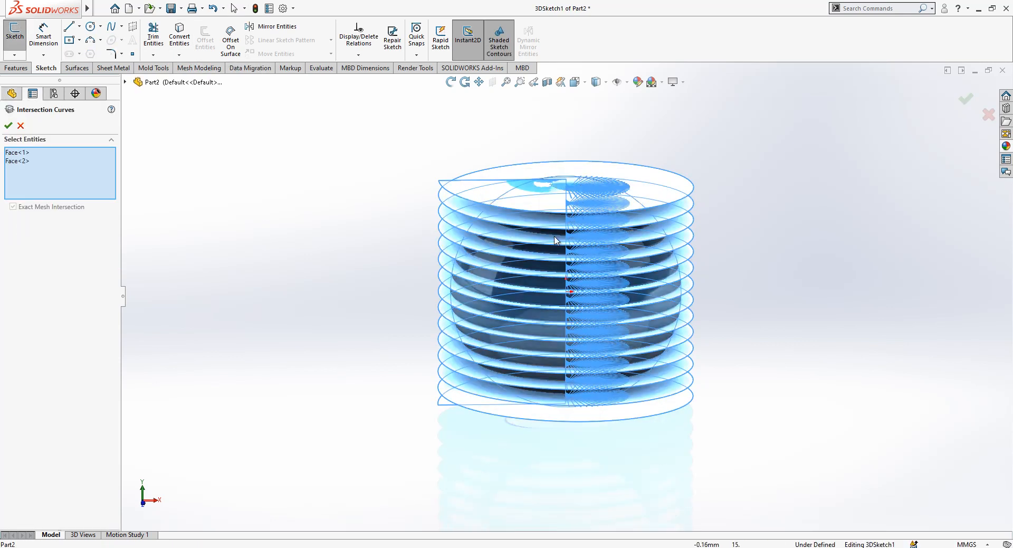
pyautogui.moveTo(403, 225)
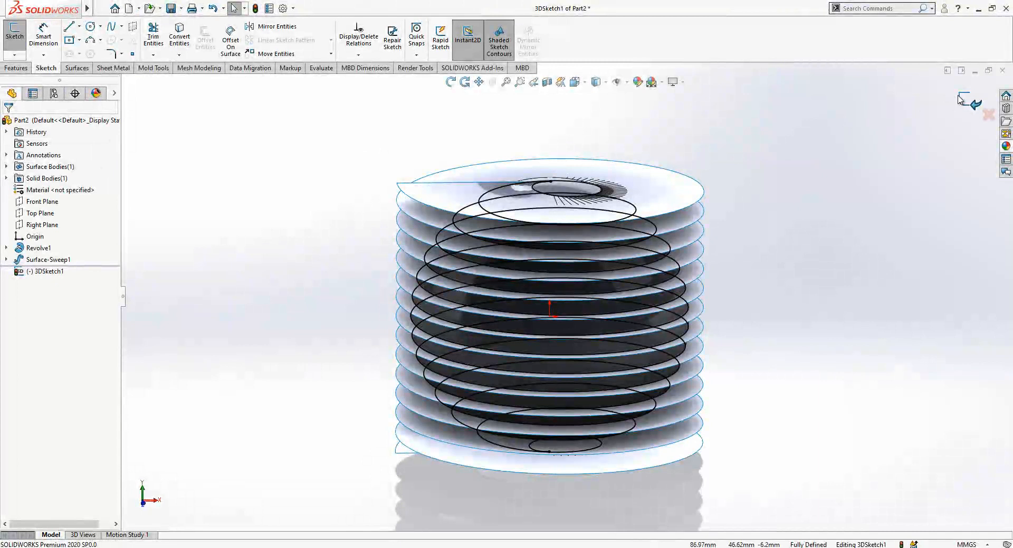
pyautogui.moveTo(784, 144)
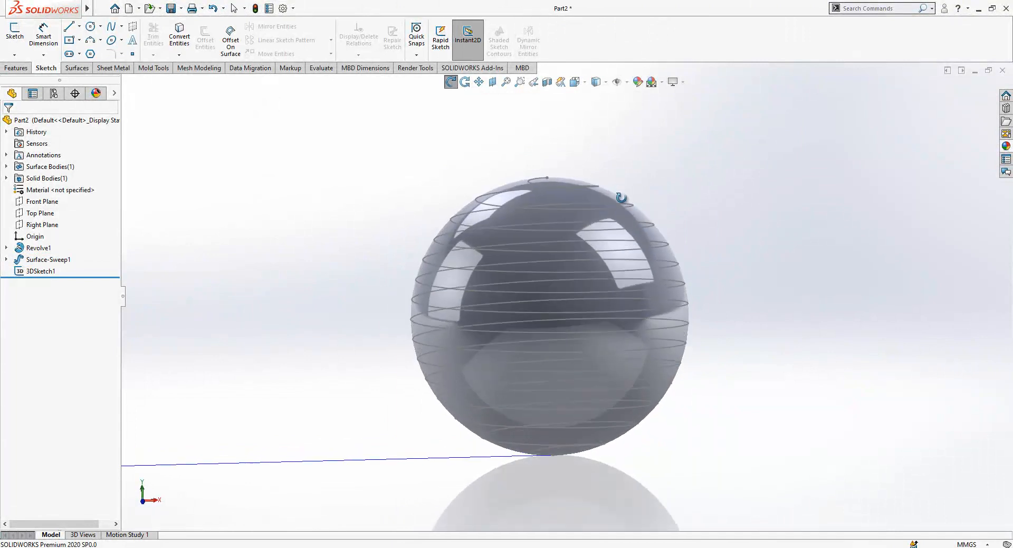
# Hide the helix 3D sketch and Surface-Sweep1 in the FeatureManager tree.
pyautogui.click(35, 271)
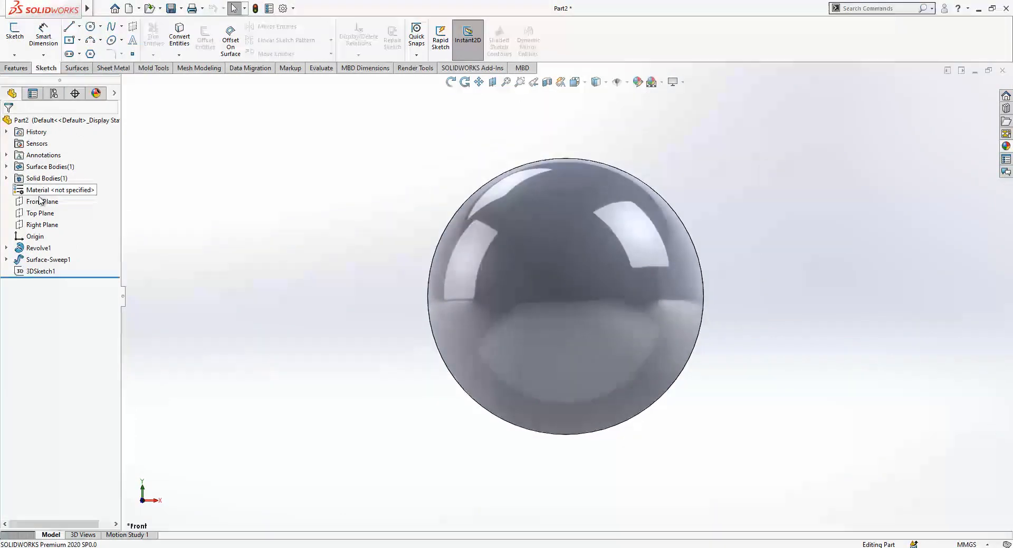
# Sketch a 120 mm vertical line through the sphere's centre, plus a horizontal line at its bottom.
pyautogui.click(41, 201)
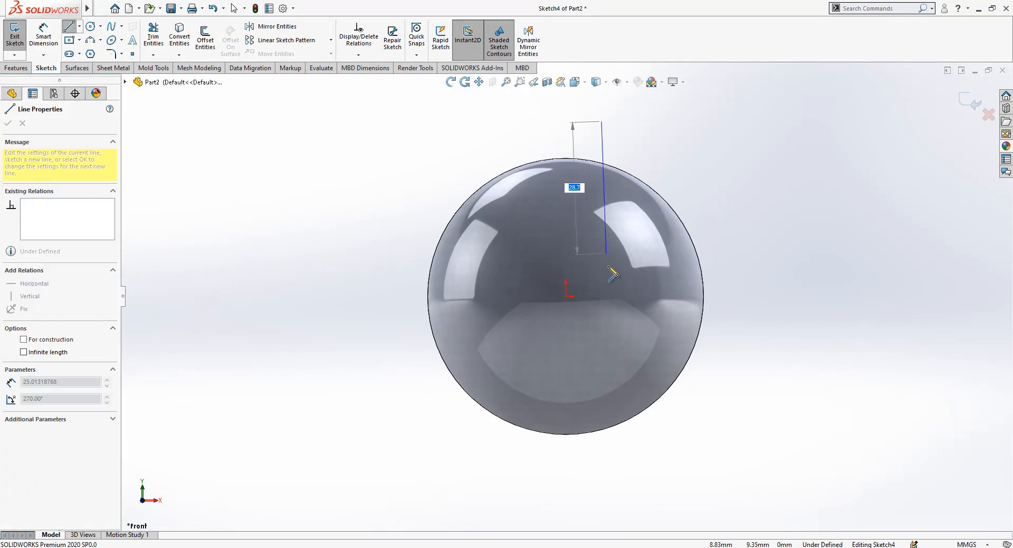
pyautogui.moveTo(611, 273); pyautogui.dragTo(610, 488)
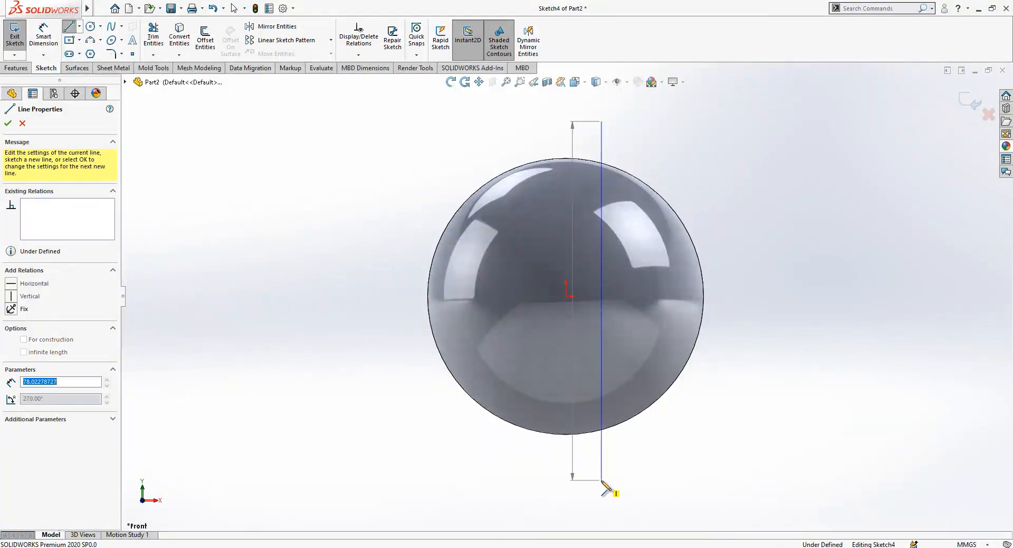
pyautogui.click(601, 295)
pyautogui.write('120')
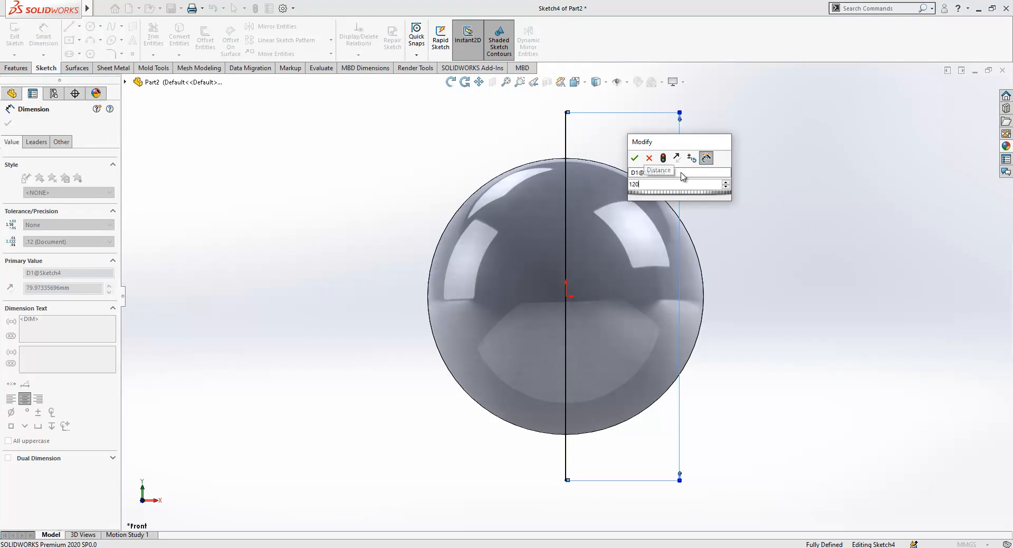
pyautogui.click(635, 158)
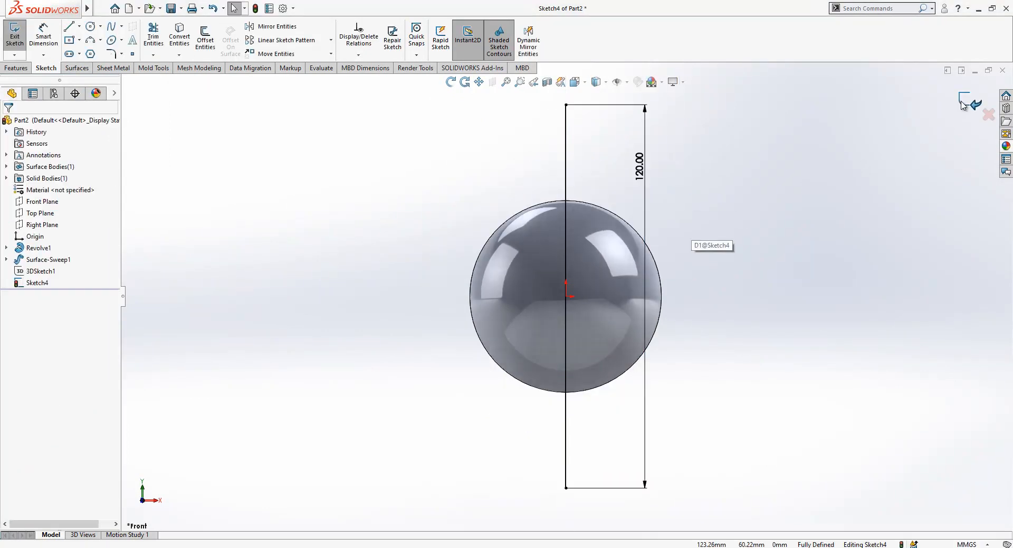
pyautogui.click(42, 201)
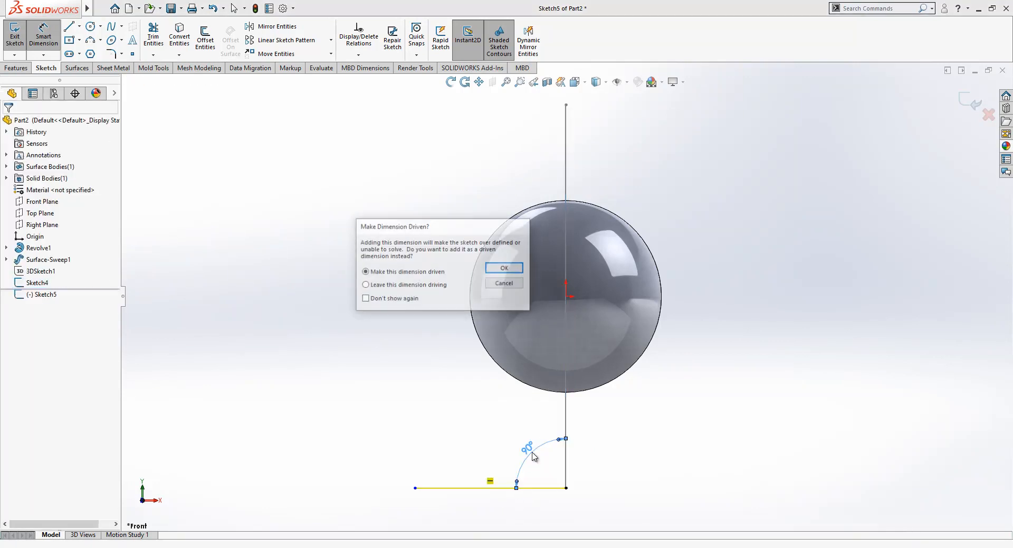
pyautogui.click(504, 268)
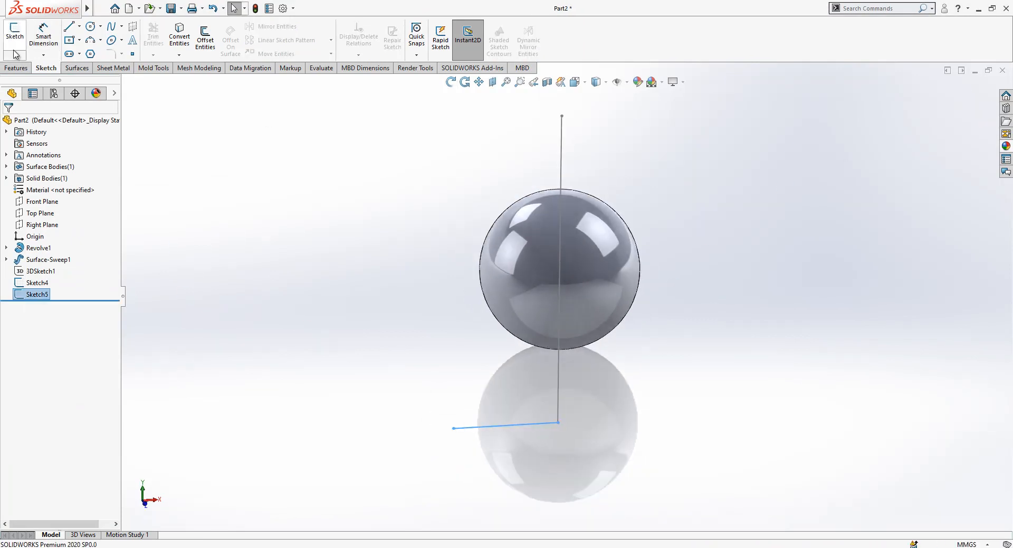
# Sweep Sketch5 along Sketch4 as a surface twisted 0.30 revolutions.
pyautogui.click(76, 68)
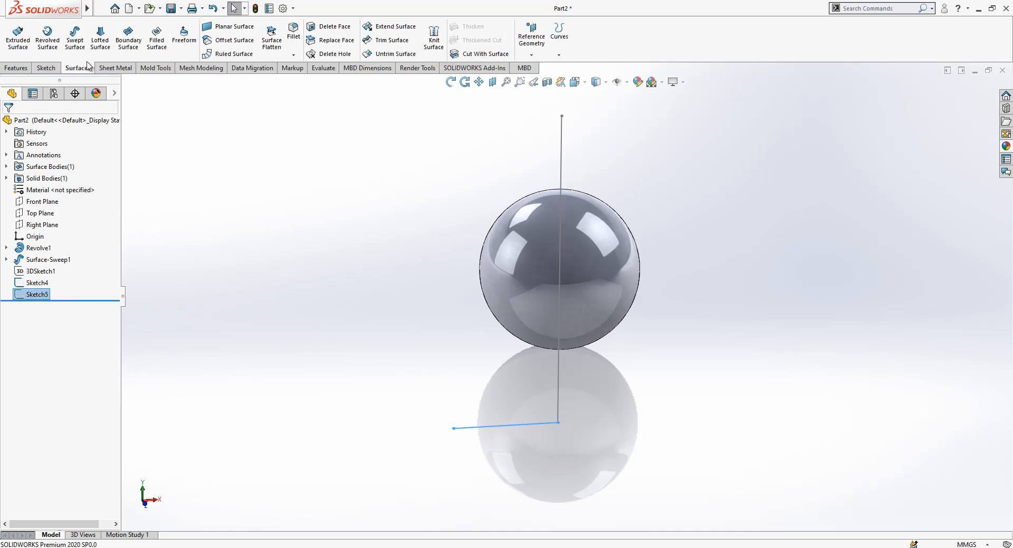
pyautogui.click(74, 36)
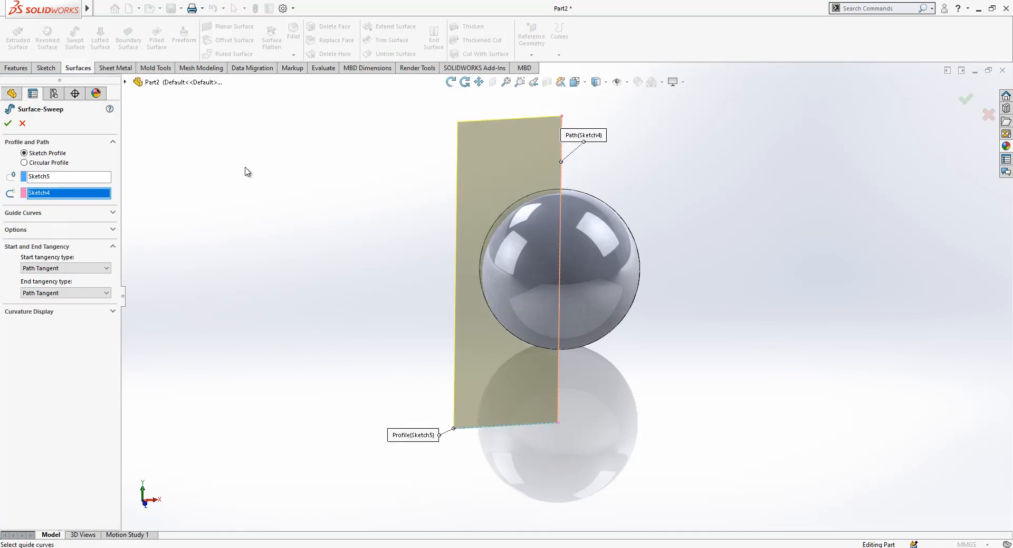
pyautogui.click(15, 230)
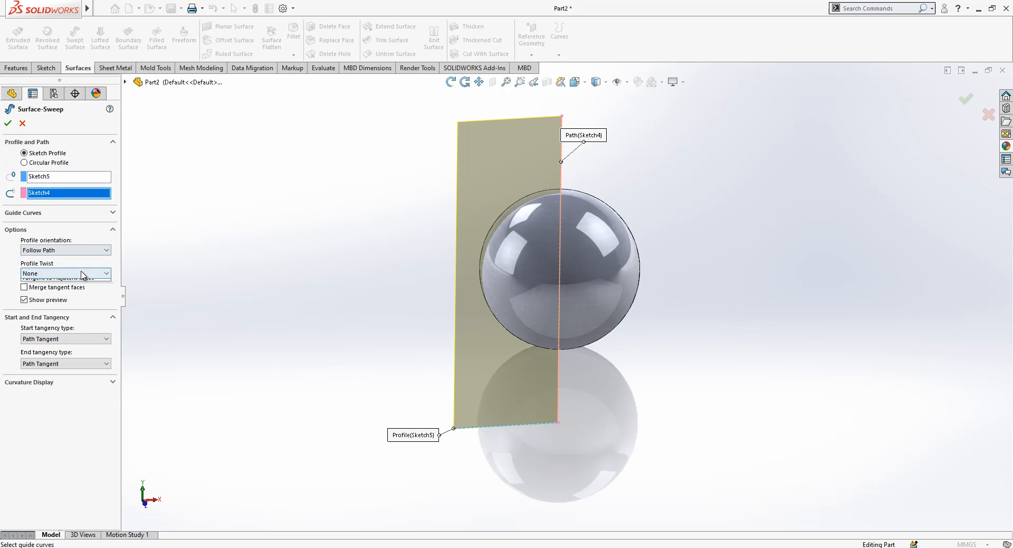
pyautogui.click(65, 273)
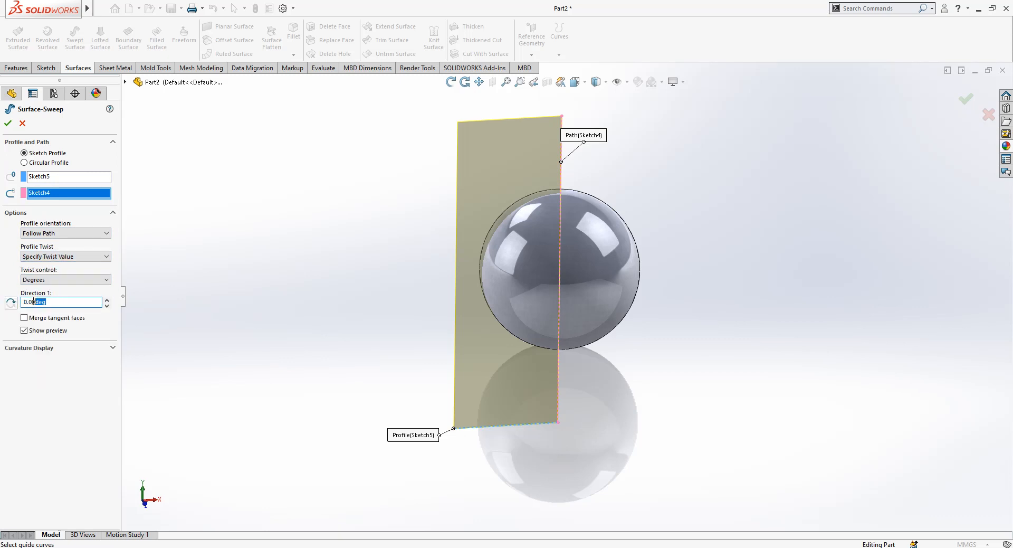
pyautogui.click(66, 280)
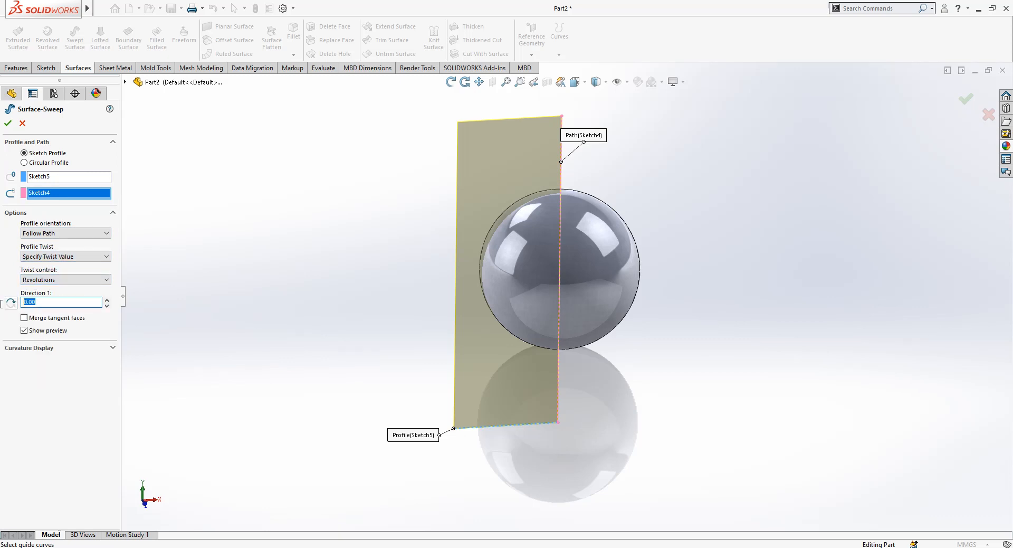
pyautogui.write('0.30')
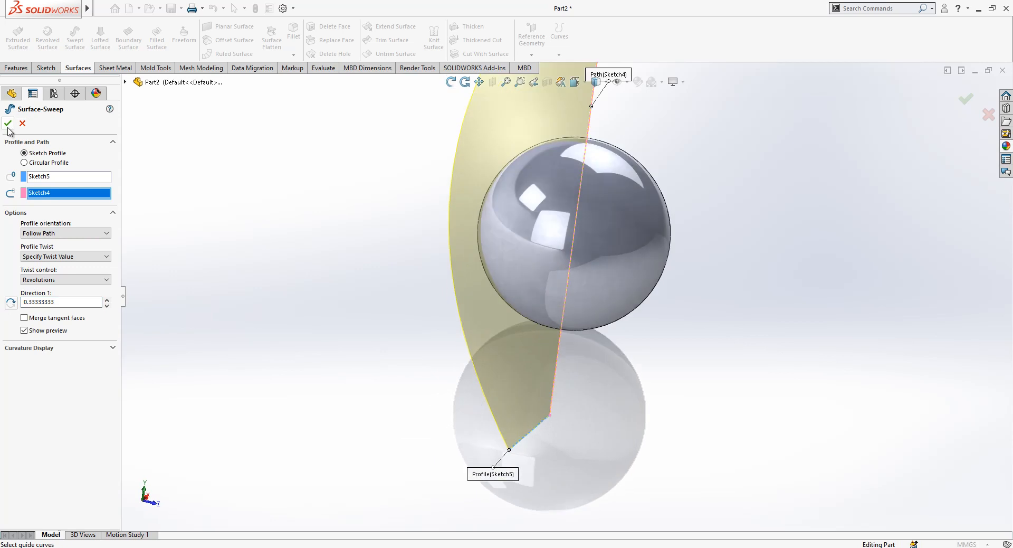
pyautogui.click(12, 125)
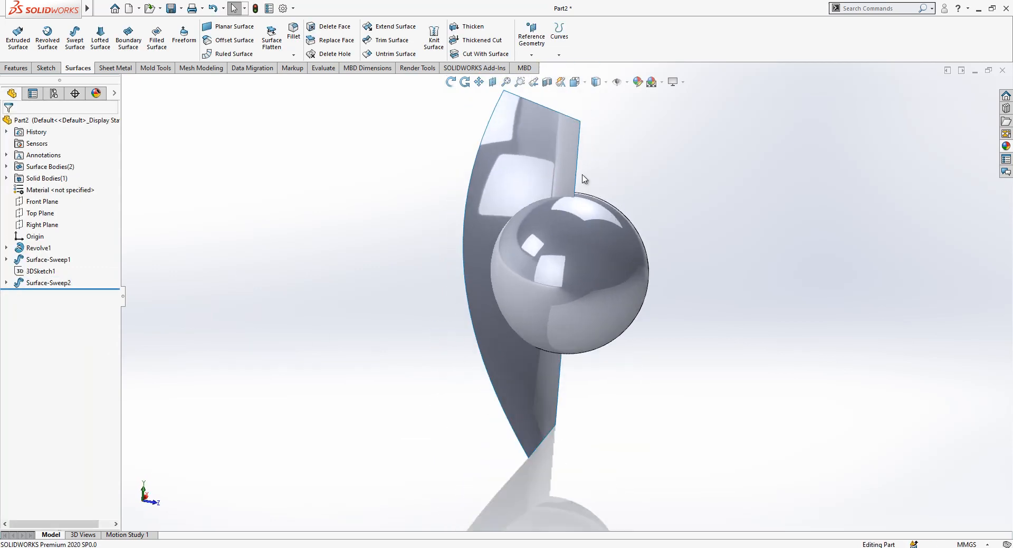
# Thicken Surface-Sweep2 by 1.5 mm as a separate, unmerged solid body.
pyautogui.click(452, 26)
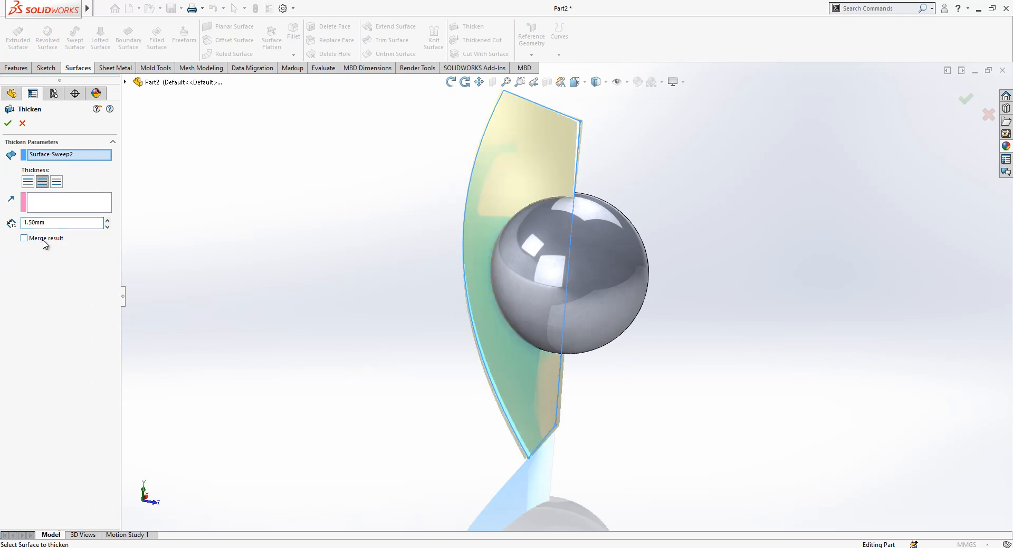
pyautogui.click(7, 123)
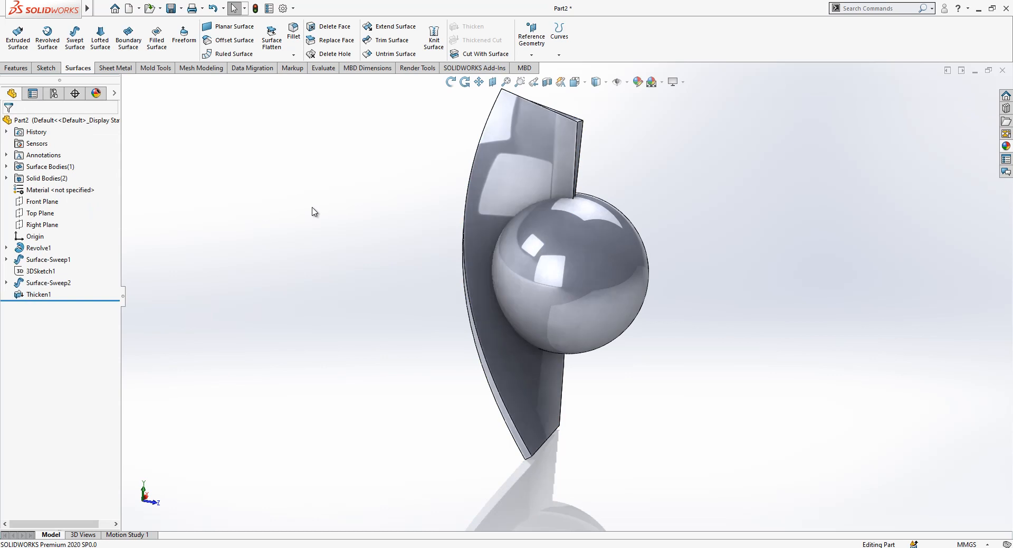
pyautogui.click(39, 178)
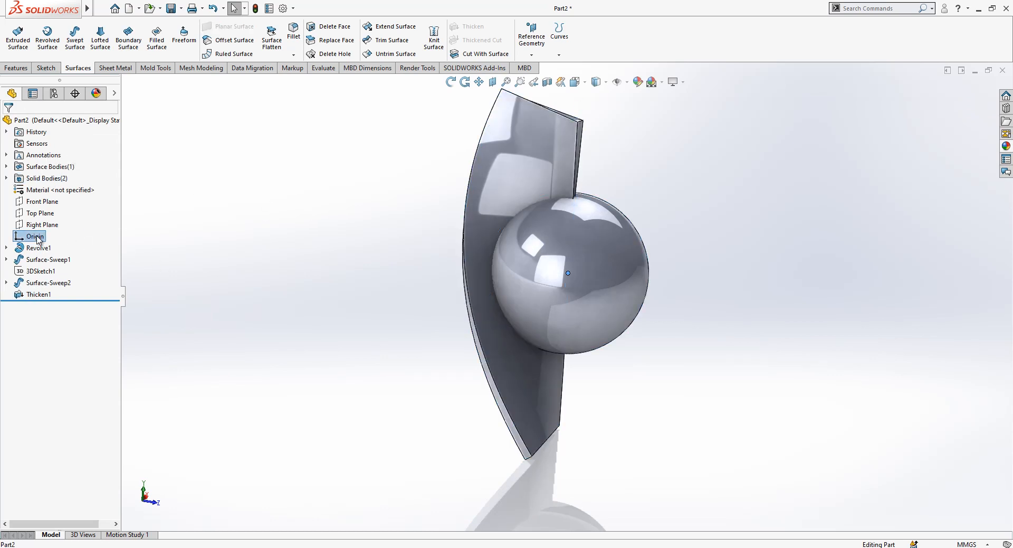
# Create an axis through the sphere's centre and a plane 55 mm above the Top Plane.
pyautogui.click(532, 55)
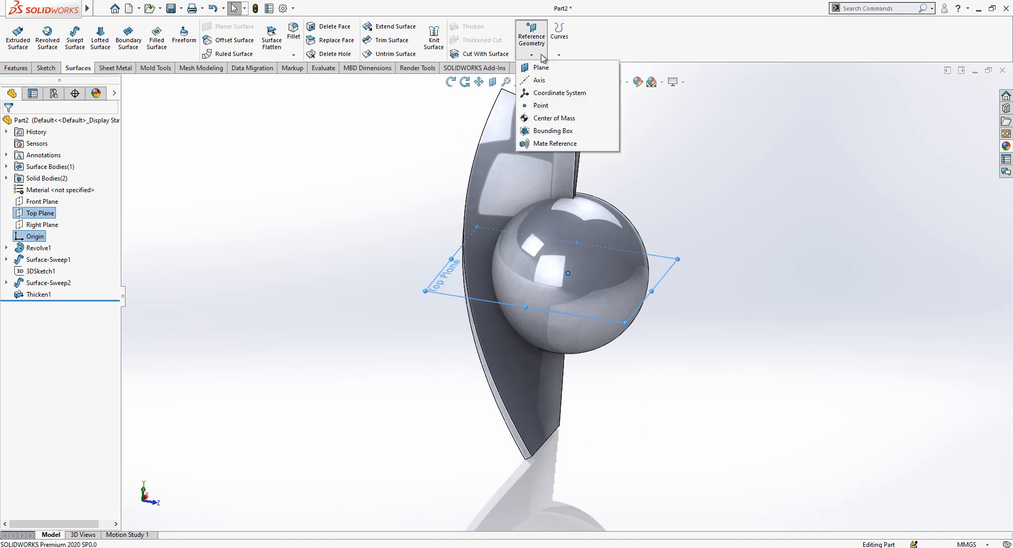
pyautogui.click(539, 79)
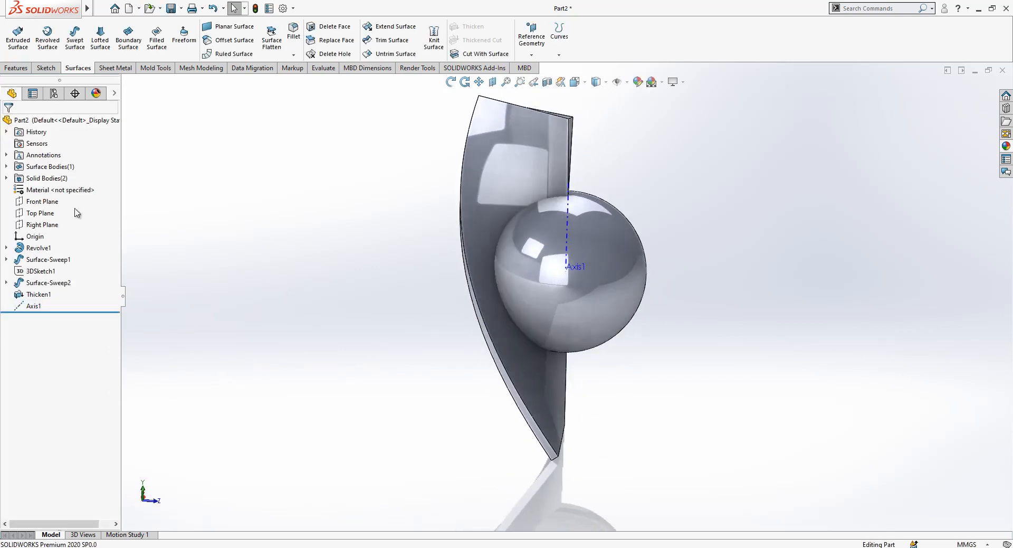
pyautogui.click(532, 30)
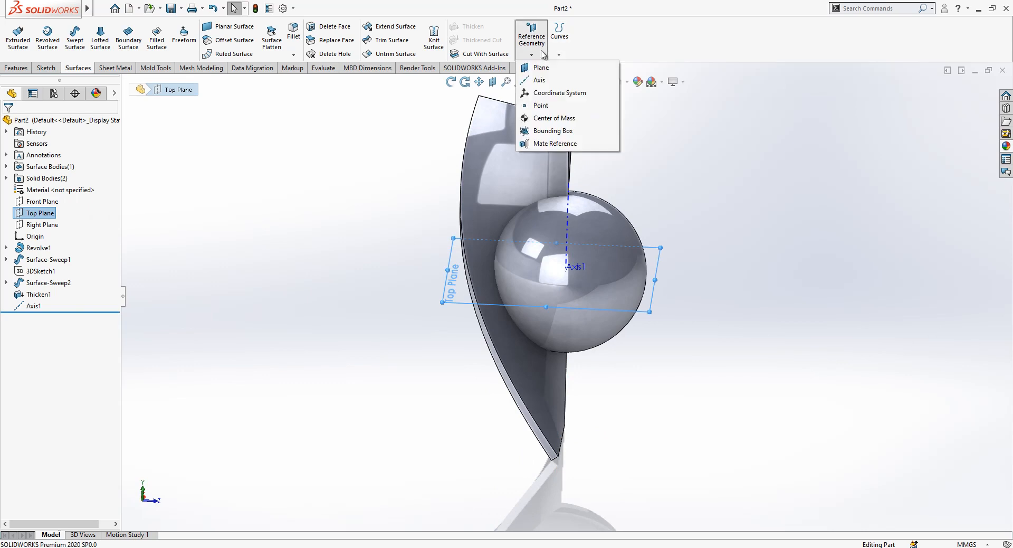
pyautogui.click(541, 67)
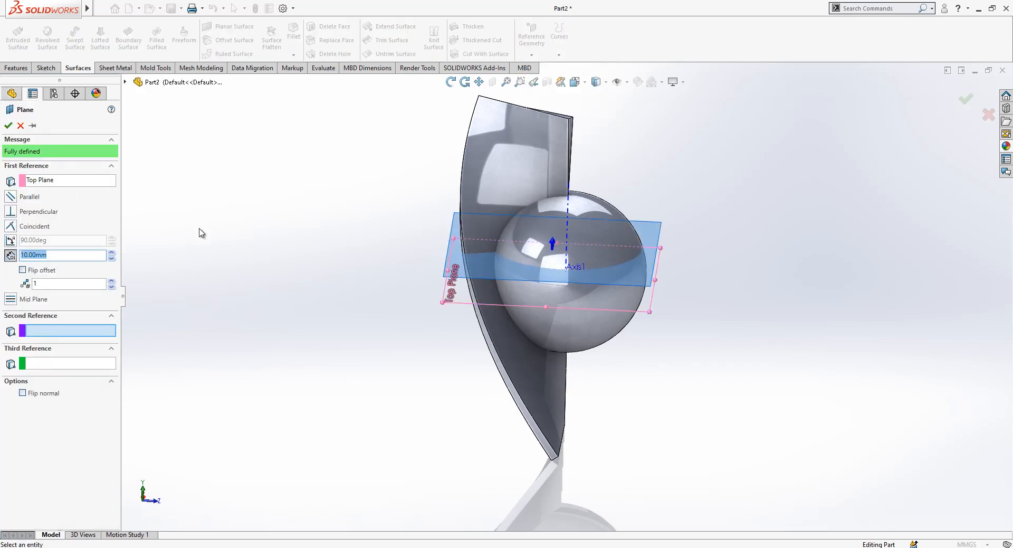
pyautogui.click(7, 126)
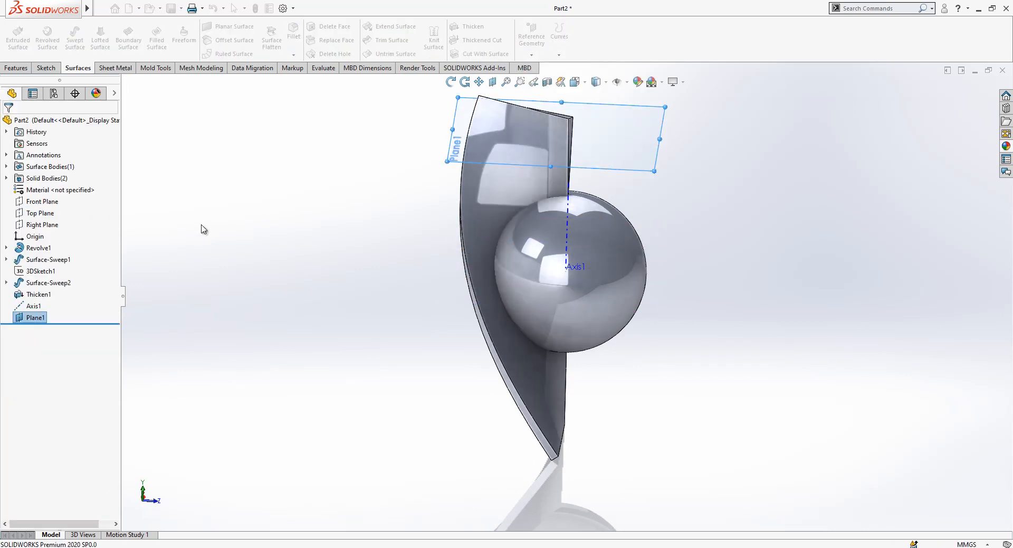
# Add a second plane offset 55 mm below the Top Plane with Flip offset.
pyautogui.click(39, 213)
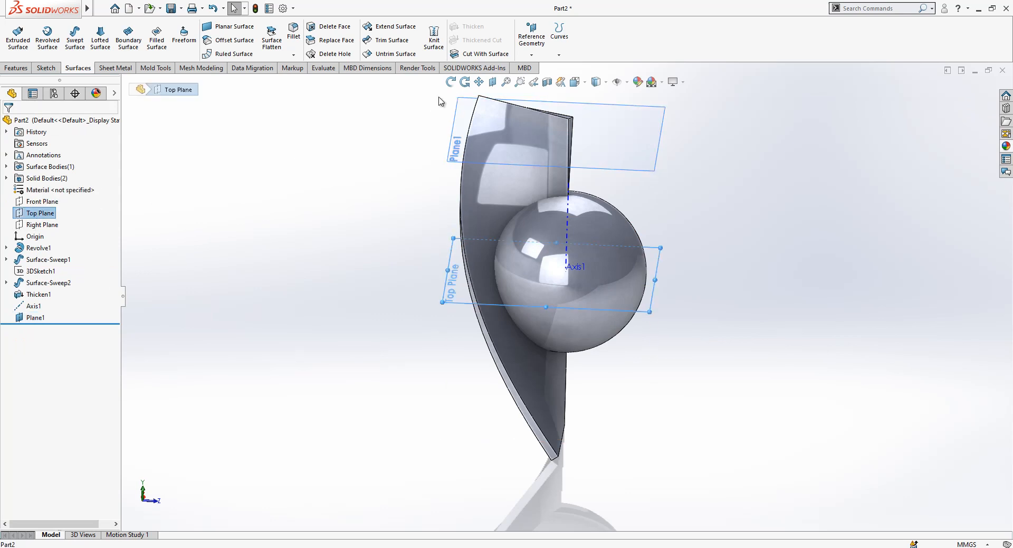
pyautogui.doubleClick(36, 318)
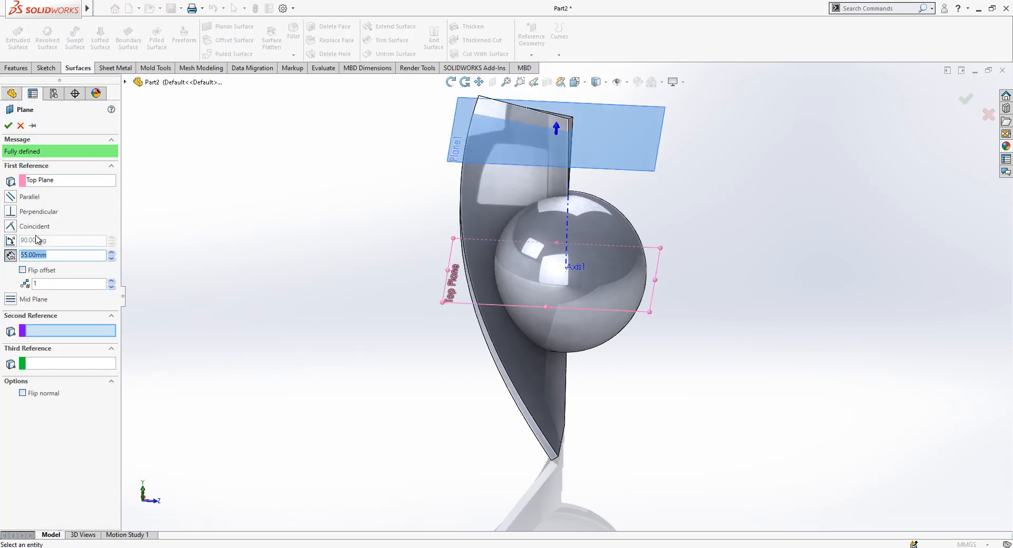
pyautogui.click(22, 270)
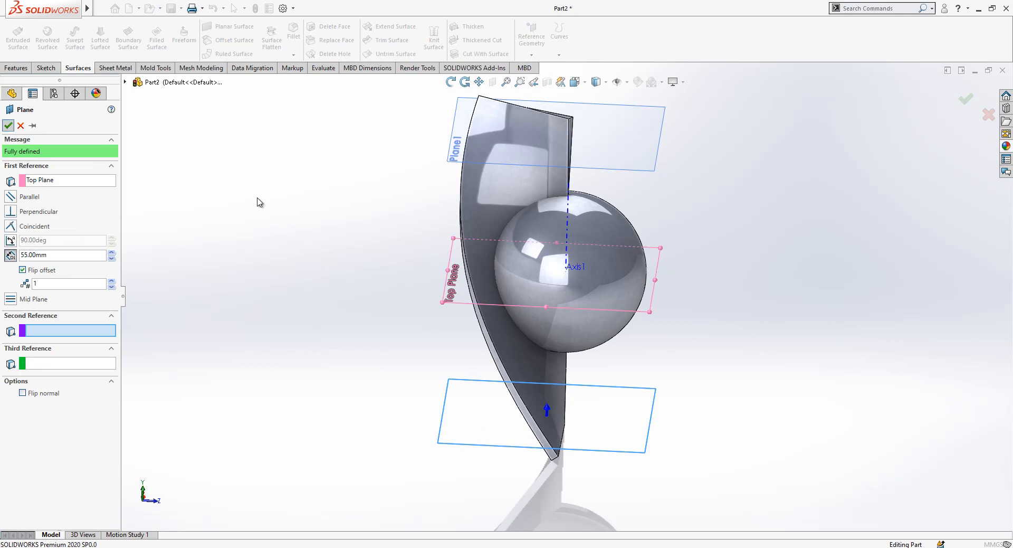
pyautogui.click(7, 126)
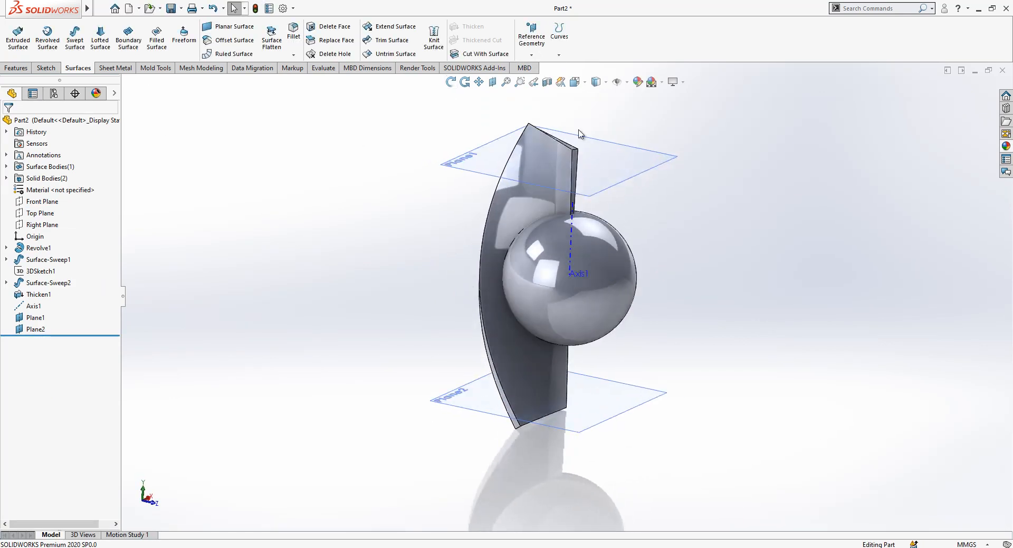
# Surface Cut the thickened panel at Plane1 and then at Plane2.
pyautogui.click(35, 317)
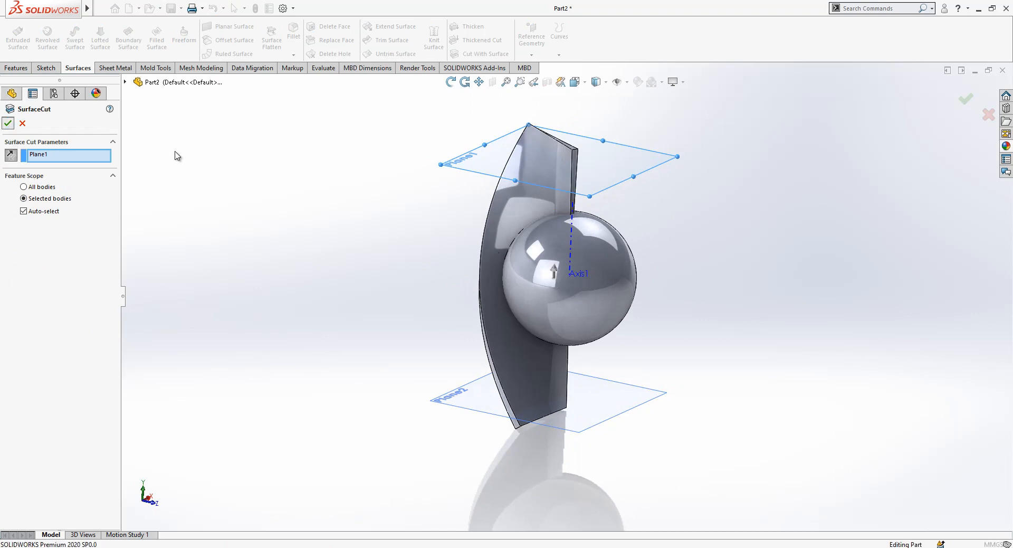
pyautogui.click(8, 124)
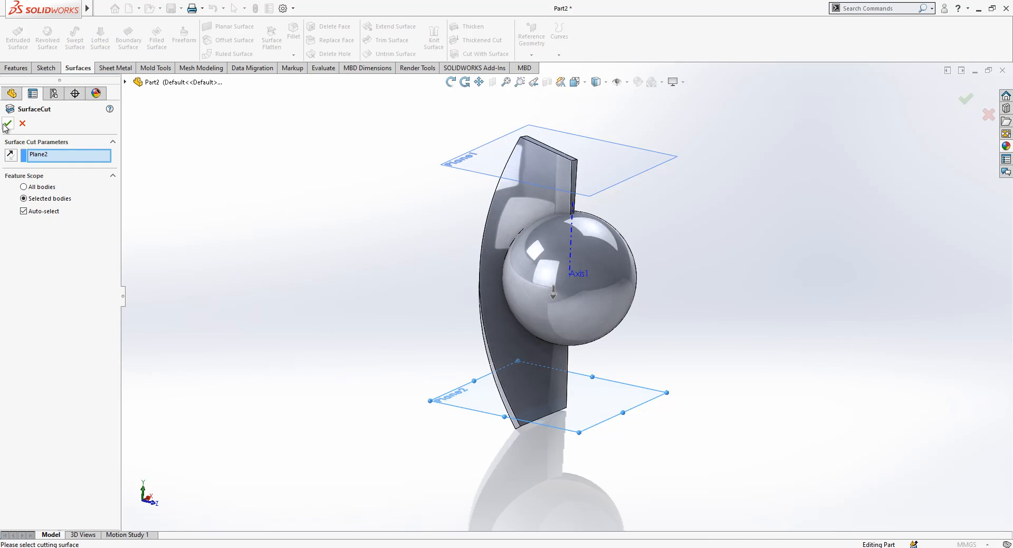
pyautogui.click(9, 125)
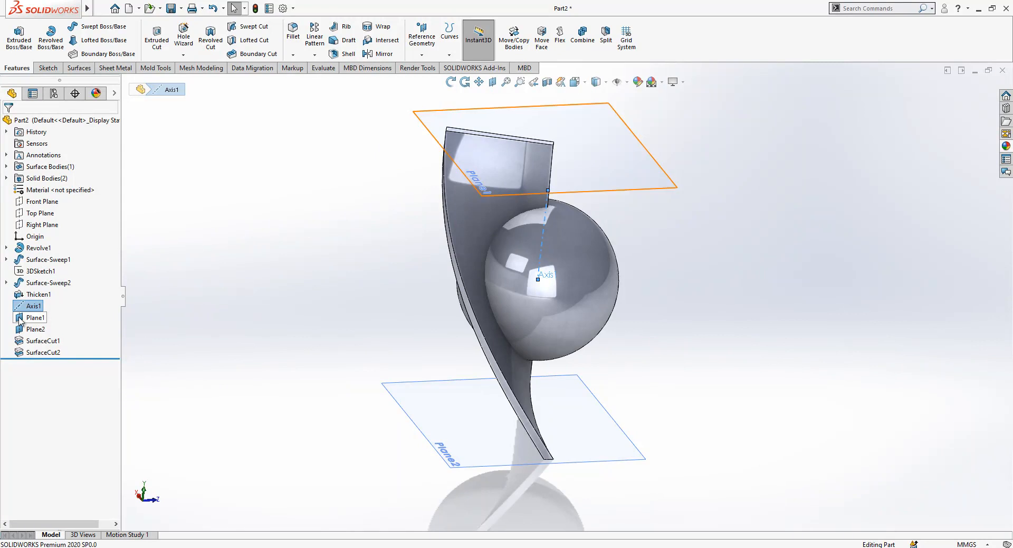
# Circular-pattern body SurfaceCut2 about Axis1: 3 equally spaced instances over 360°.
pyautogui.click(314, 54)
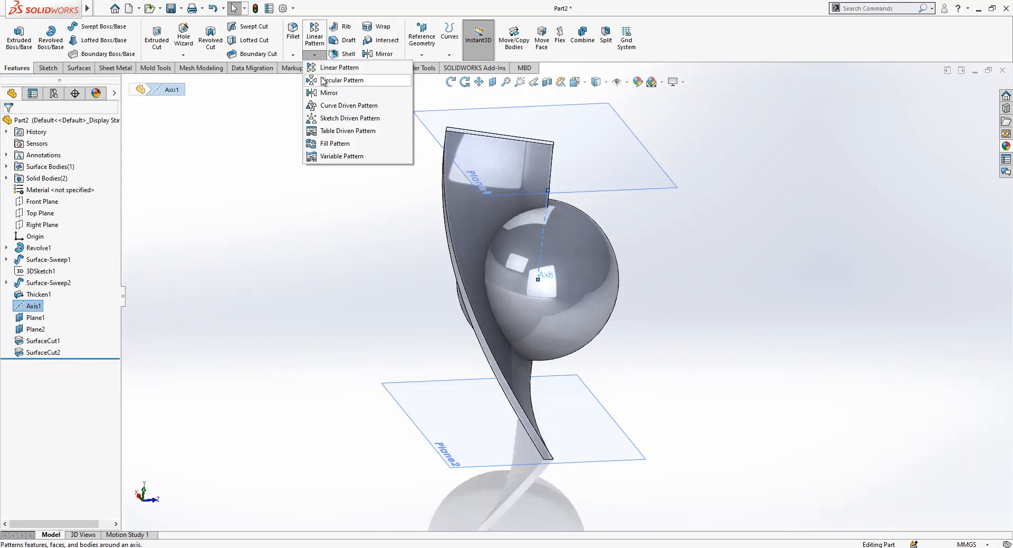
pyautogui.click(342, 80)
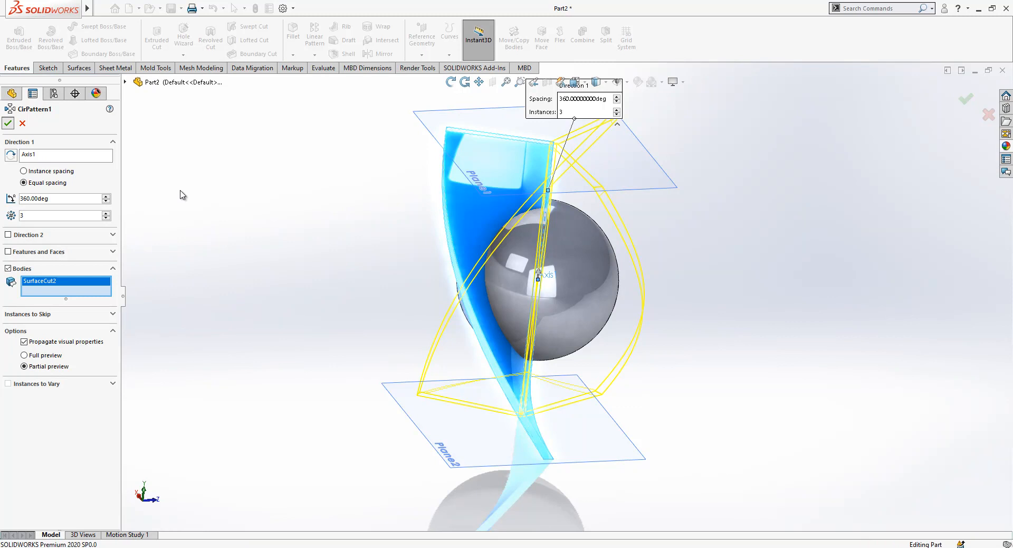
pyautogui.click(966, 98)
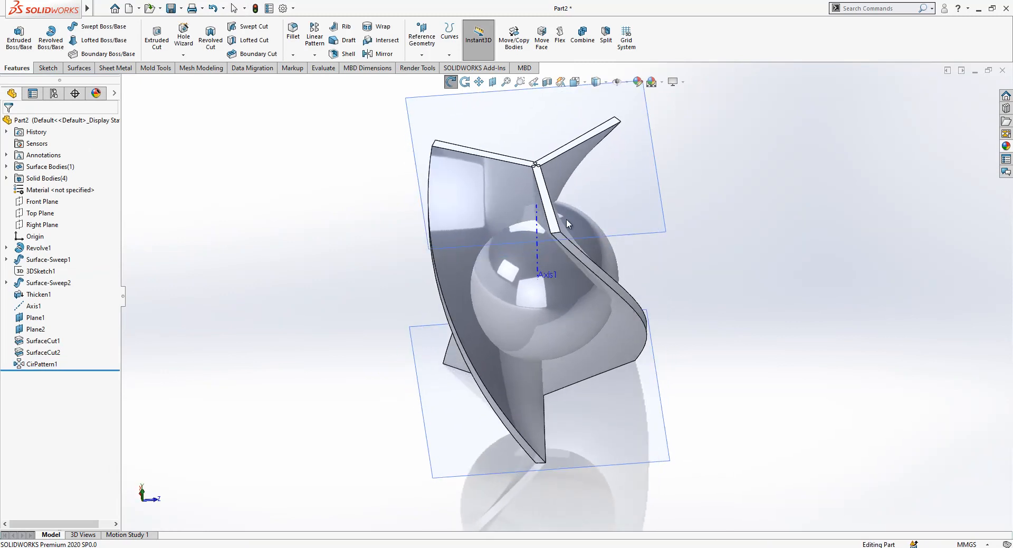
pyautogui.click(582, 37)
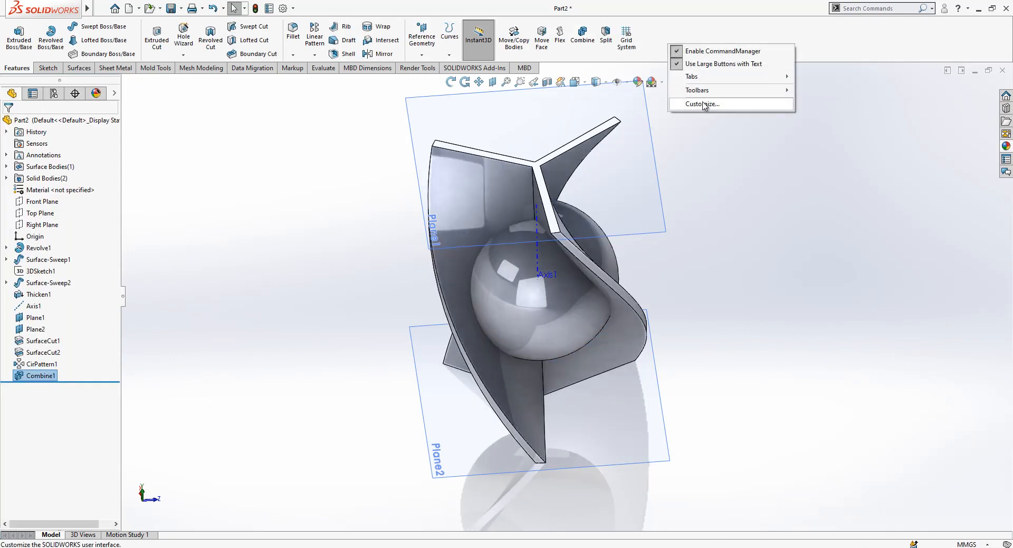
# In Customize, browse command categories (Mold Tools, Sheet Metal, Add-Ins) down to Surfaces.
pyautogui.click(702, 103)
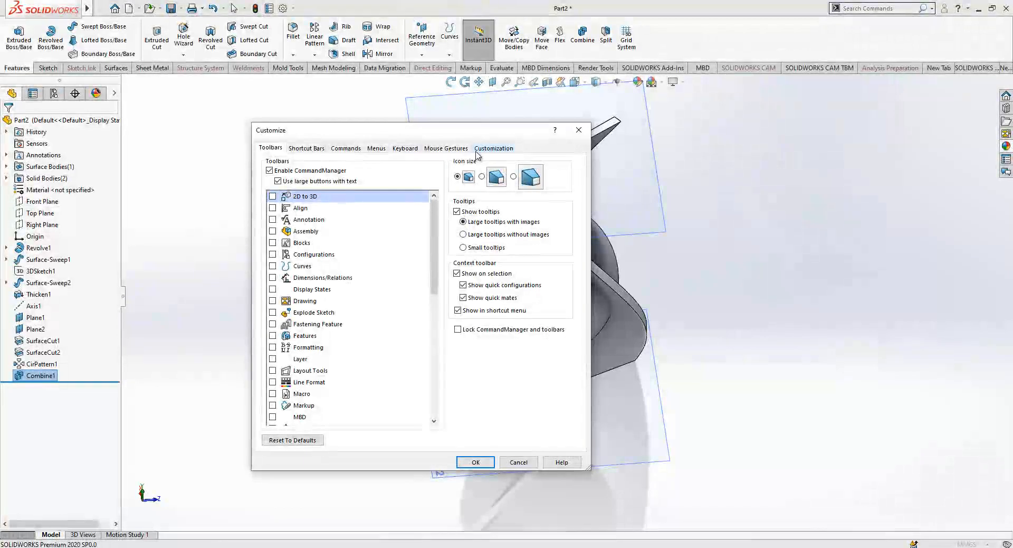
pyautogui.click(306, 148)
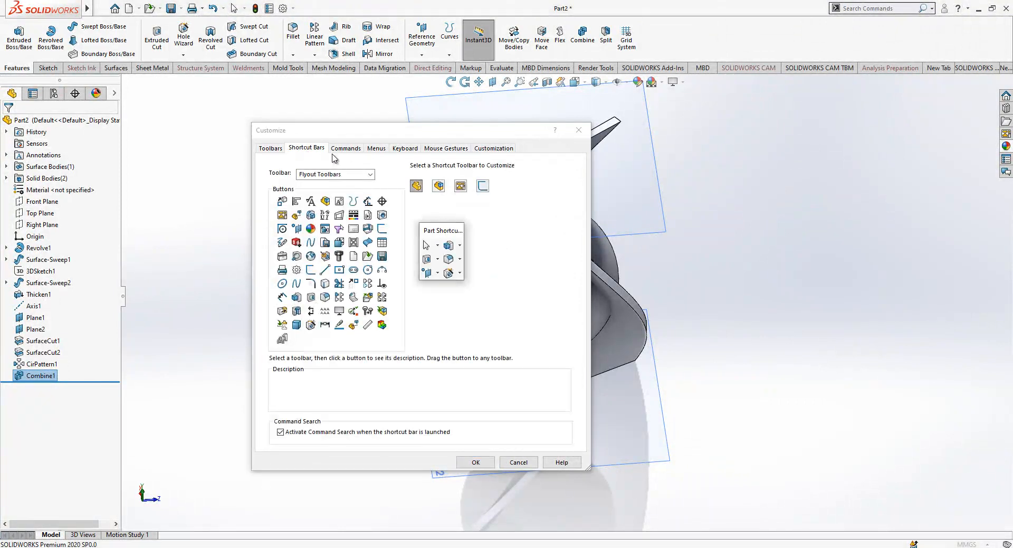
pyautogui.click(346, 148)
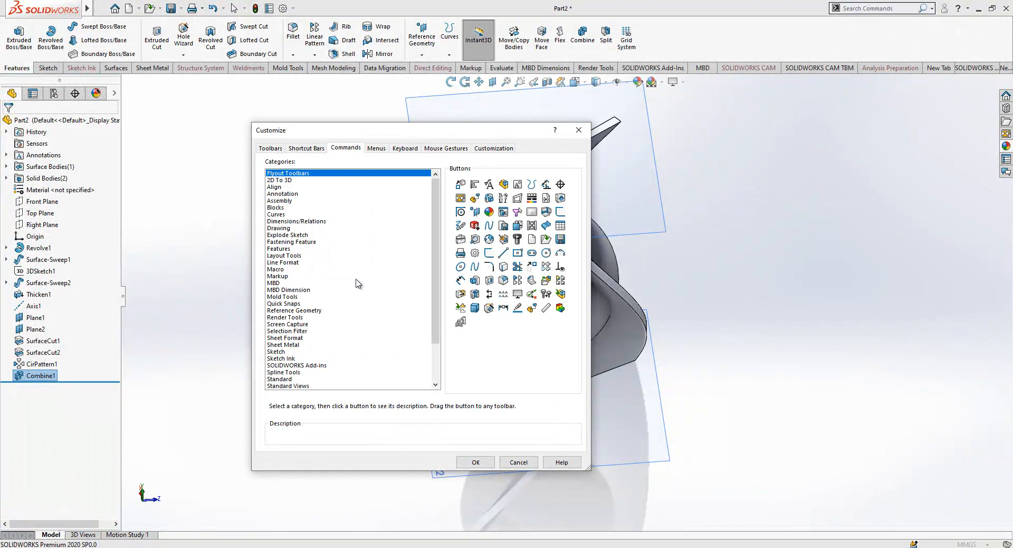
pyautogui.click(282, 296)
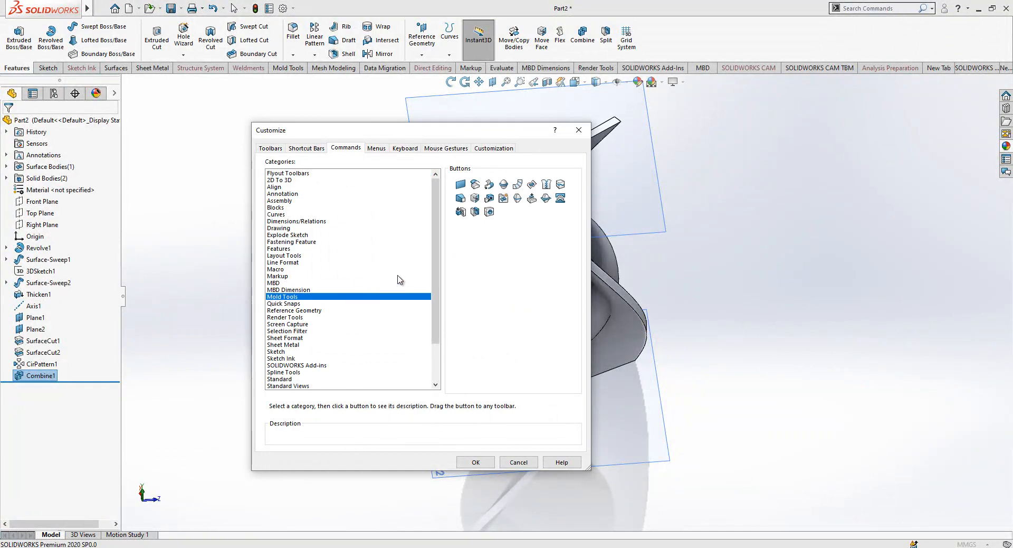
pyautogui.click(285, 337)
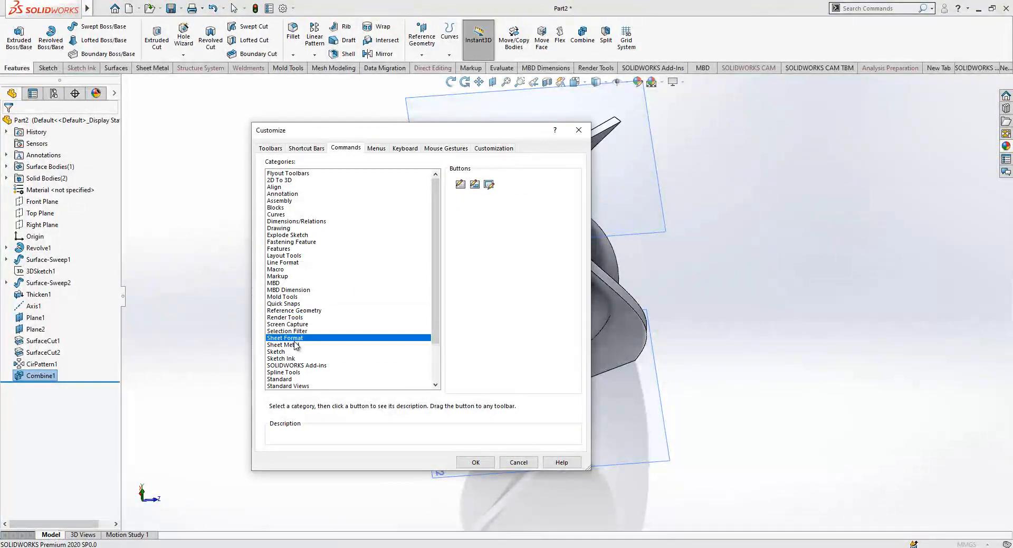
pyautogui.click(283, 345)
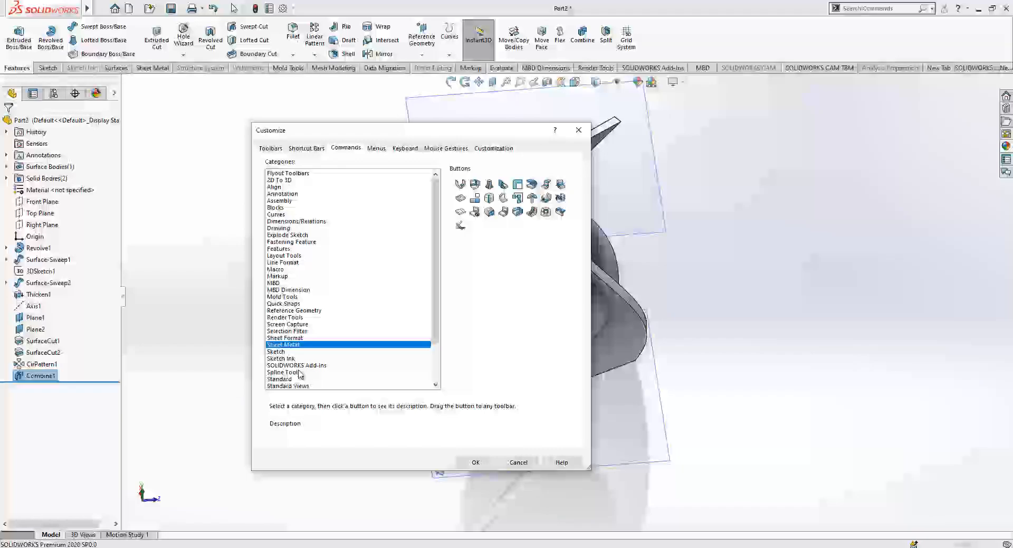
pyautogui.click(296, 365)
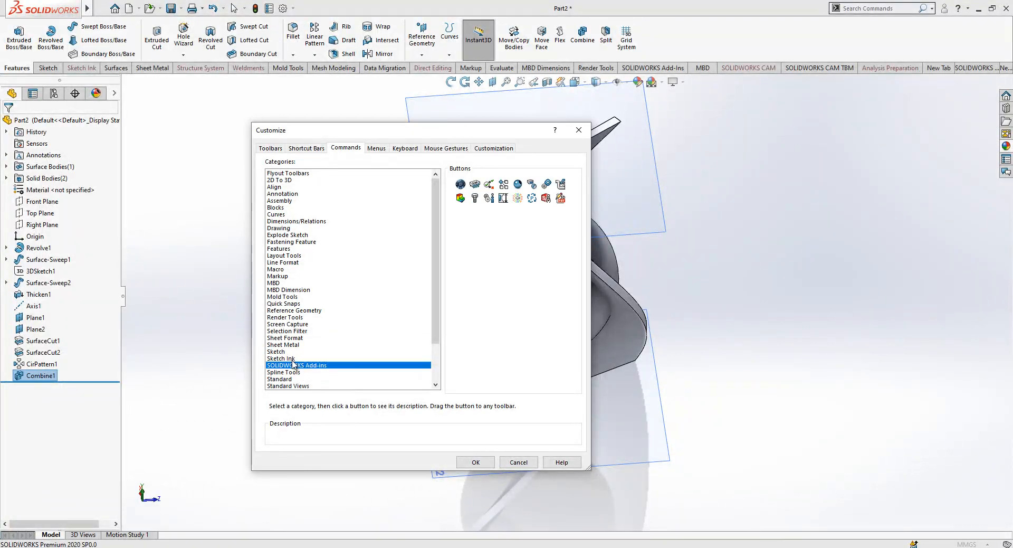
pyautogui.scroll(-3)
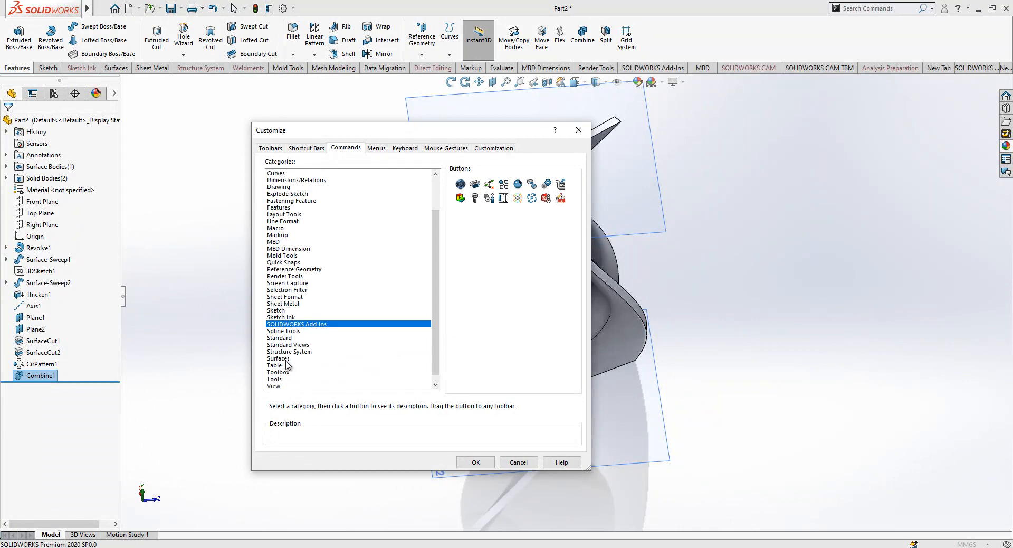
pyautogui.click(278, 358)
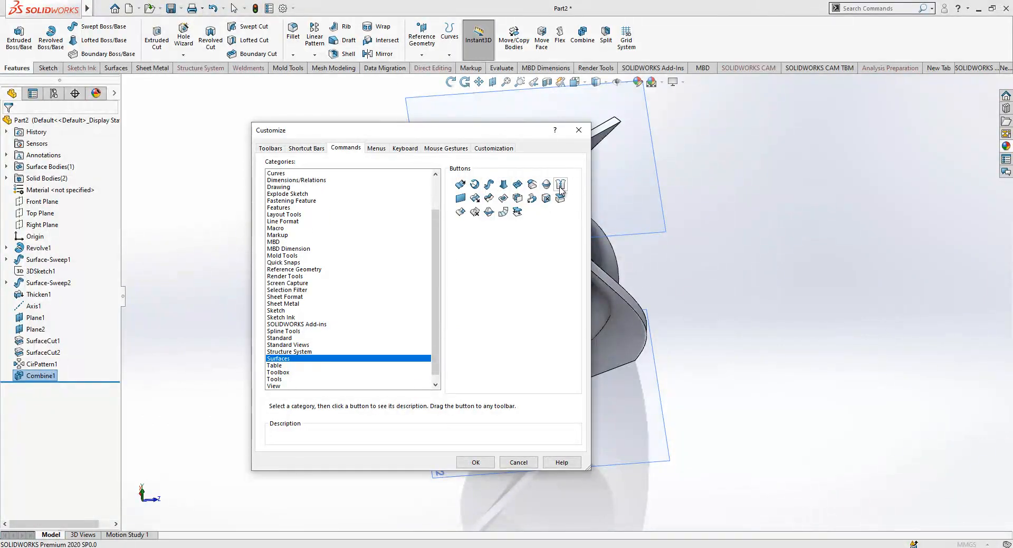
pyautogui.moveTo(561, 184)
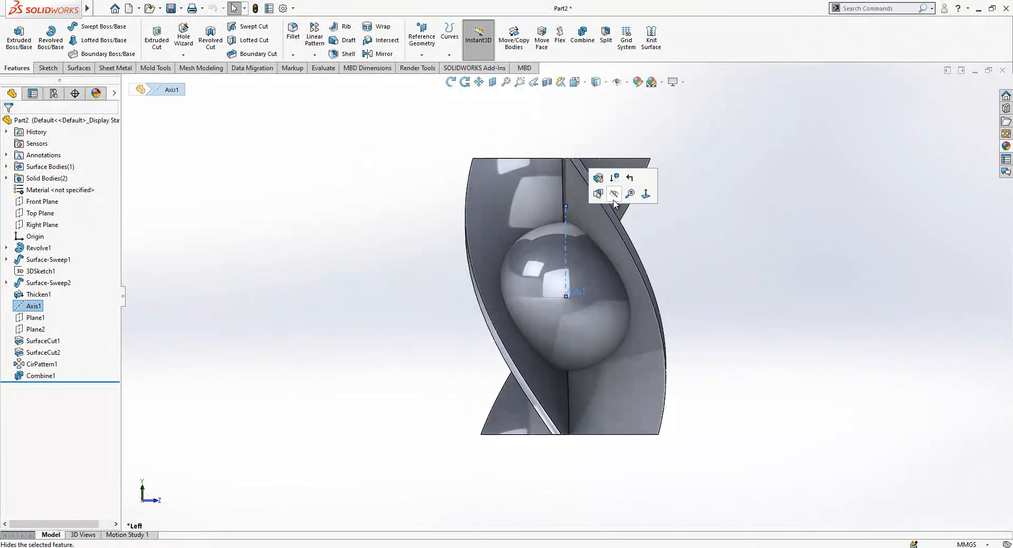
# Hide Axis1 and sketch a tangent/parallel-constrained spline profile dimensioned 50, 50 and 20.
pyautogui.click(614, 193)
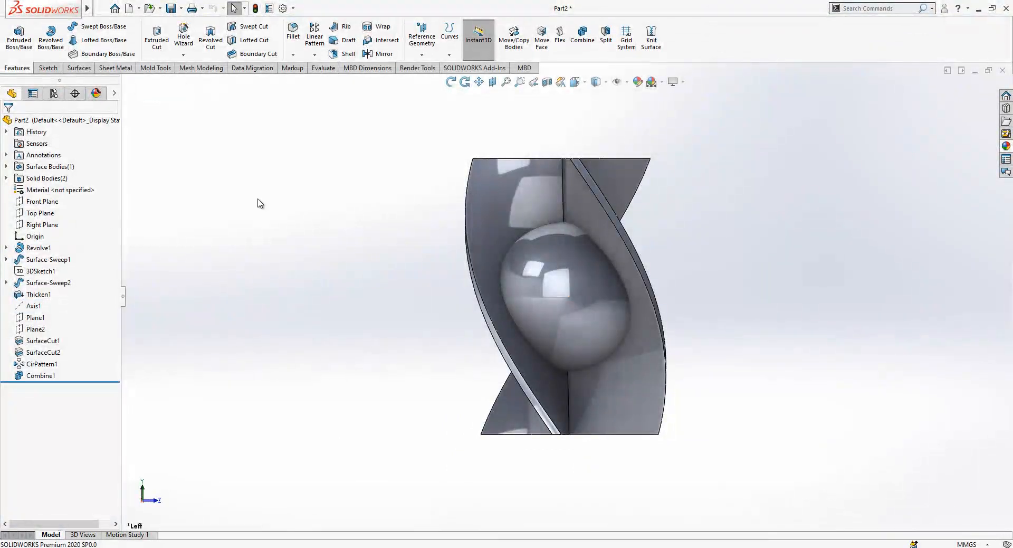
pyautogui.click(41, 225)
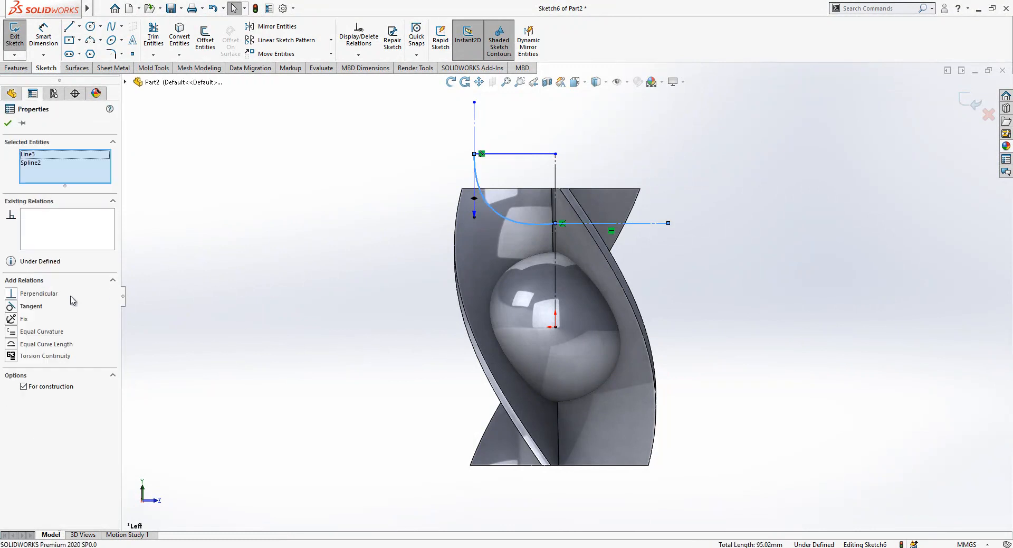
pyautogui.click(562, 224)
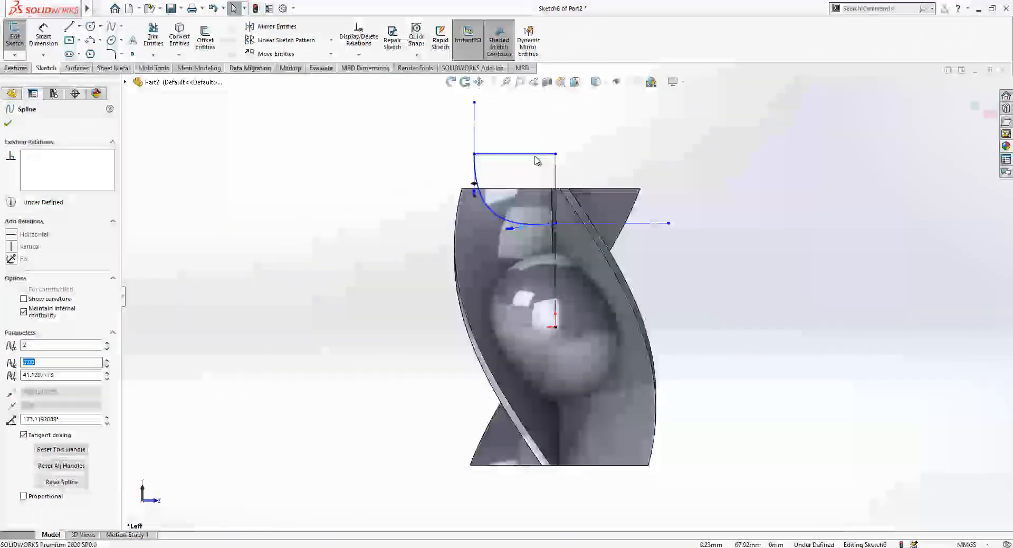
pyautogui.click(555, 154)
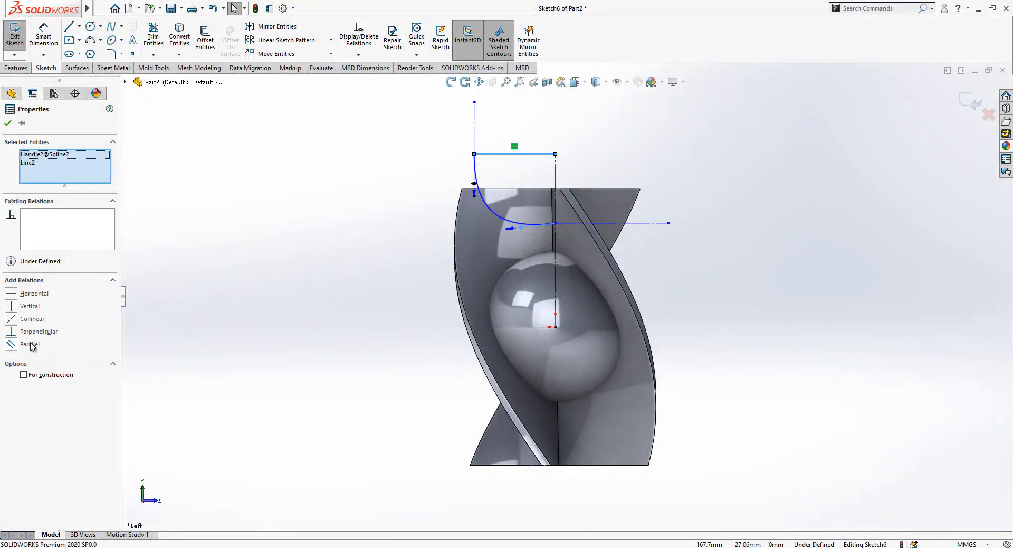
pyautogui.click(30, 344)
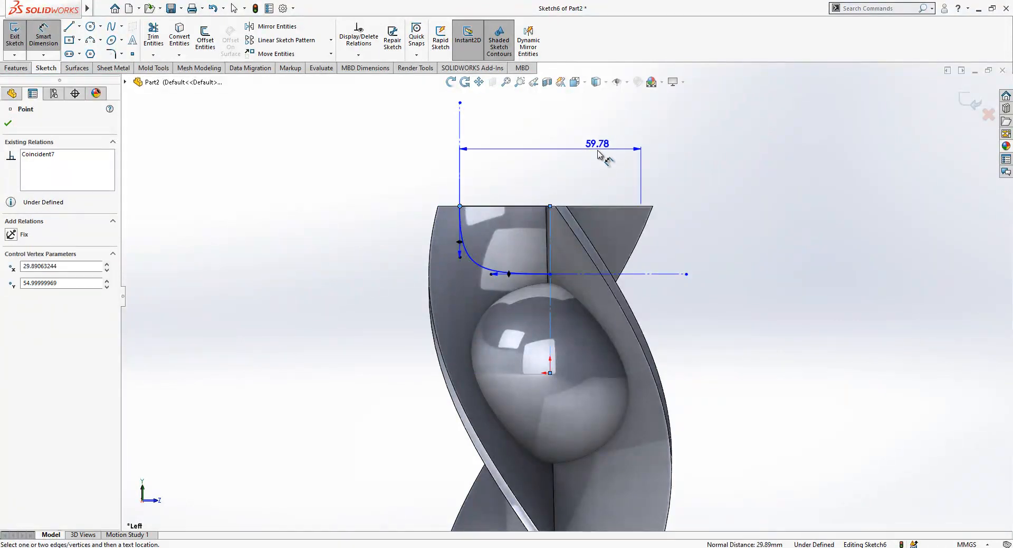
pyautogui.click(596, 144)
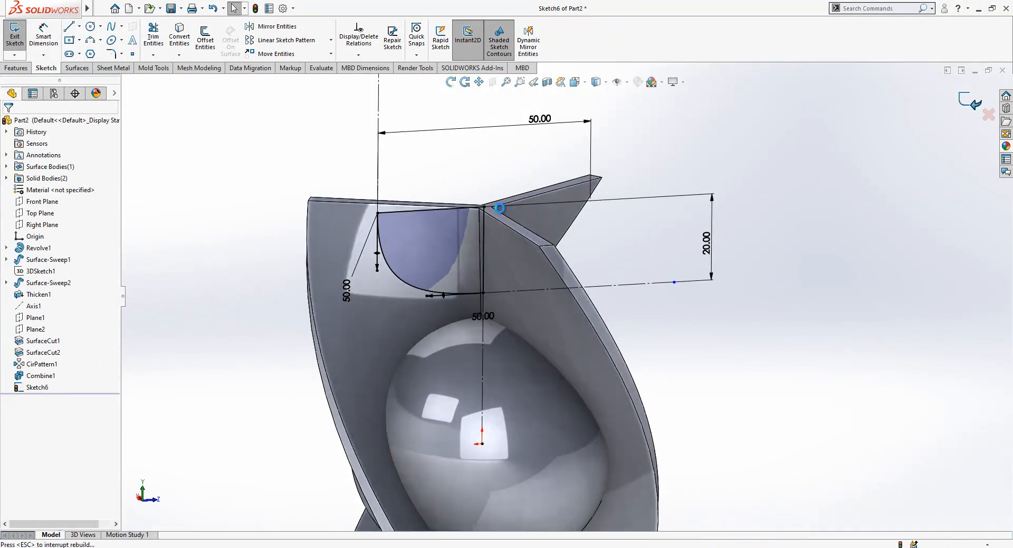
# Revolve-cut Sketch6 into the panel tops, then select Cut-Revolve1 and the Top Plane.
pyautogui.click(12, 32)
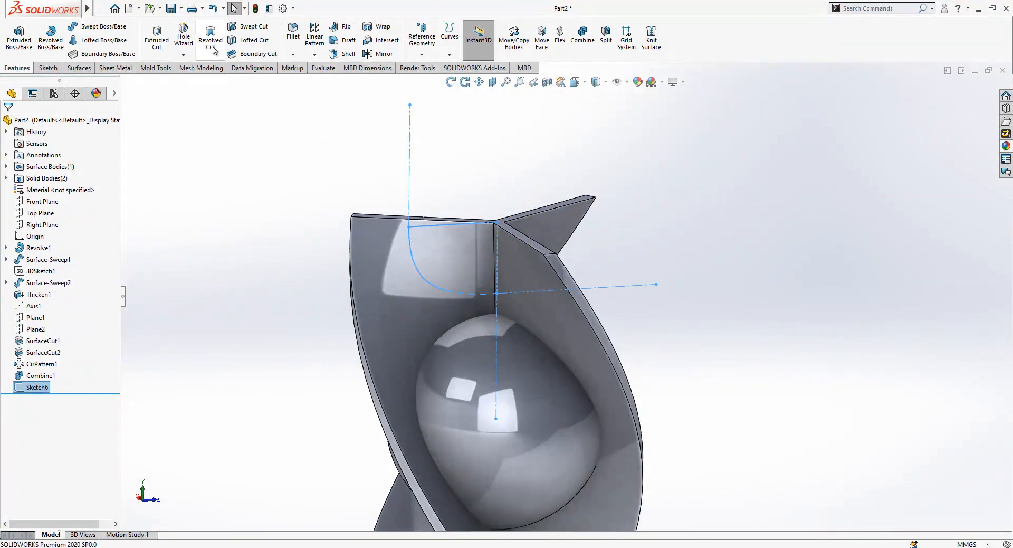
pyautogui.click(210, 35)
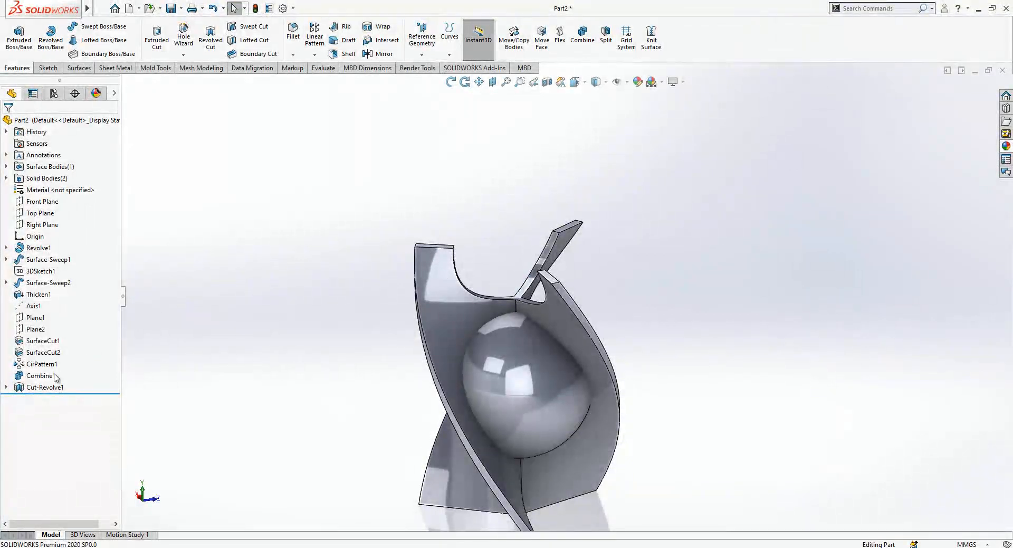
pyautogui.click(40, 387)
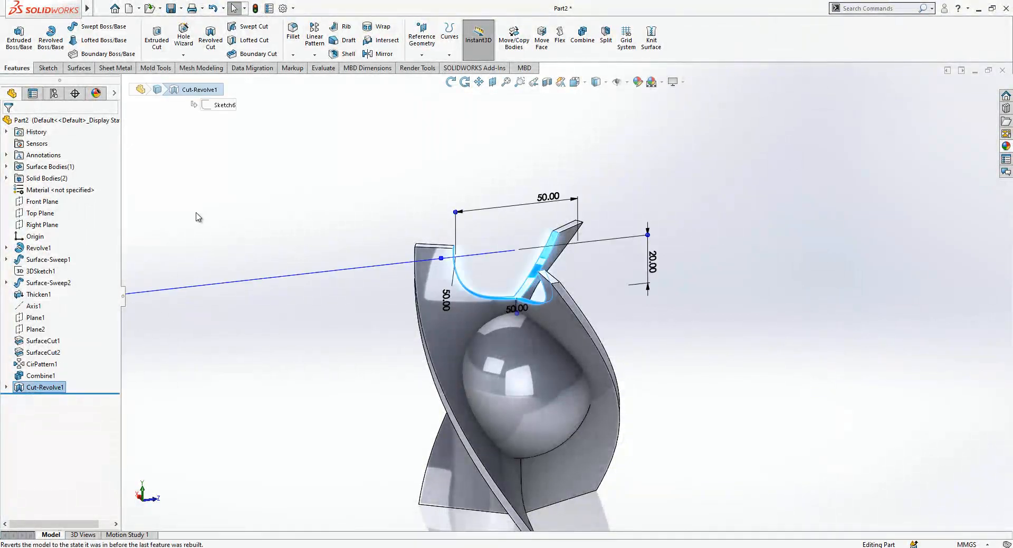
pyautogui.click(39, 213)
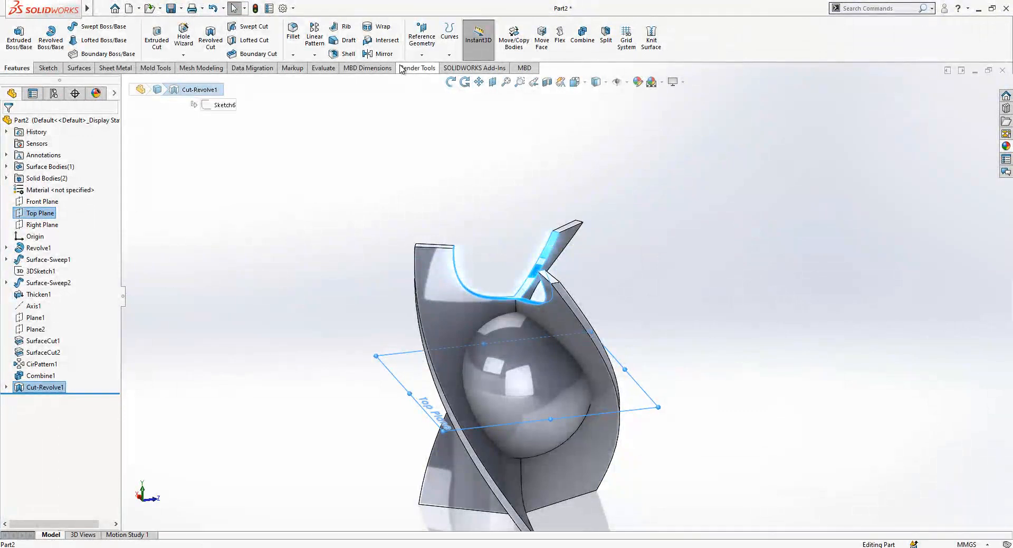
pyautogui.click(381, 54)
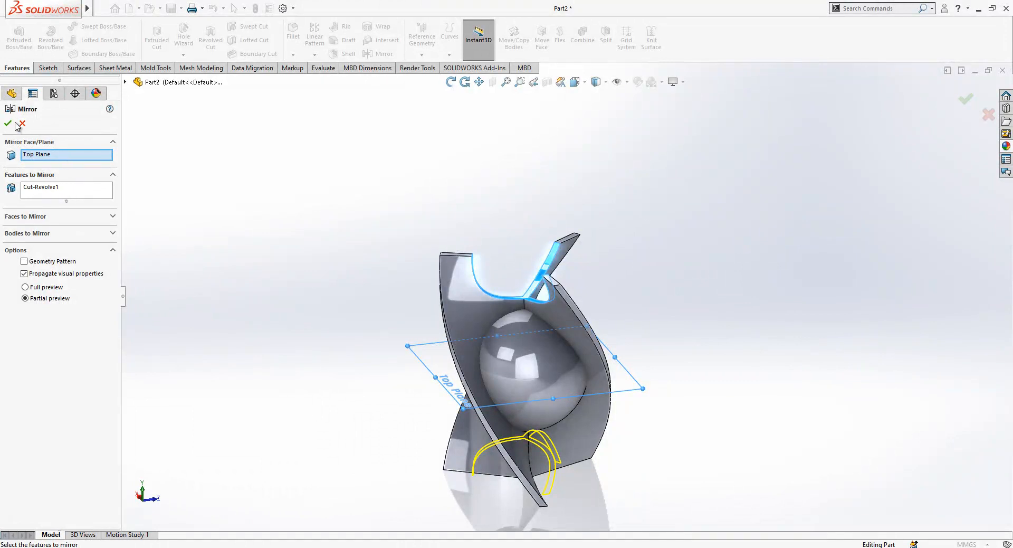
# Mirror Cut-Revolve1 across the Top Plane, creating Mirror1.
pyautogui.click(7, 124)
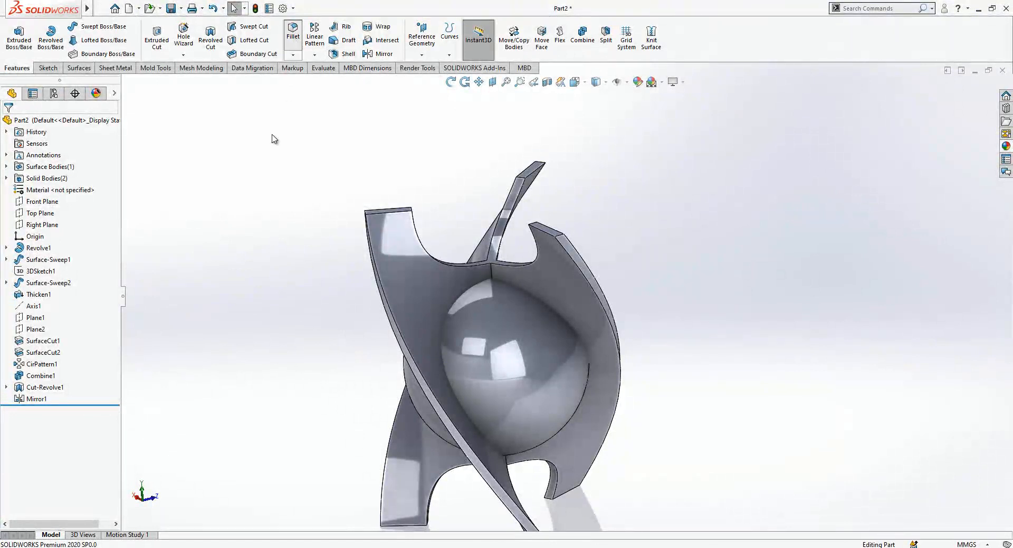
pyautogui.click(293, 26)
pyautogui.write('1')
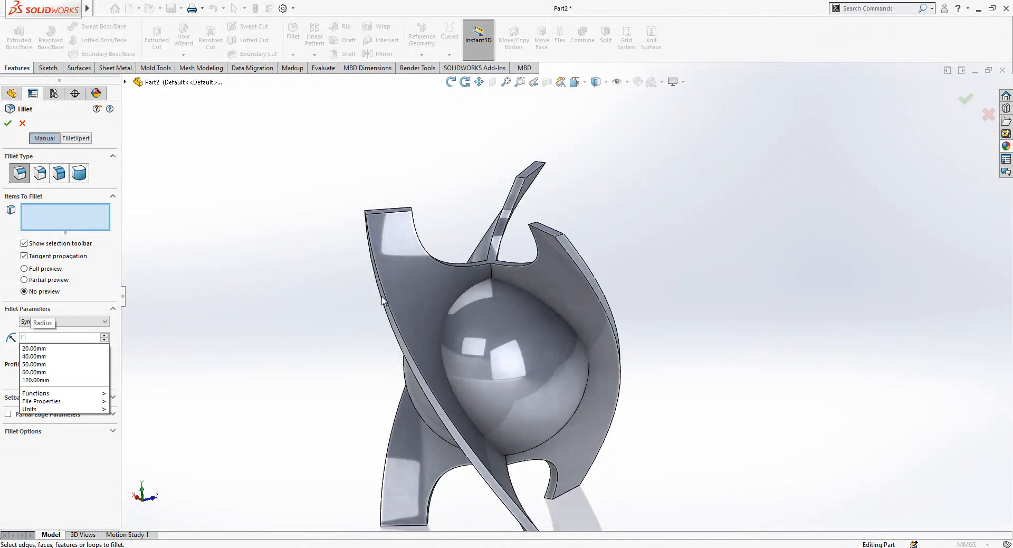
# Fillet the six long panel edges with a 1 mm radius as Fillet1.
pyautogui.click(385, 305)
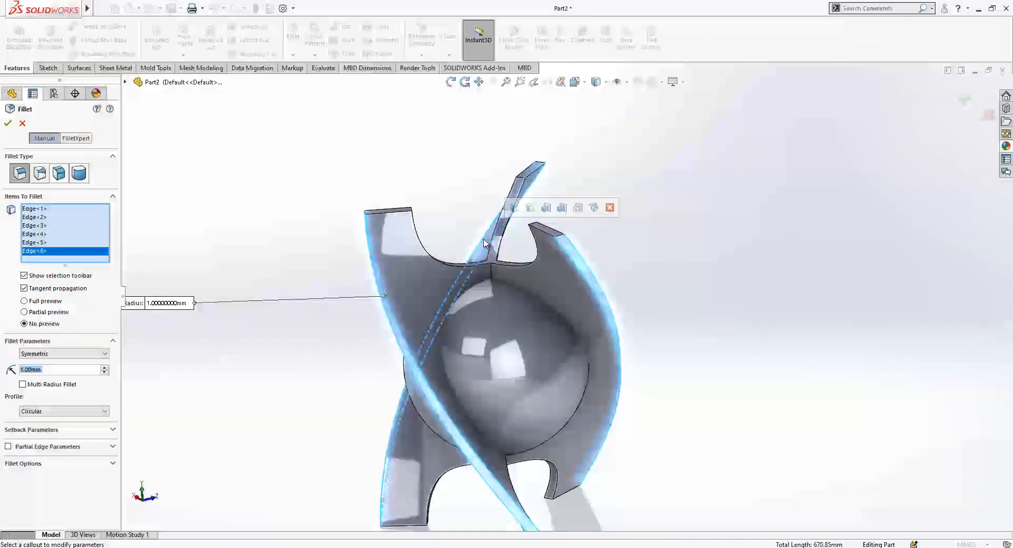
pyautogui.click(8, 123)
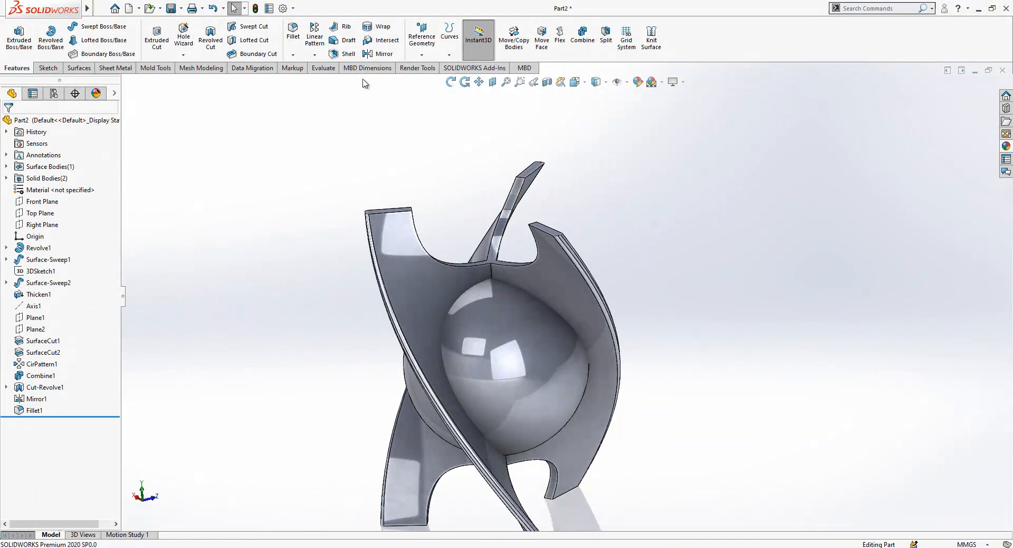
pyautogui.click(293, 28)
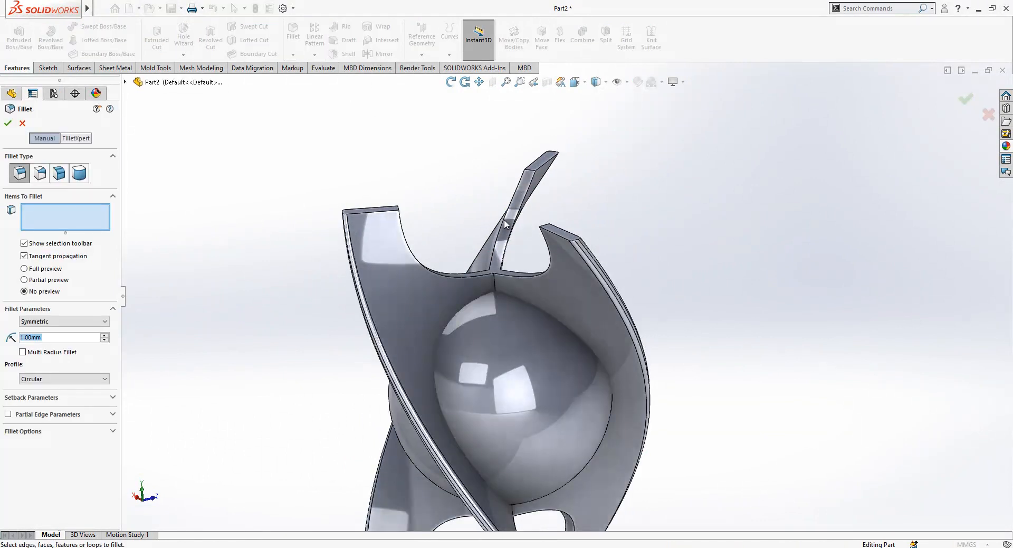
# Attempt an edge fillet on the top and lower notch edges, dismiss the failure, enter 0.50 mm.
pyautogui.click(505, 226)
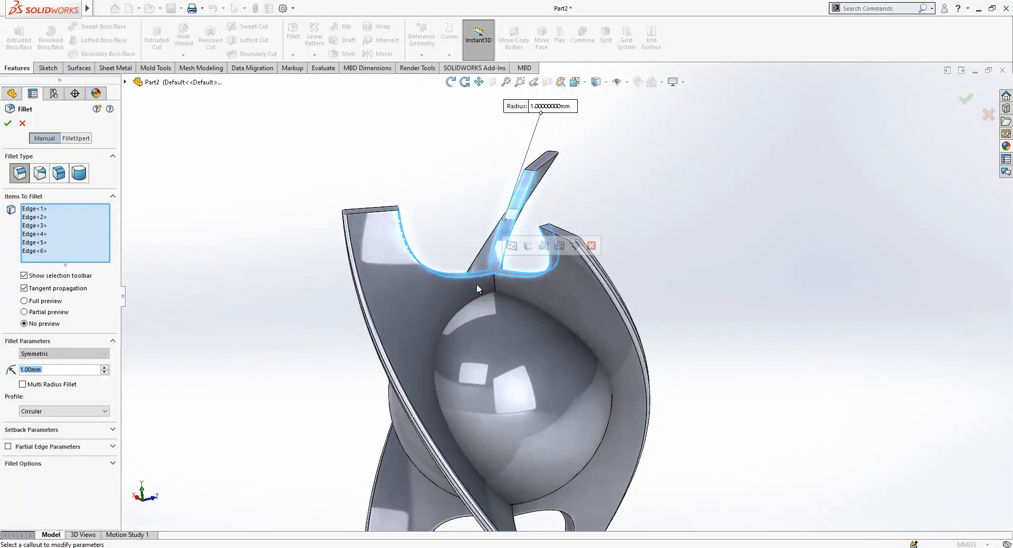
pyautogui.moveTo(478, 288); pyautogui.dragTo(569, 384)
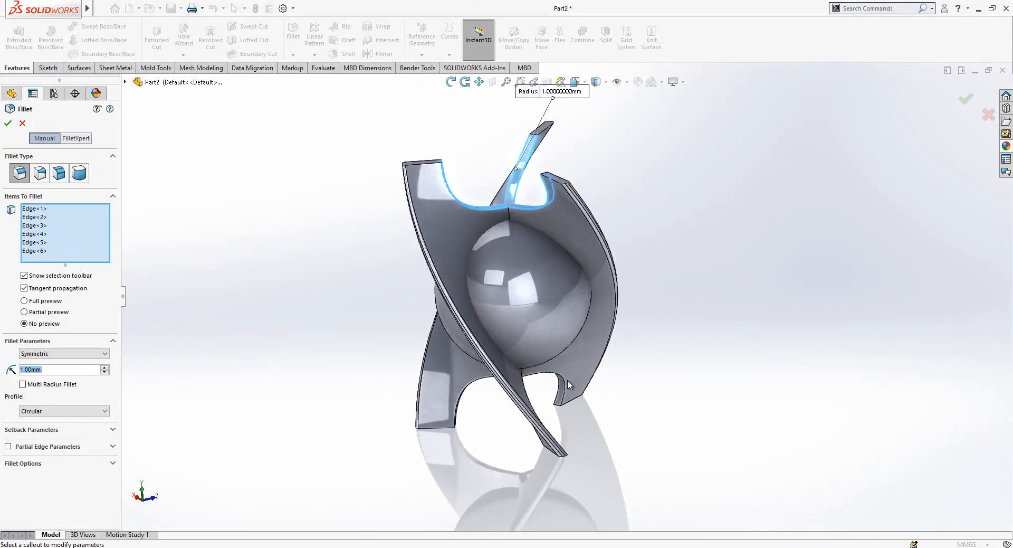
pyautogui.click(567, 382)
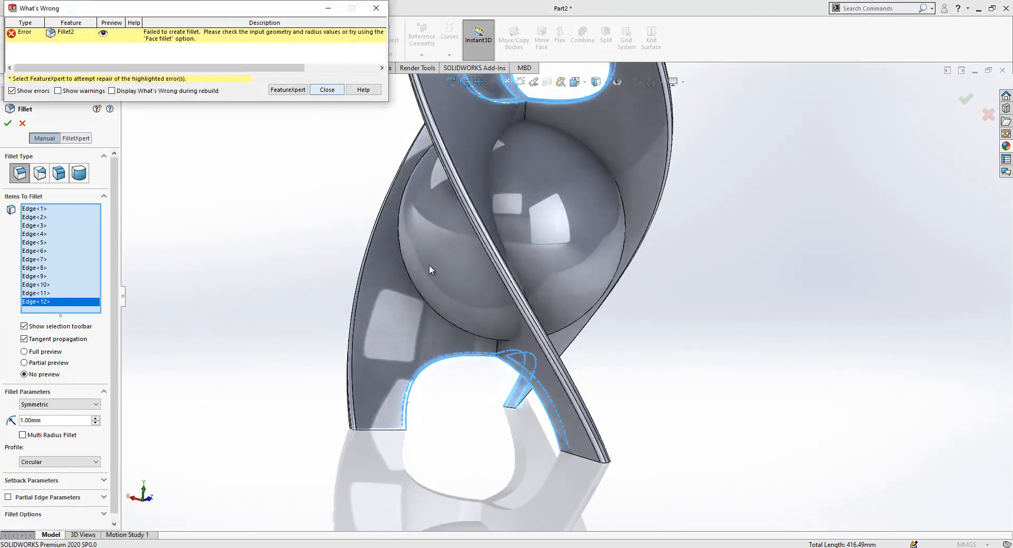
pyautogui.click(327, 89)
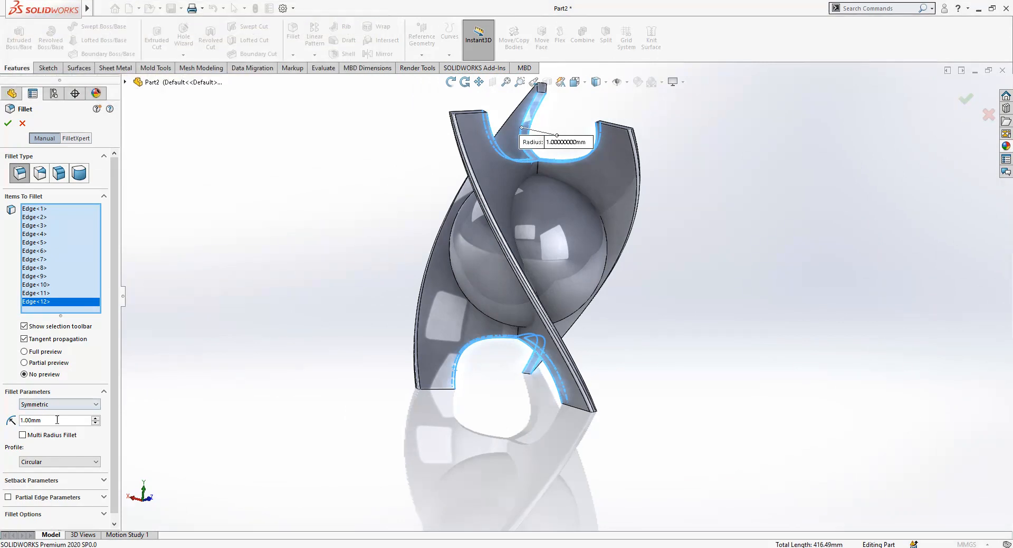
pyautogui.write('0.50mm')
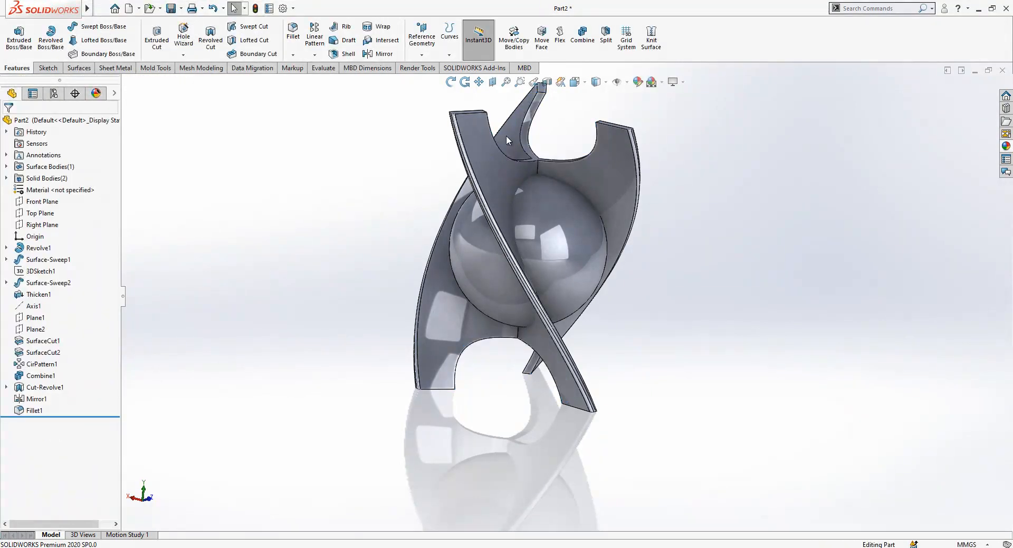
# Create a face fillet blending the panel faces at the top notch.
pyautogui.click(293, 32)
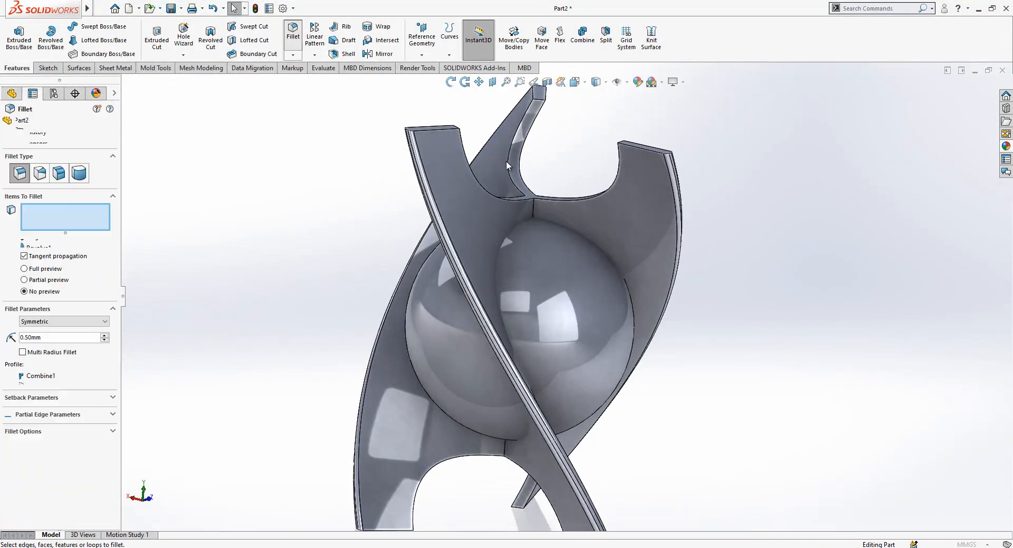
pyautogui.click(517, 164)
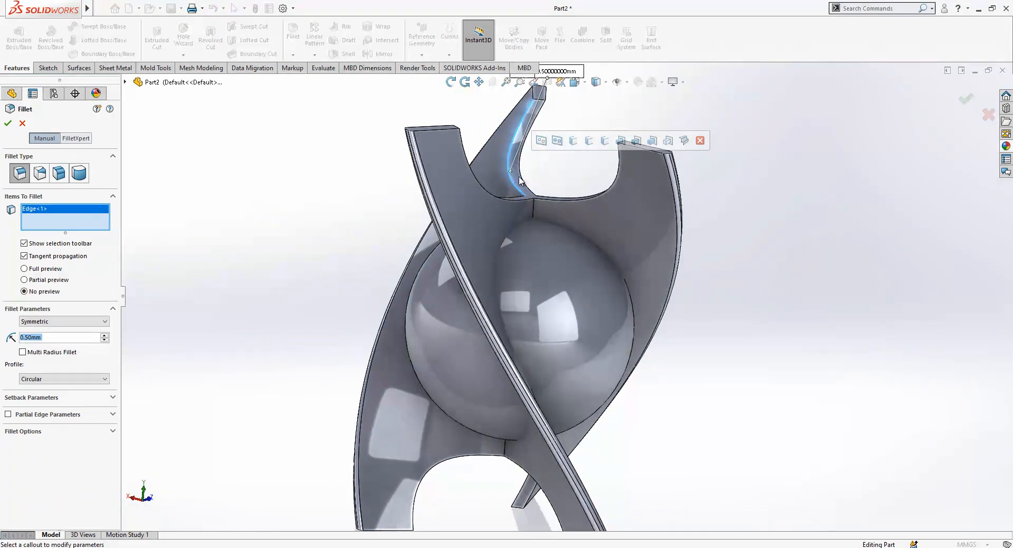
pyautogui.click(520, 181)
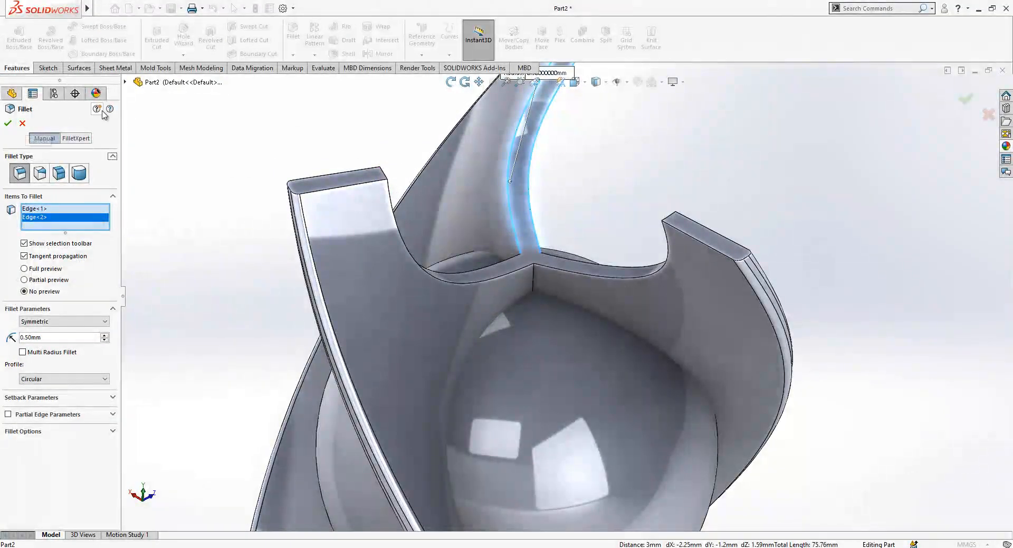
pyautogui.click(8, 123)
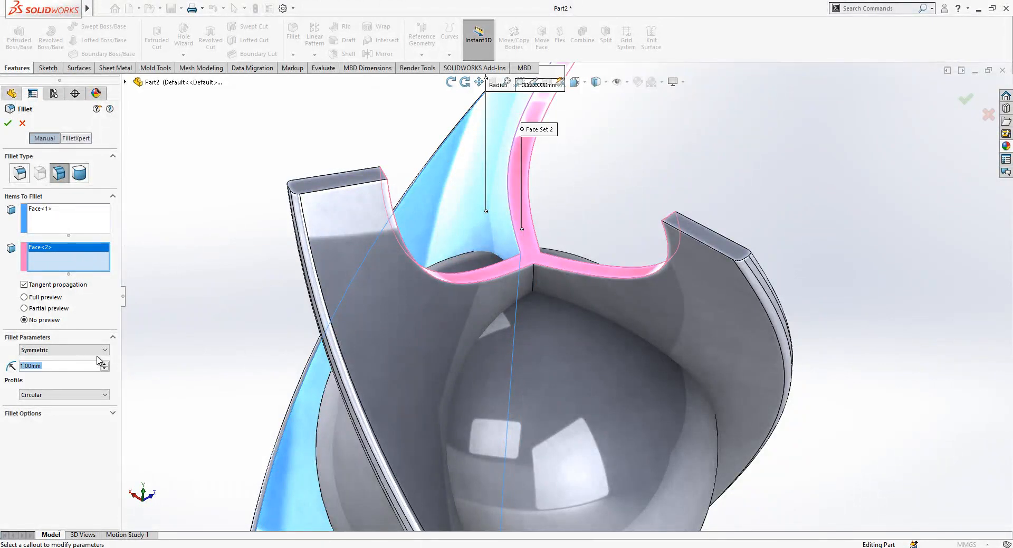
pyautogui.click(8, 139)
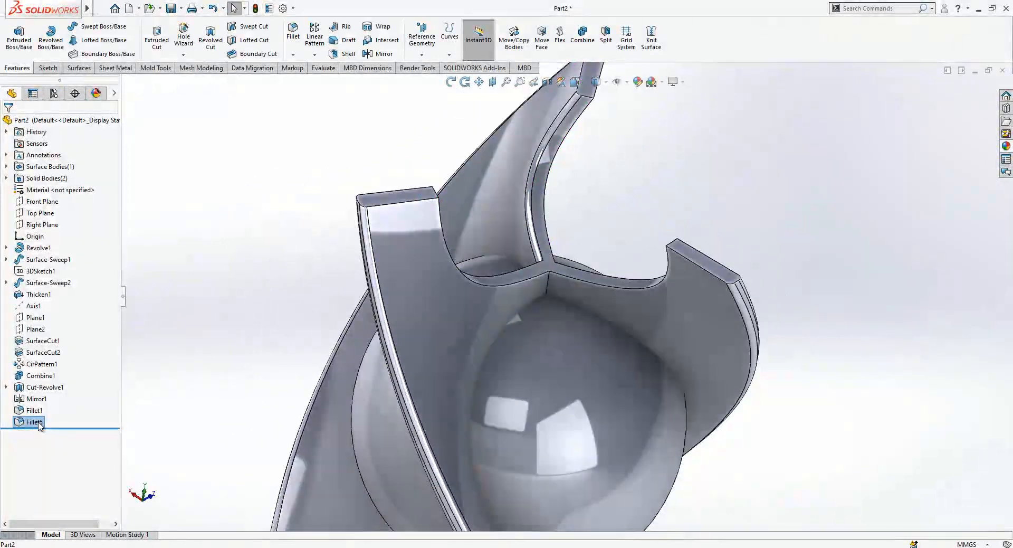
# Edit Fillet5's face selection twice and reapply it.
pyautogui.doubleClick(29, 422)
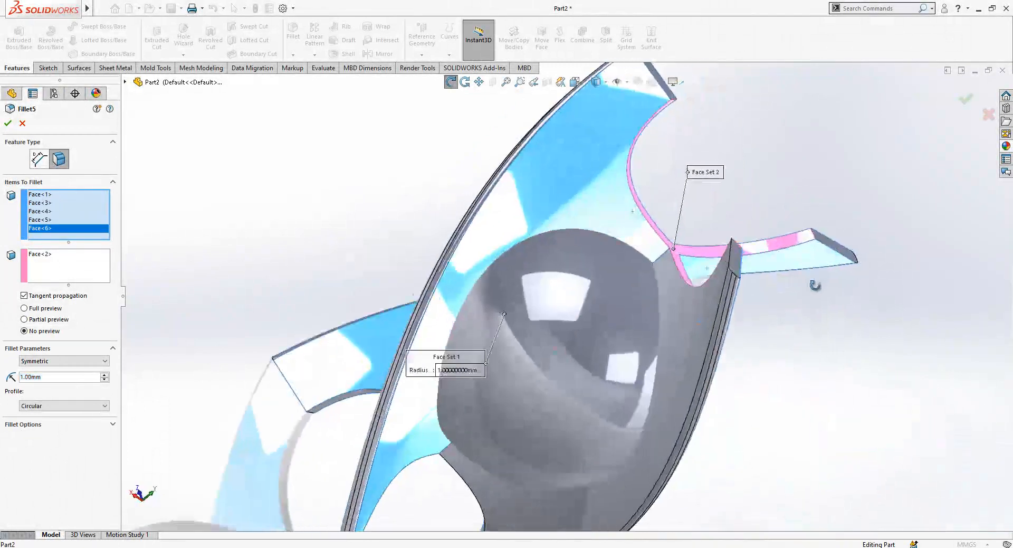
pyautogui.click(7, 123)
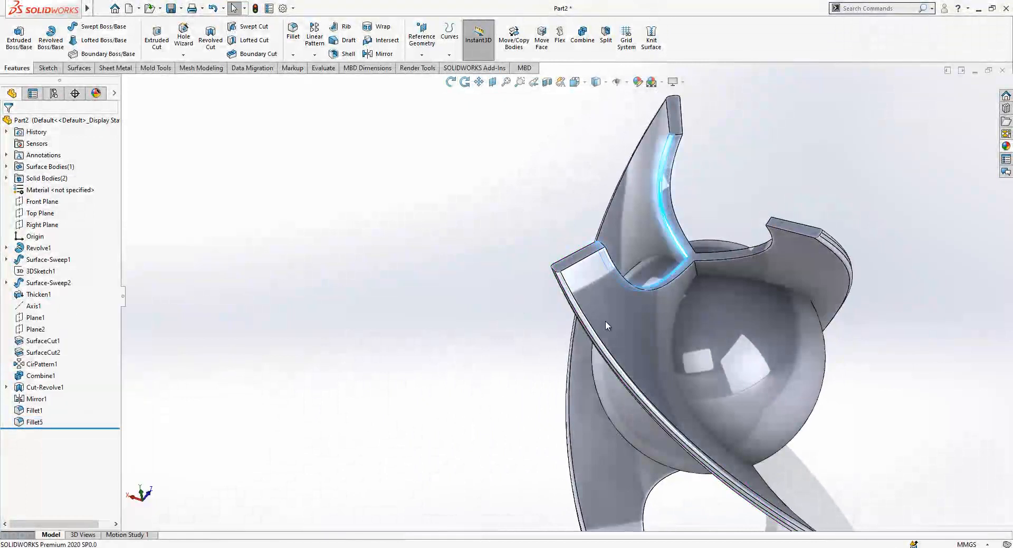
pyautogui.doubleClick(33, 422)
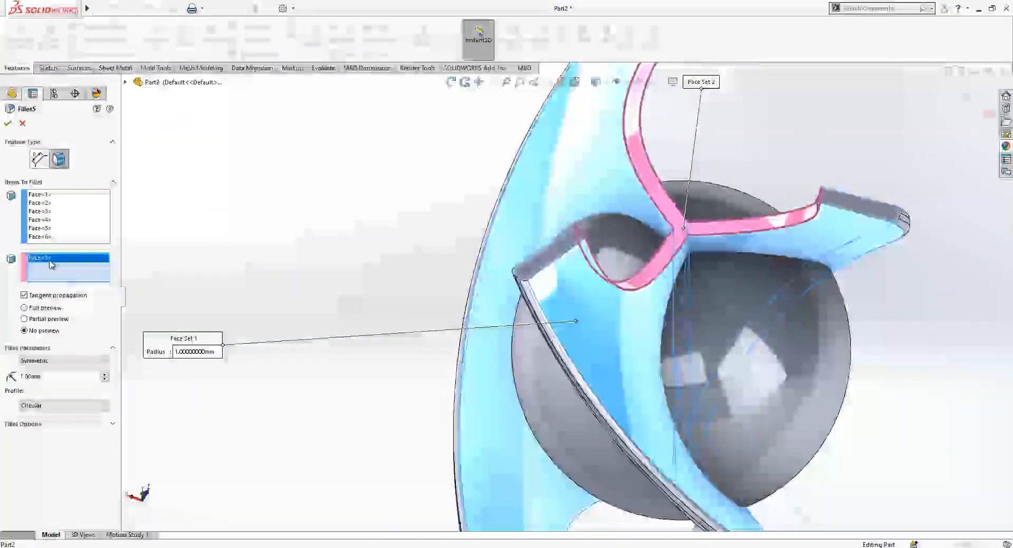
pyautogui.click(7, 123)
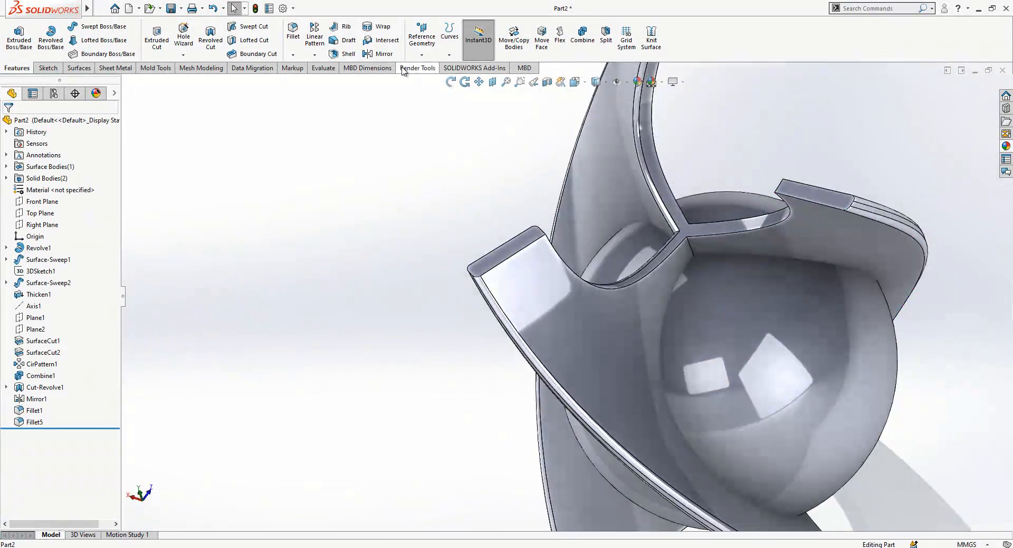
# Add face fillets Fillet6 and Fillet7 across the remaining panel junctions.
pyautogui.click(293, 32)
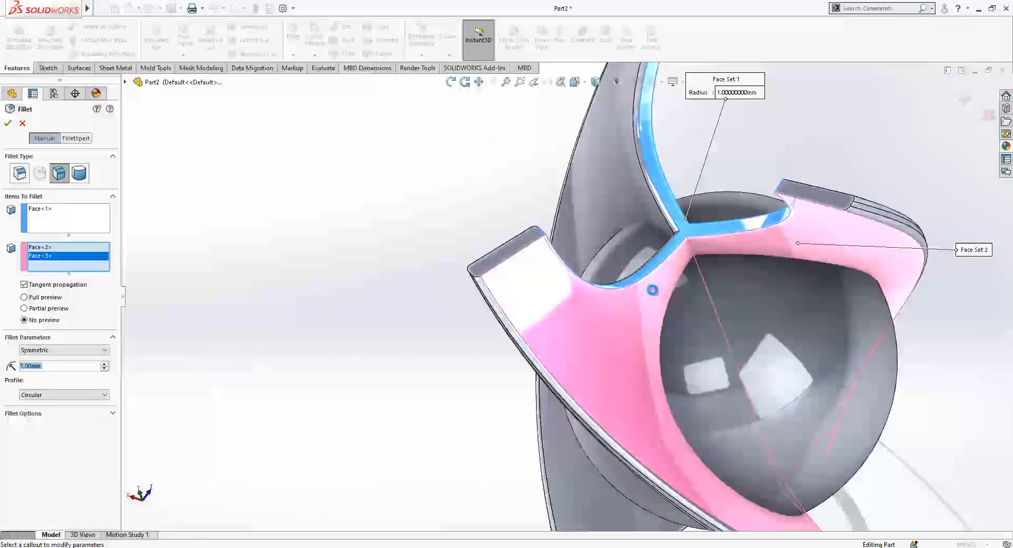
pyautogui.click(7, 124)
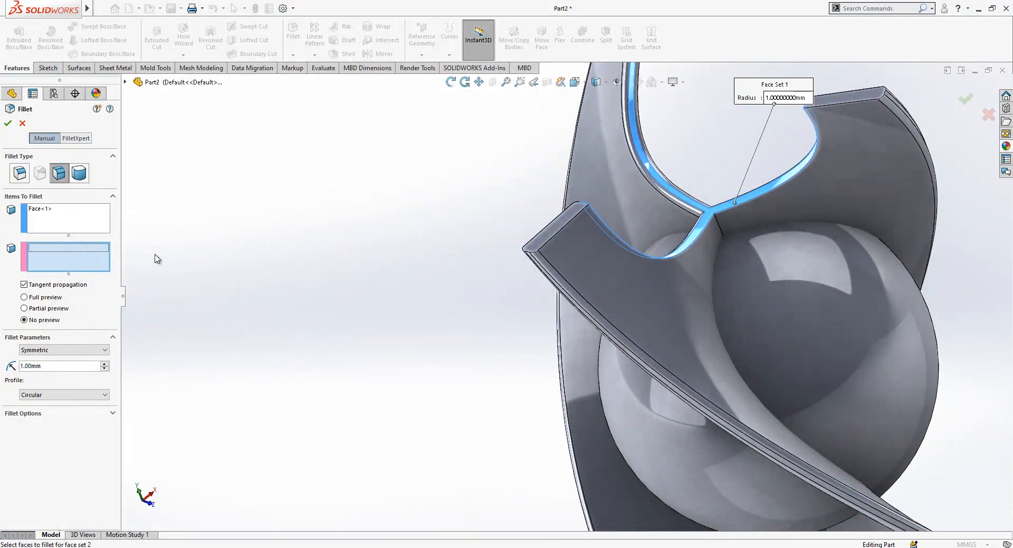
pyautogui.click(788, 215)
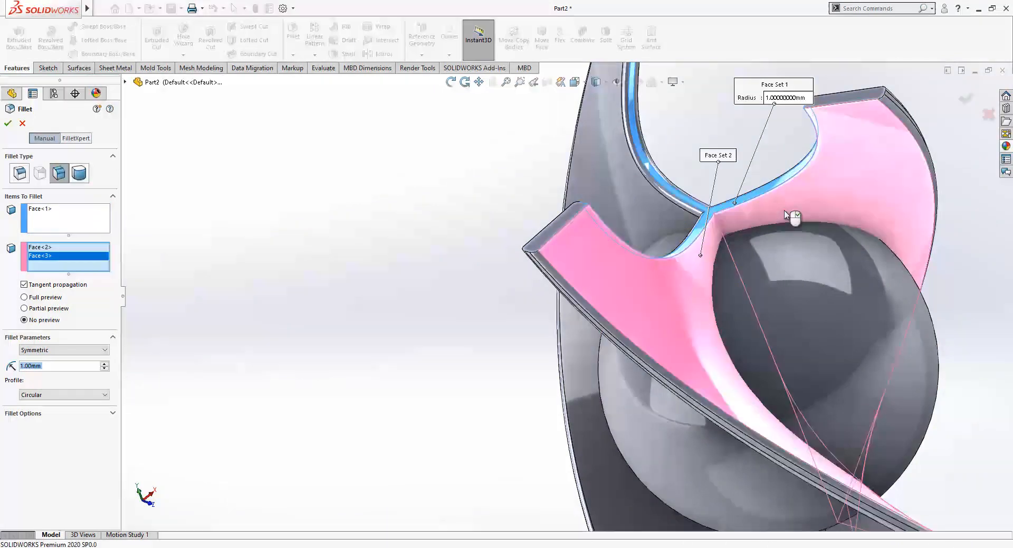
pyautogui.click(7, 124)
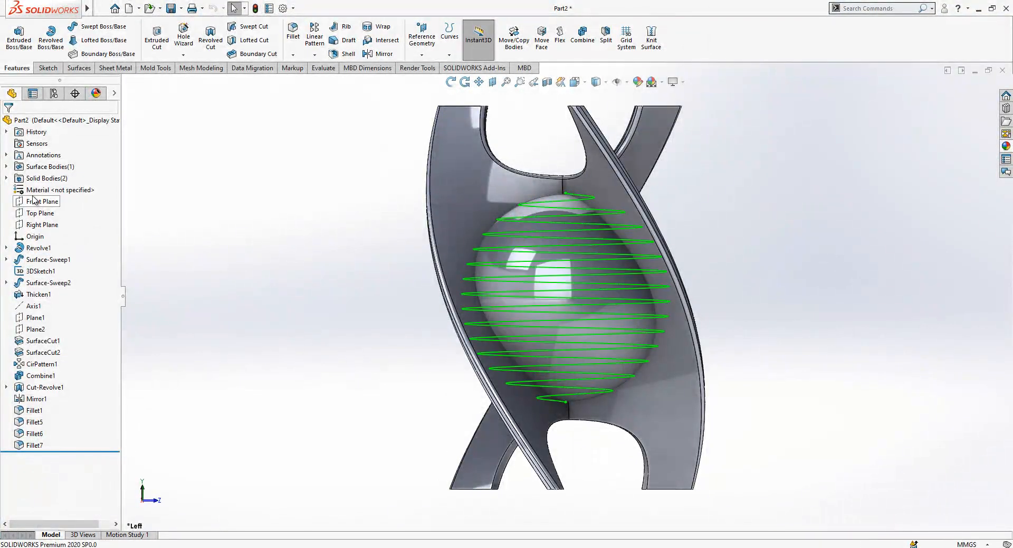
# Sketch a small diameter-dimensioned circle on the Right Plane as Sketch7 and exit.
pyautogui.click(42, 224)
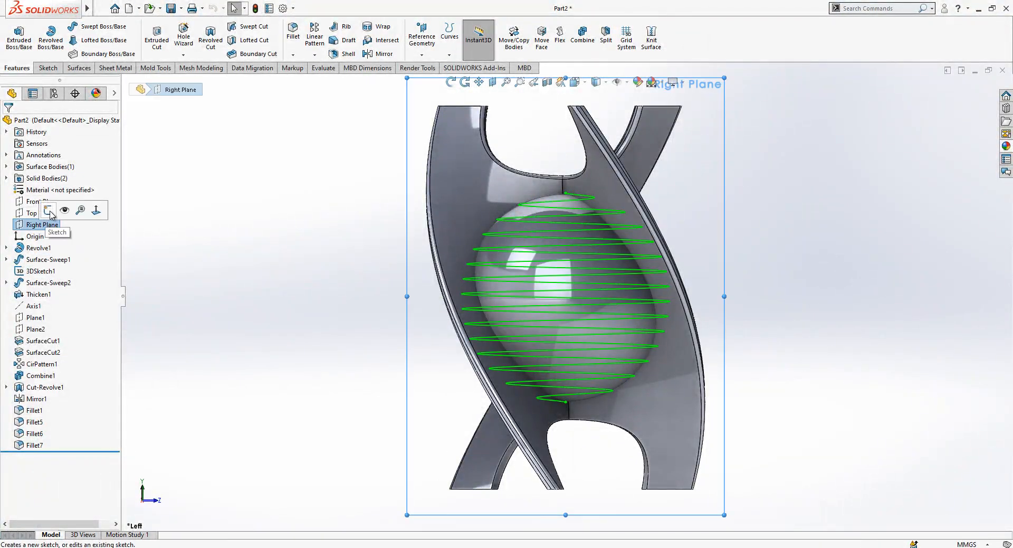
pyautogui.click(47, 210)
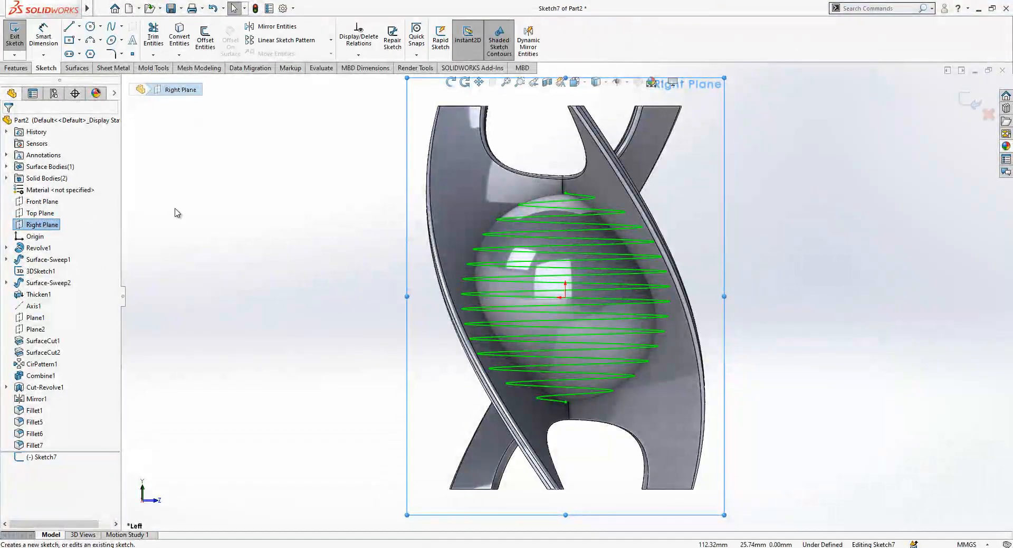
pyautogui.click(90, 26)
pyautogui.write('1.5')
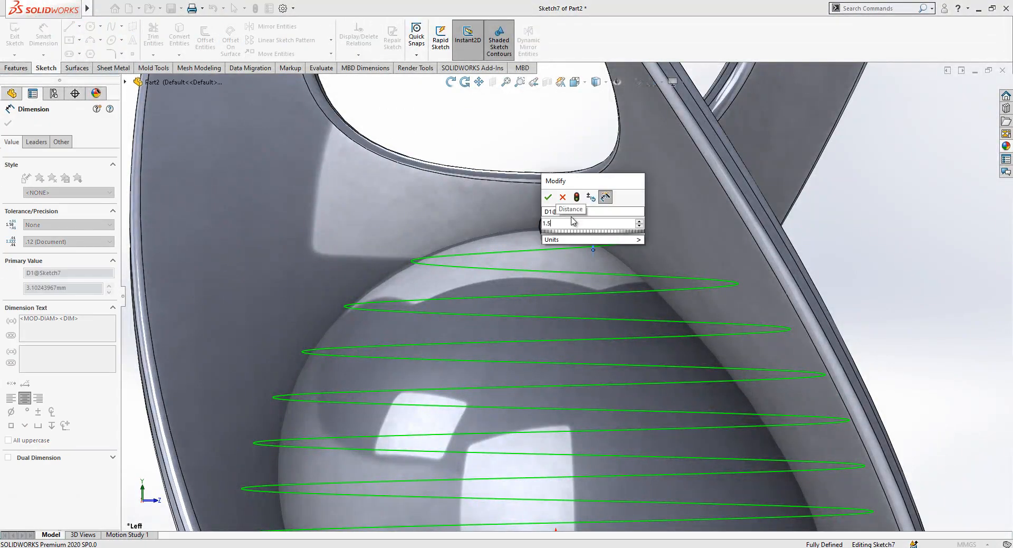
pyautogui.click(548, 197)
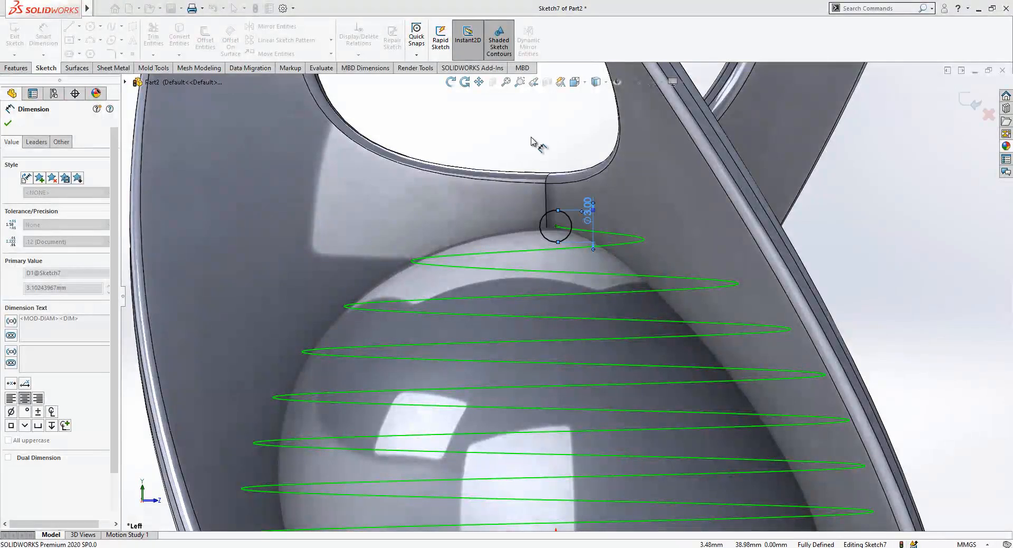
pyautogui.click(8, 125)
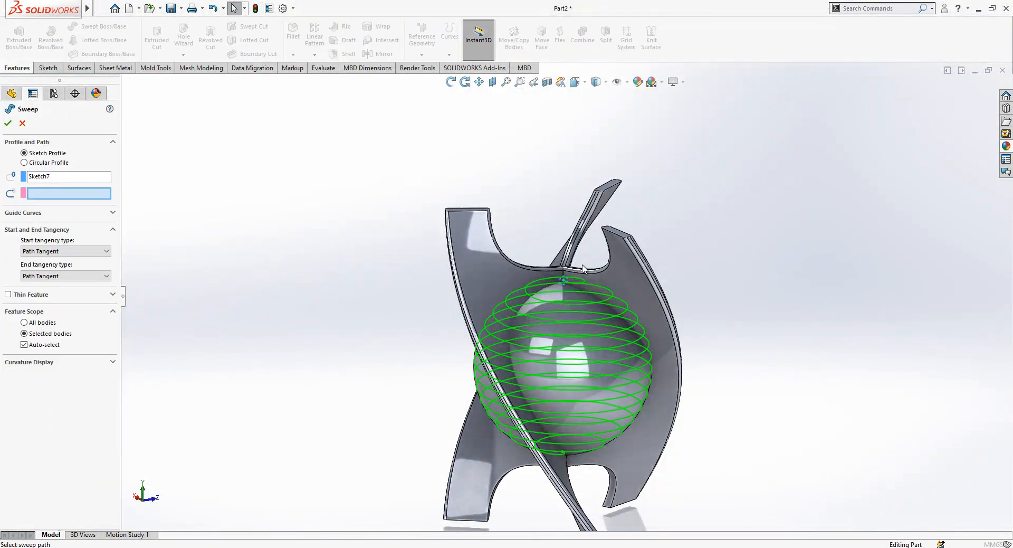
# Sweep the circle along helix 3DSketch1, then delete the solid Sweep1.
pyautogui.click(581, 268)
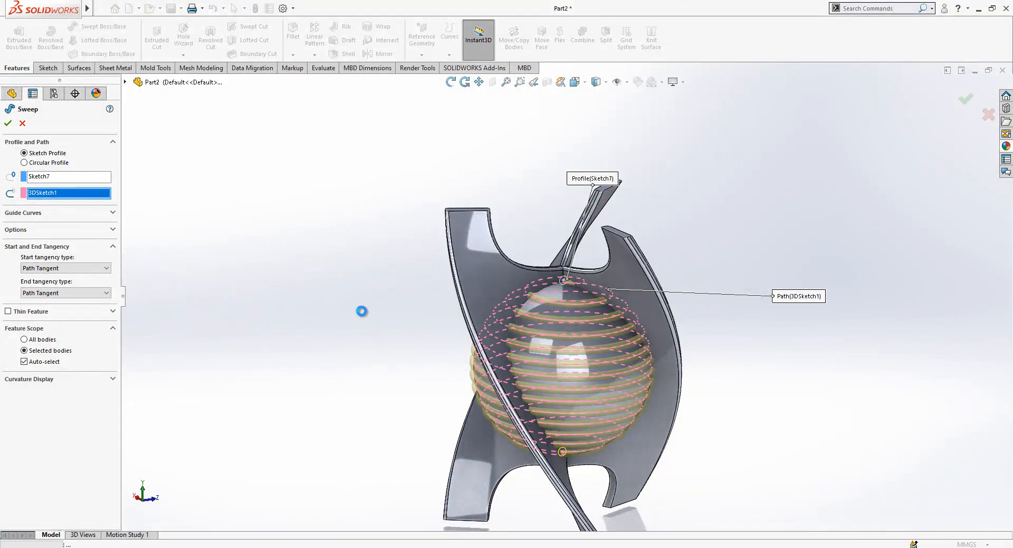
pyautogui.click(7, 123)
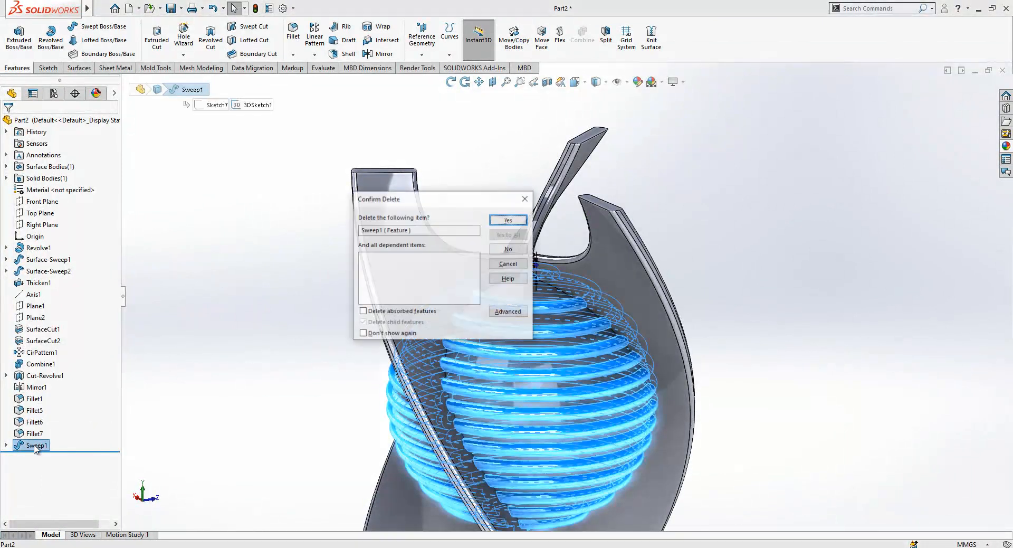
pyautogui.click(507, 220)
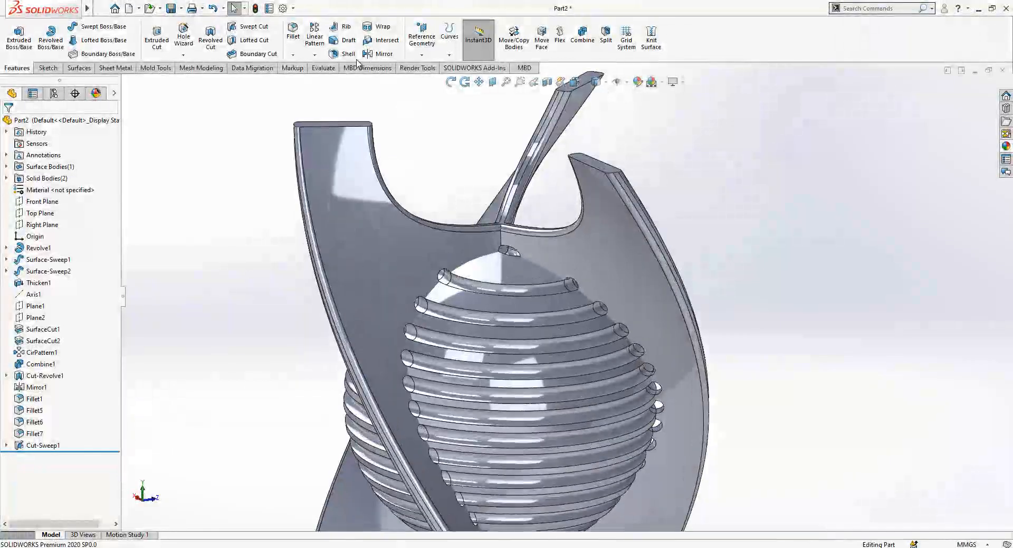
# Fillet the helical groove edges with a 0.25 mm radius and expand Cut-Sweep1 in the tree.
pyautogui.click(292, 33)
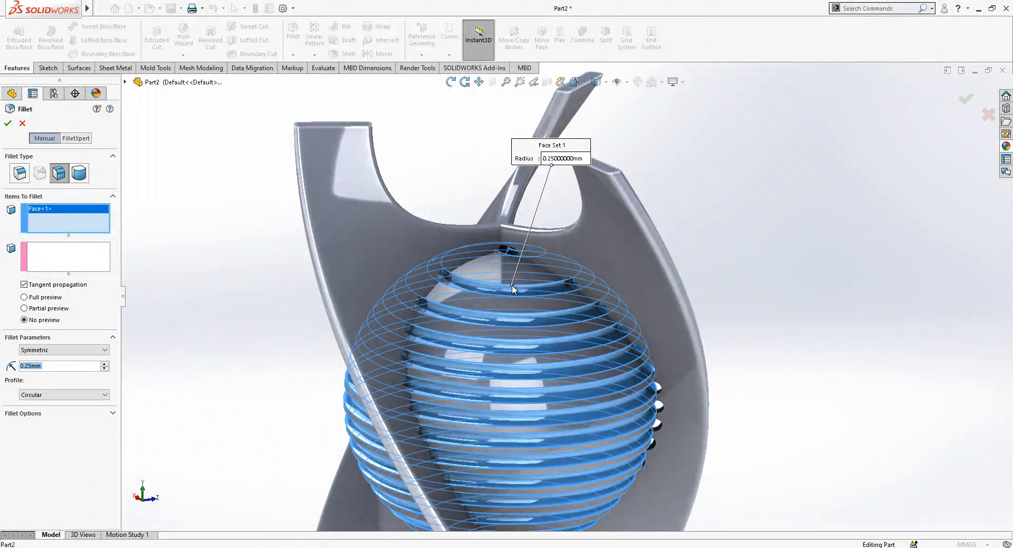
pyautogui.click(60, 172)
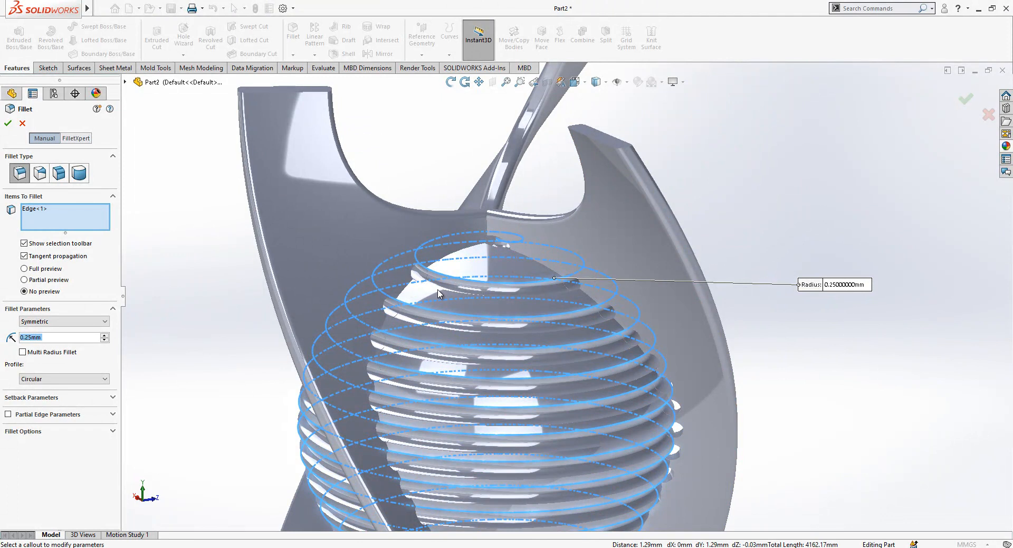
pyautogui.moveTo(438, 292)
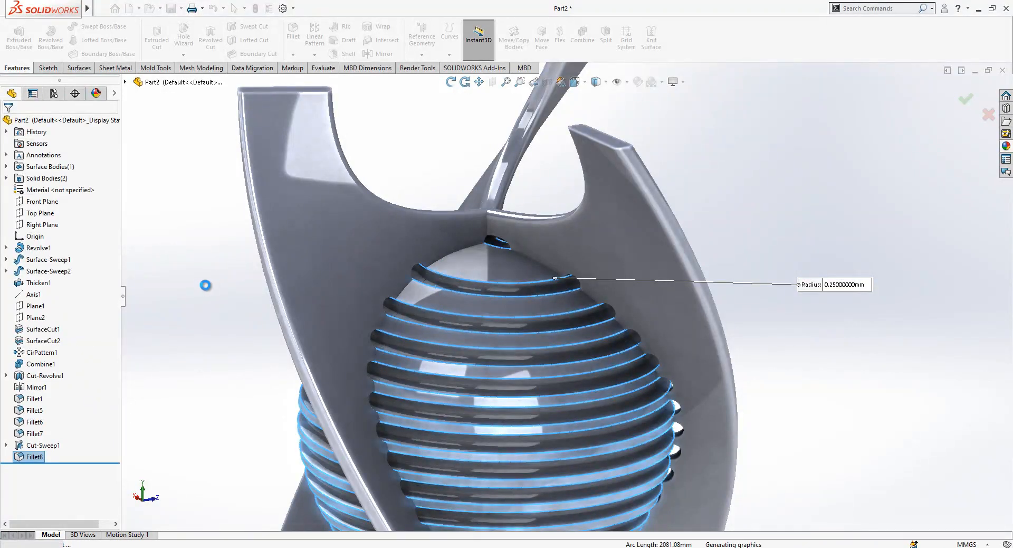
pyautogui.moveTo(740, 230)
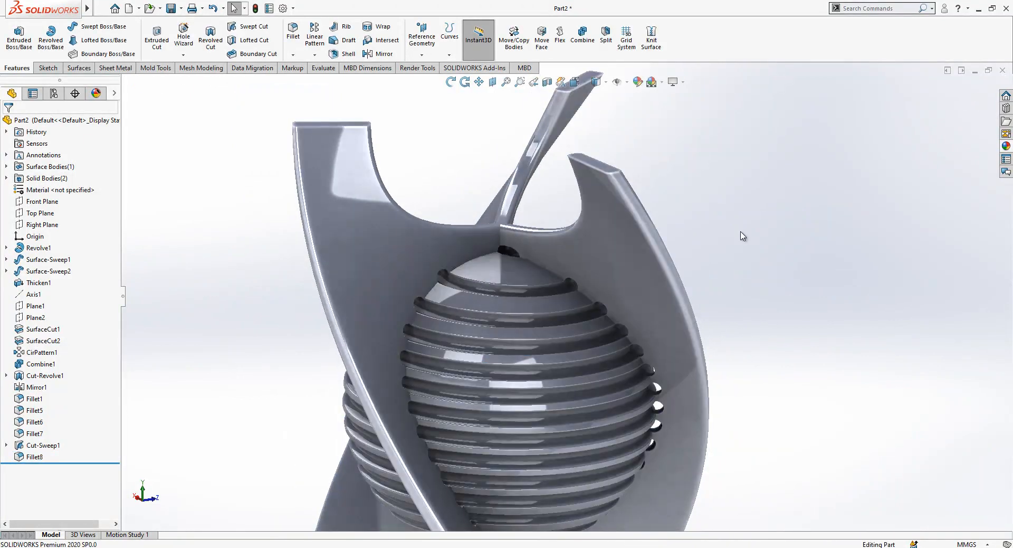
pyautogui.click(6, 445)
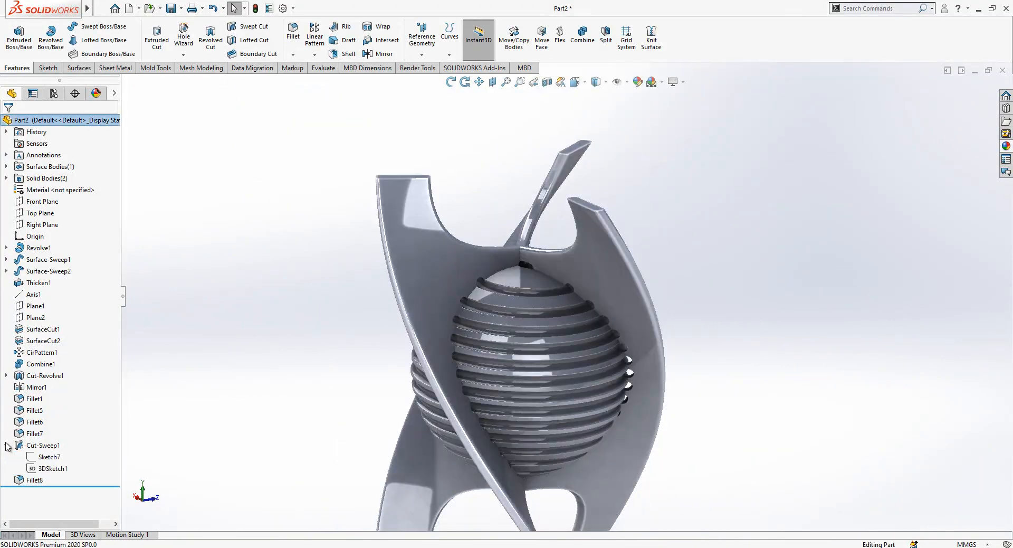
pyautogui.click(46, 457)
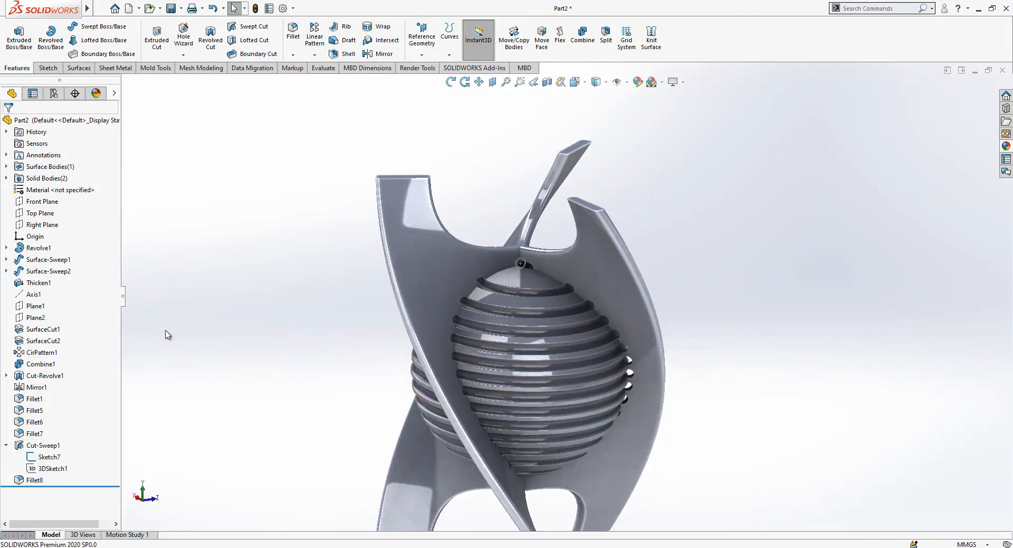
# Revolve a half-circle on Right Plane into a ball at the helix start, then apply wood appearance.
pyautogui.click(42, 225)
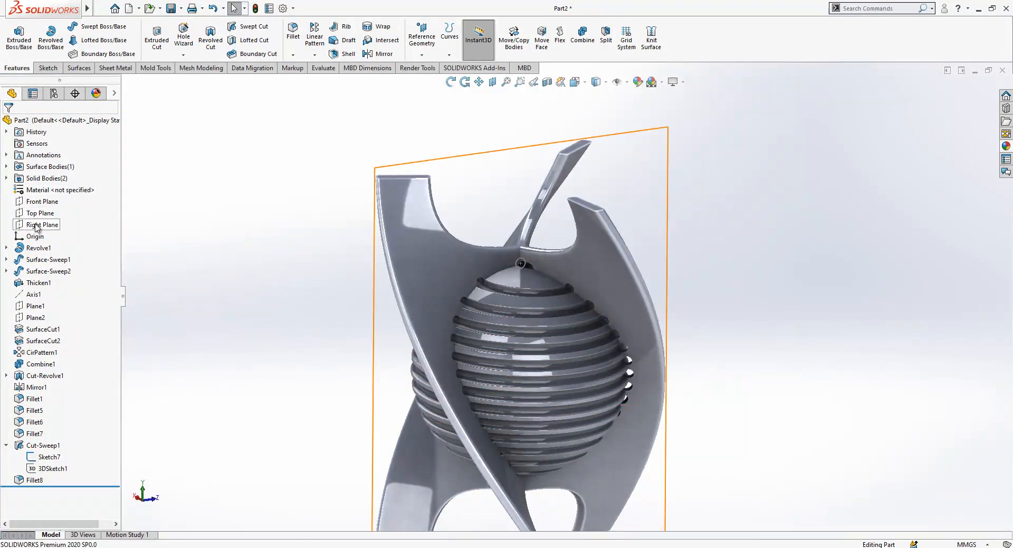
pyautogui.click(40, 224)
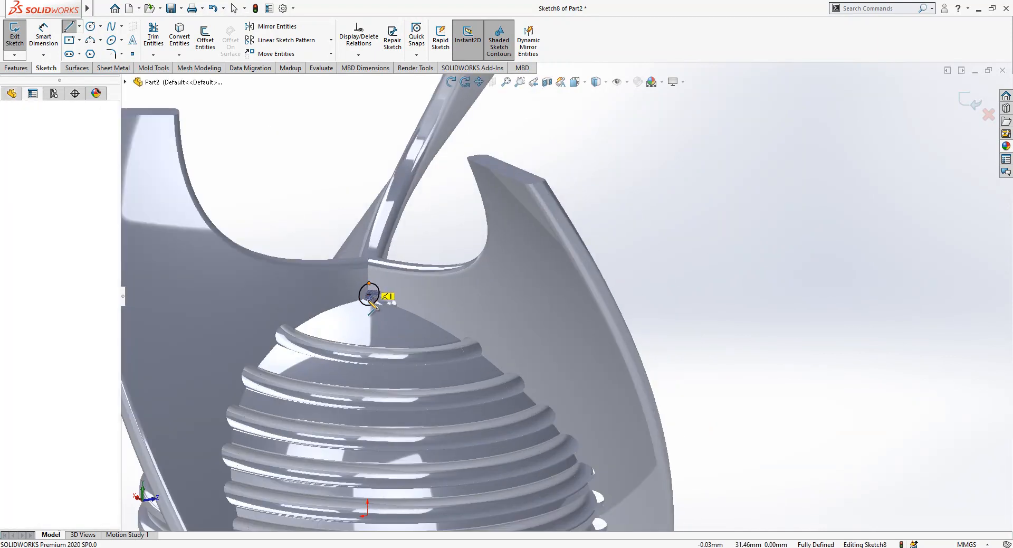
pyautogui.click(10, 93)
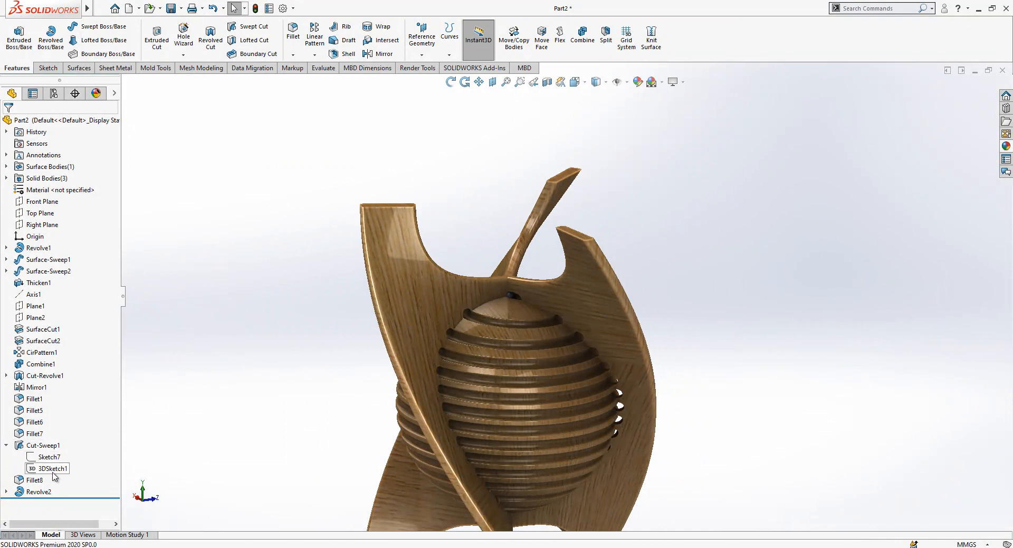
pyautogui.click(51, 468)
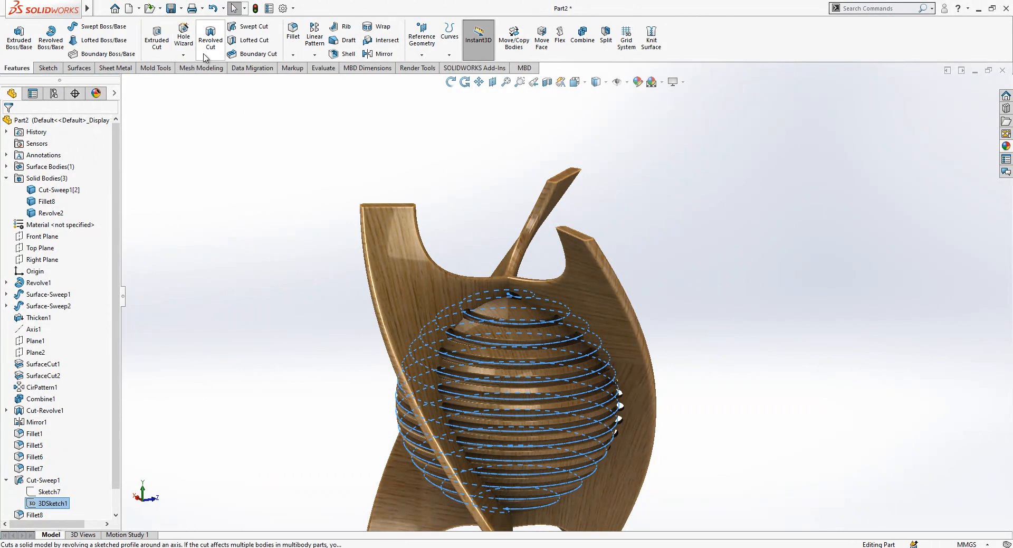
# Pattern the Revolve2 ball 150 times with equal spacing along 3DSketch1 using Curve Driven Pattern.
pyautogui.click(44, 503)
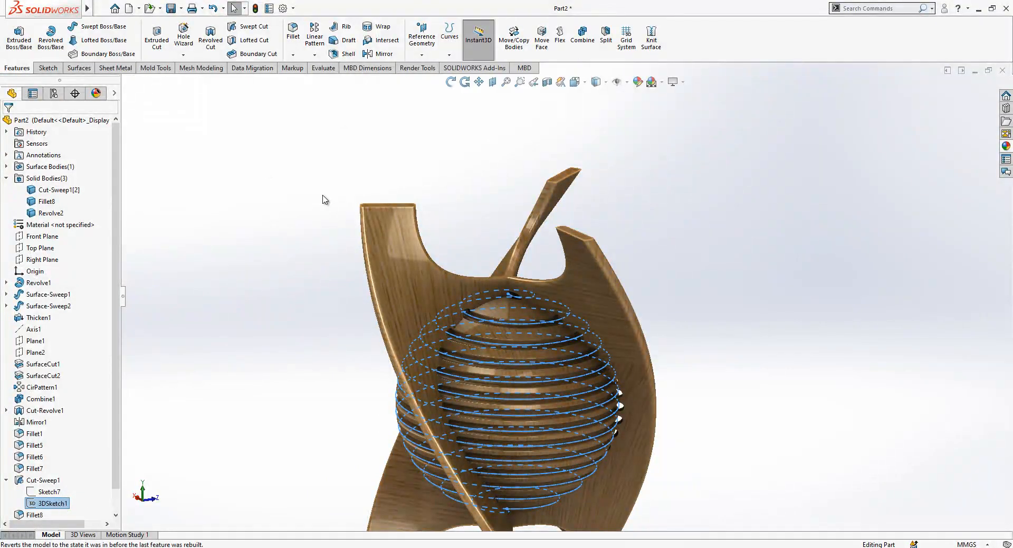
pyautogui.click(314, 55)
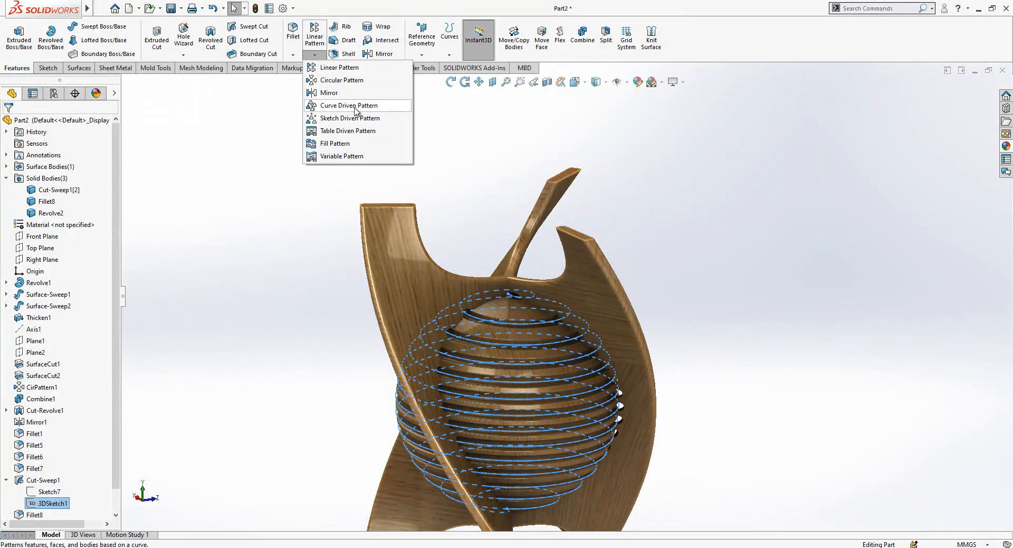
pyautogui.click(355, 105)
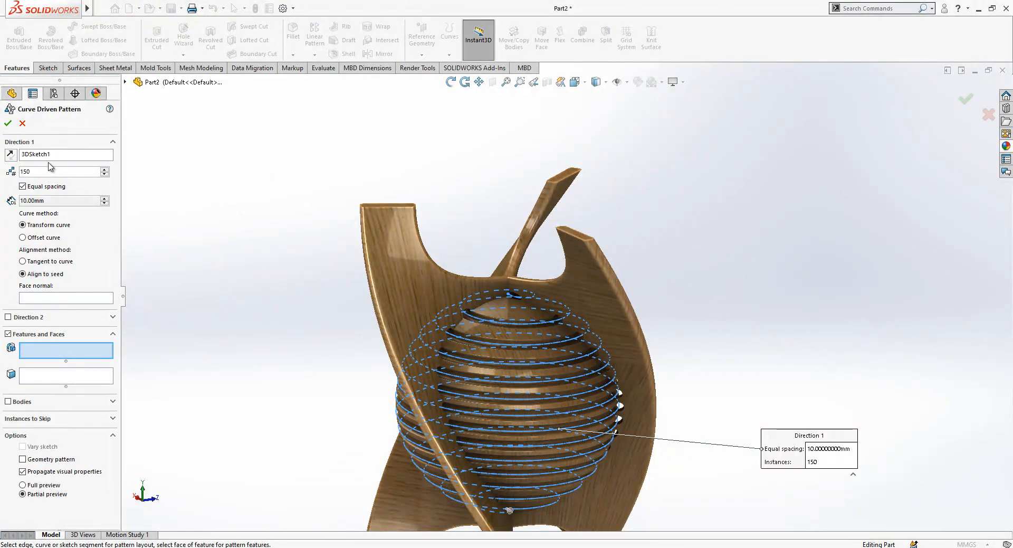
pyautogui.moveTo(45, 157)
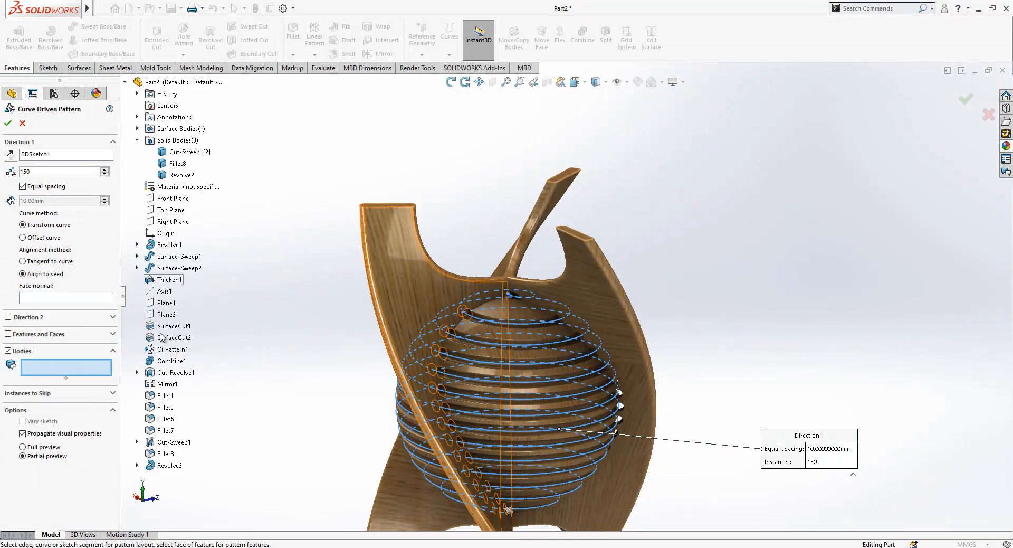
pyautogui.click(181, 175)
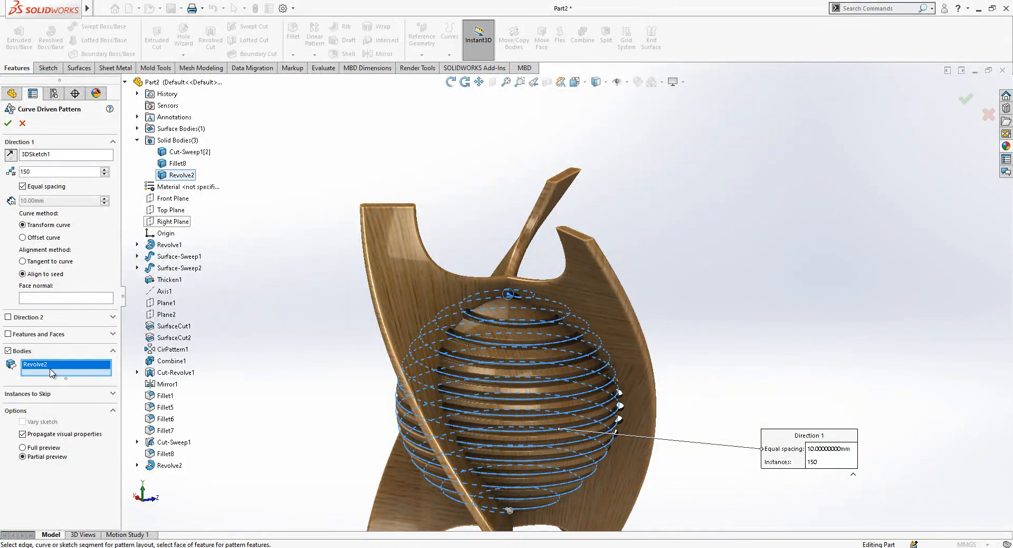
pyautogui.moveTo(494, 279)
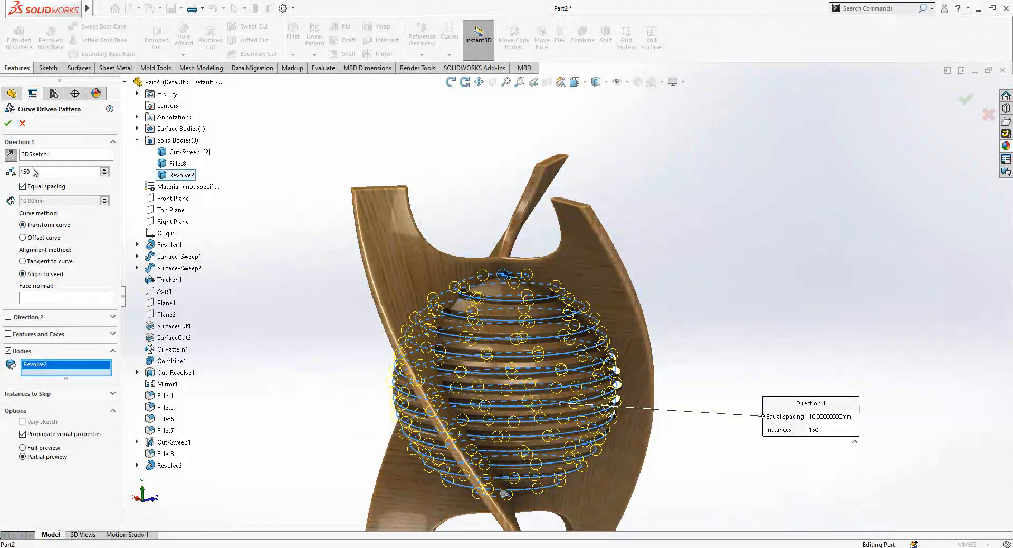
pyautogui.moveTo(8, 155)
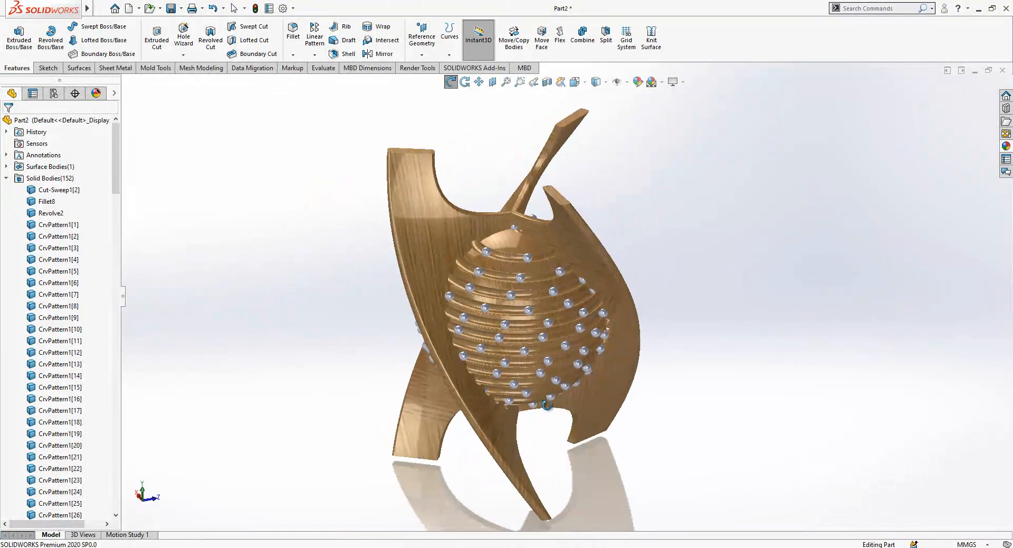
pyautogui.click(652, 81)
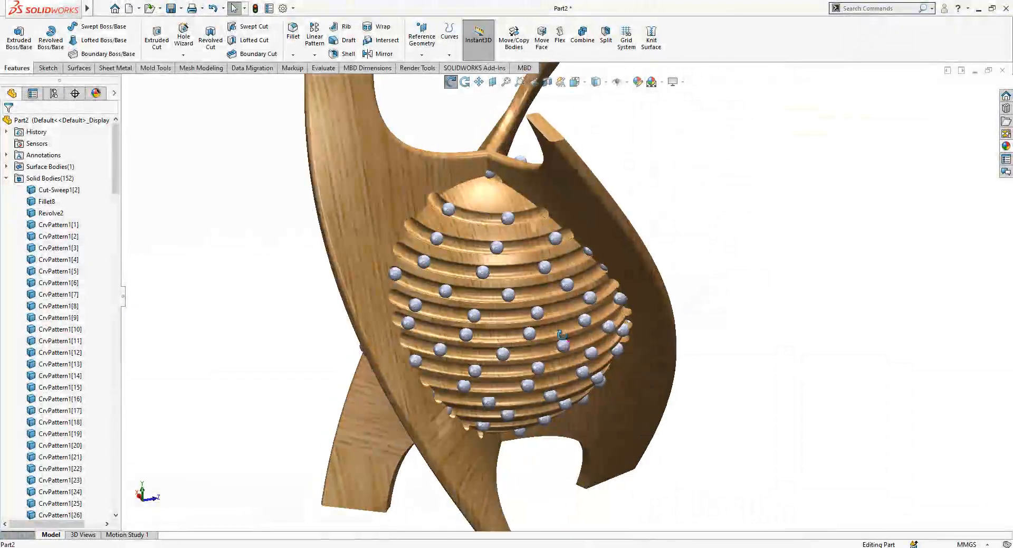
pyautogui.moveTo(559, 335); pyautogui.dragTo(572, 351)
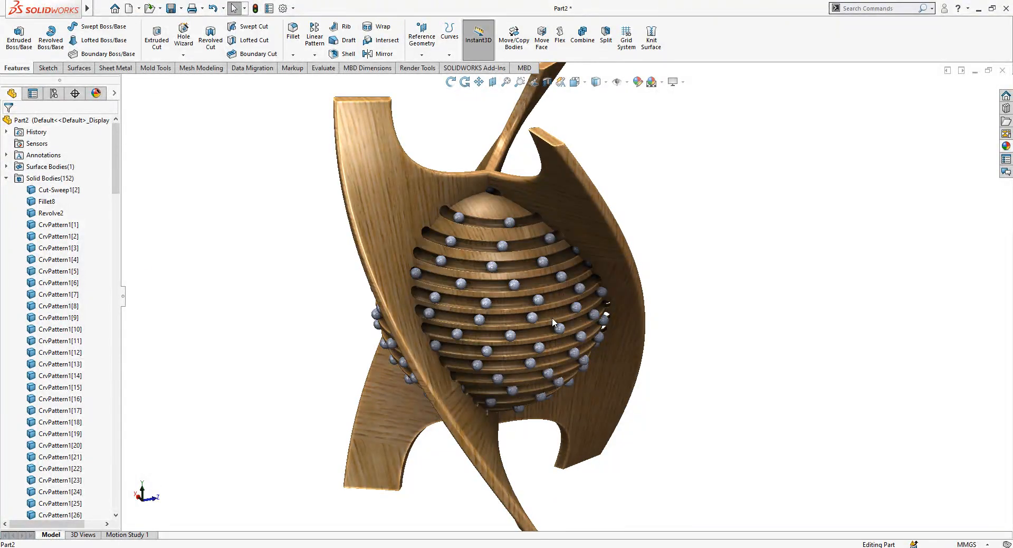
pyautogui.moveTo(530, 320)
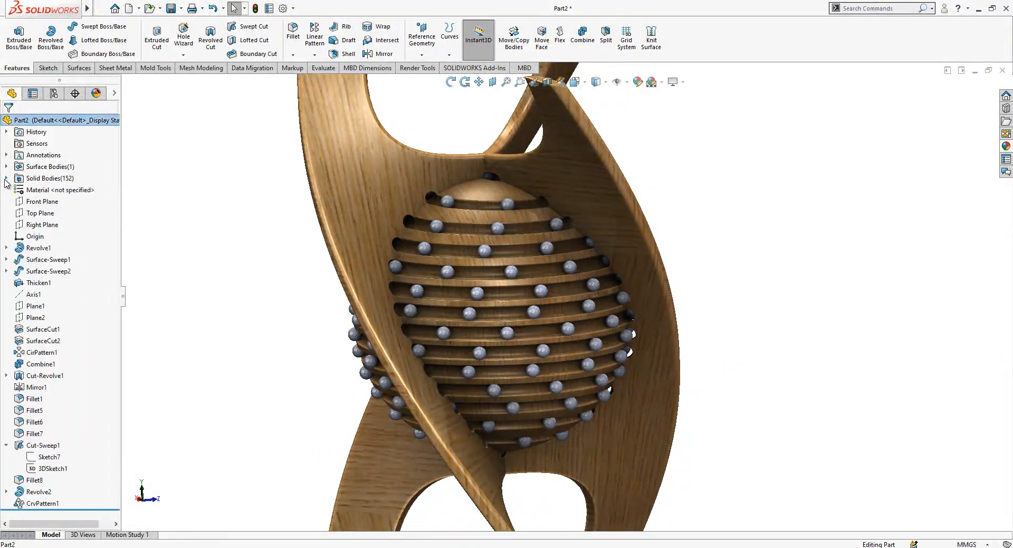
pyautogui.click(48, 271)
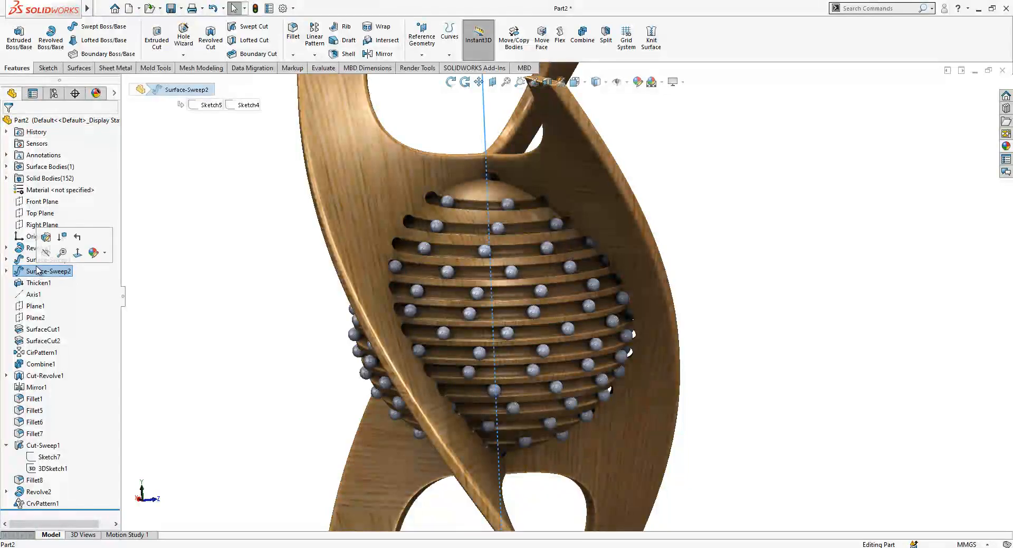